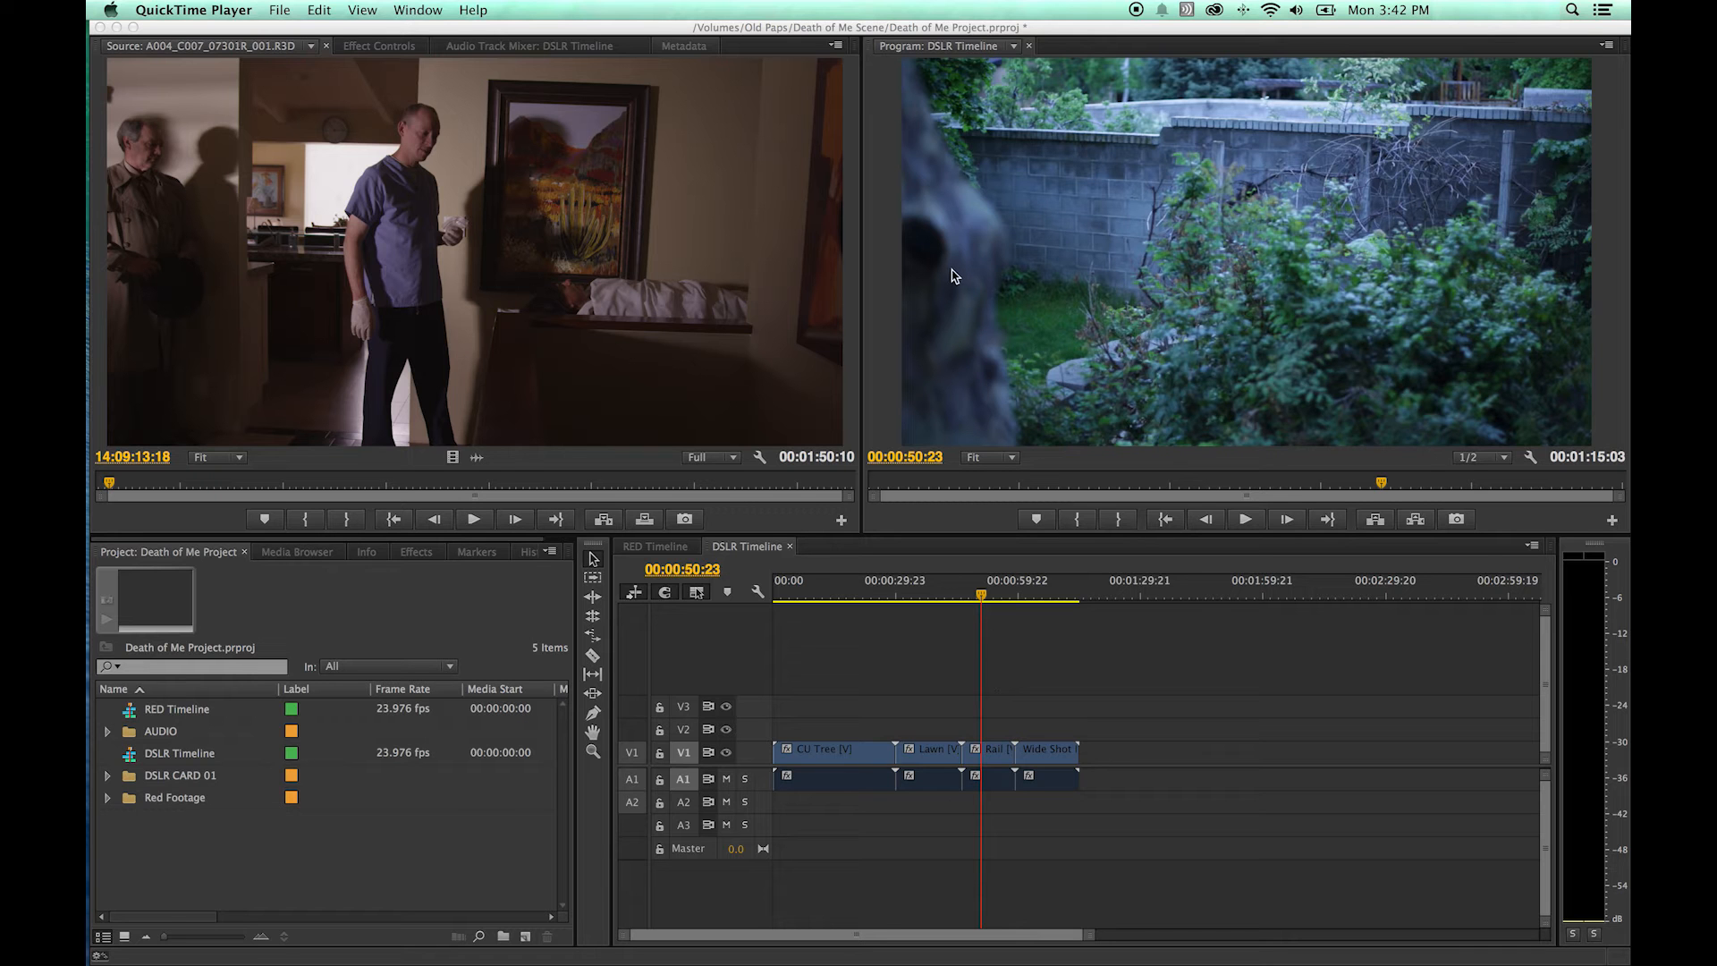
{"action": "mouse_move", "coordinate": [1096, 292]}
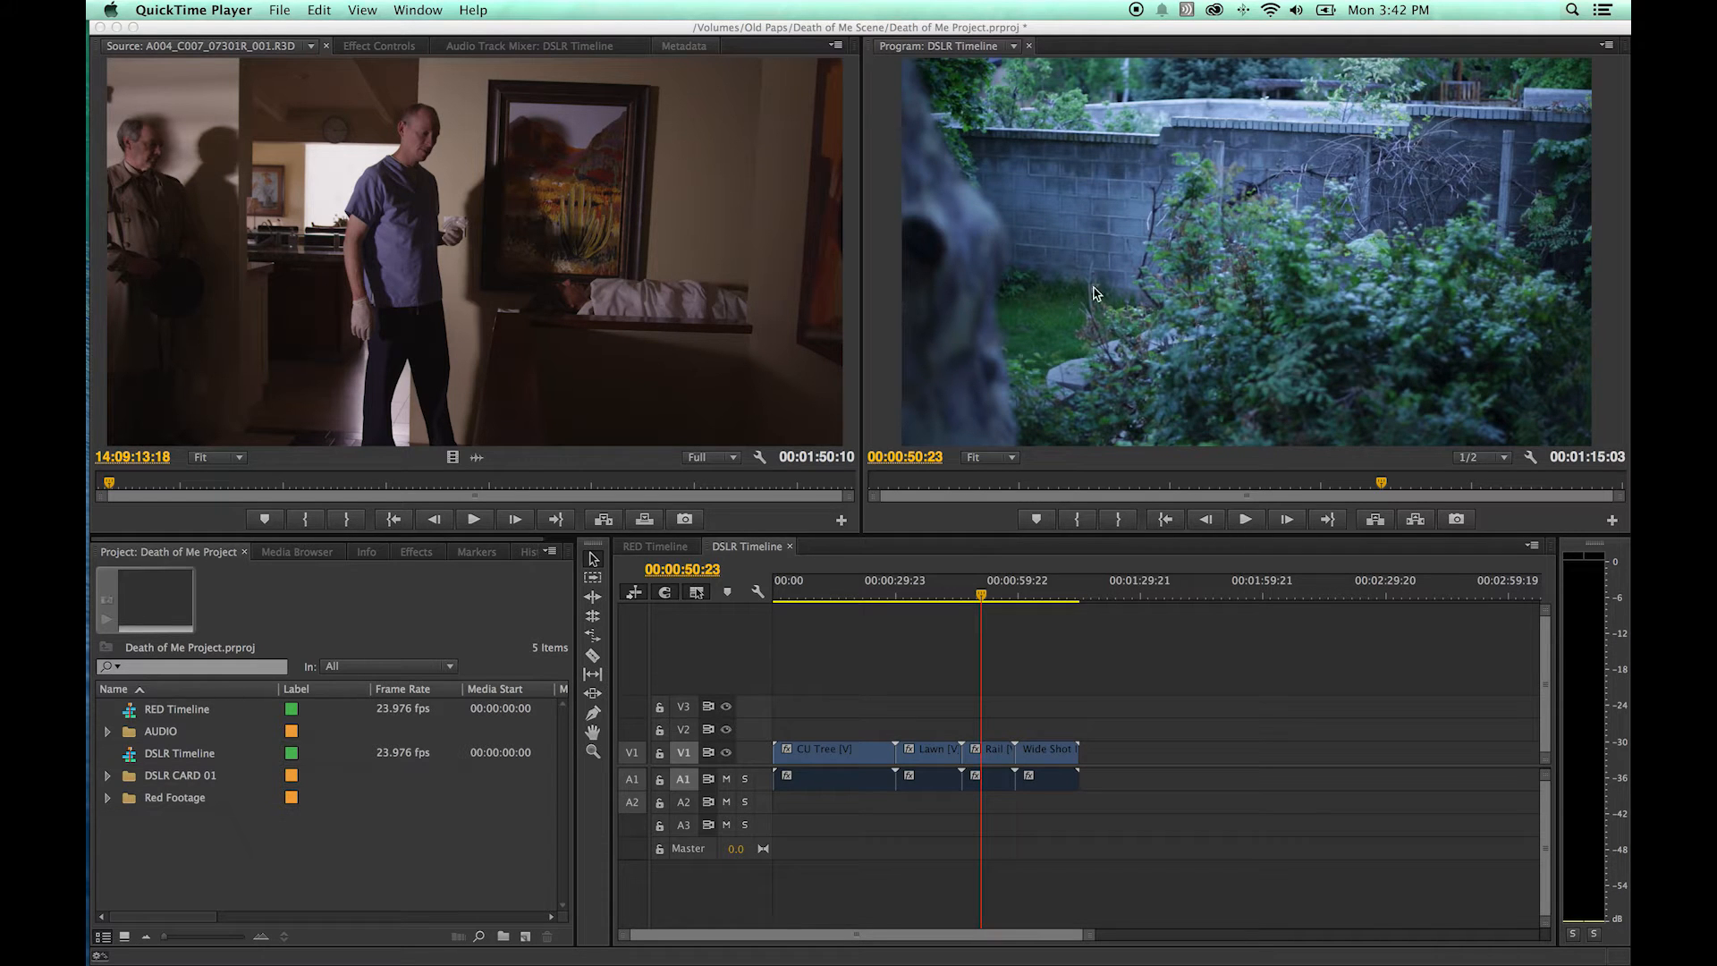
{"action": "mouse_move", "coordinate": [918, 170]}
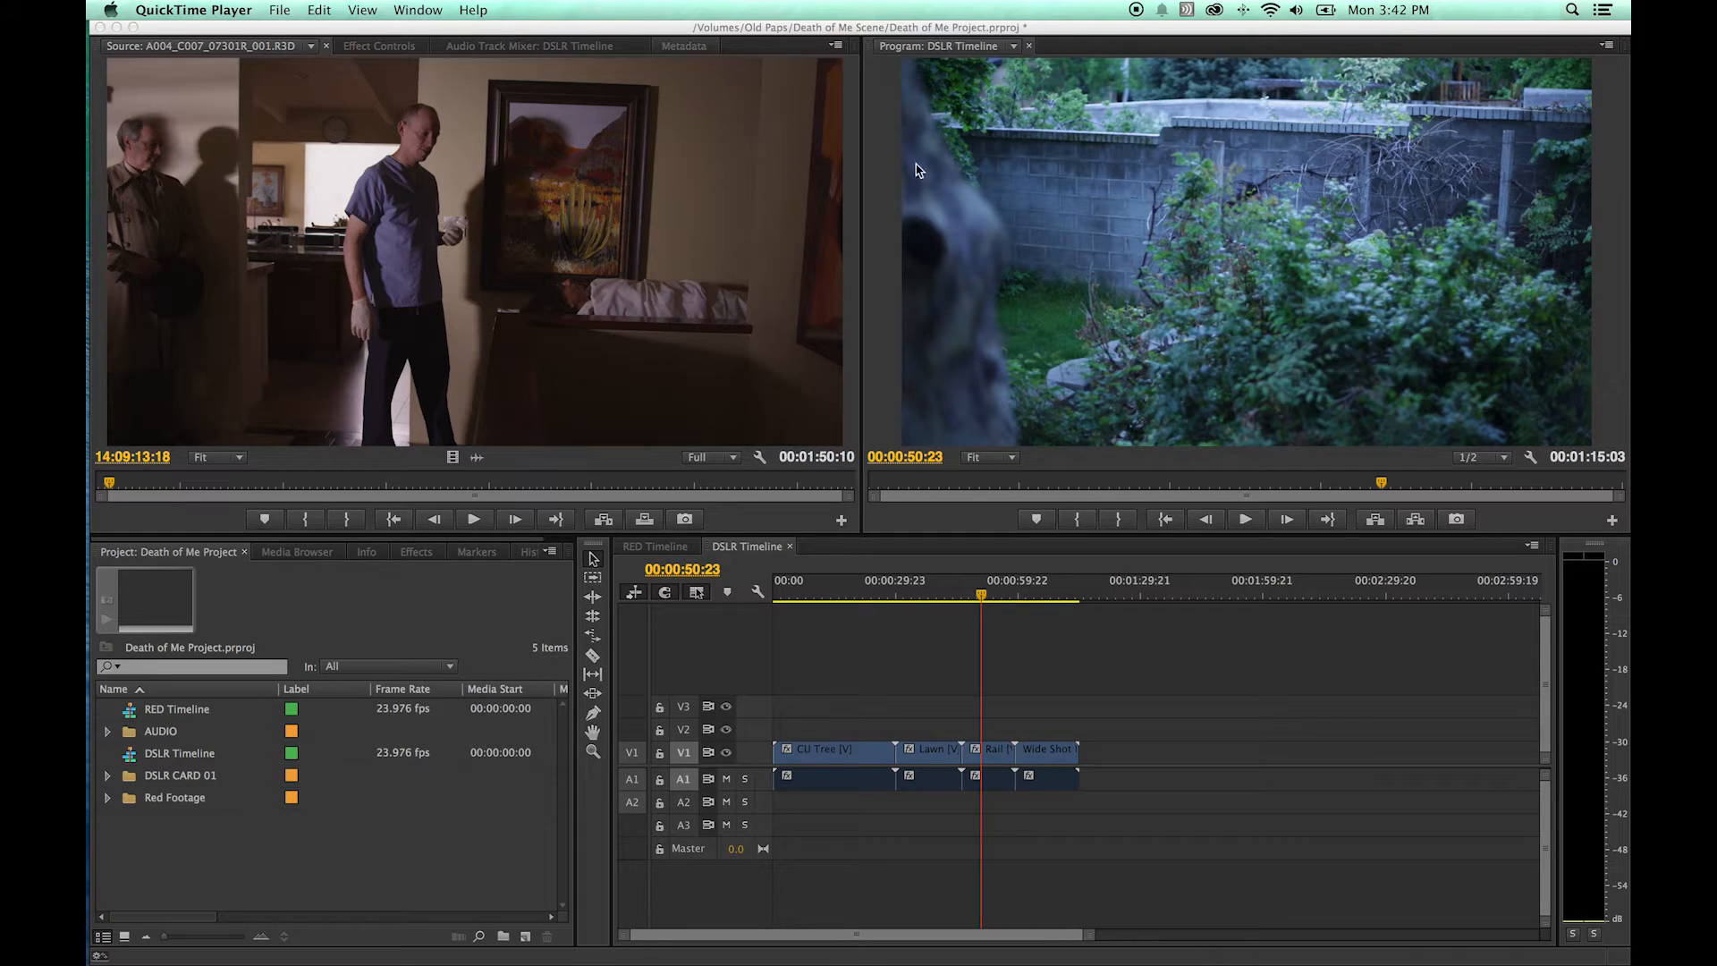
{"action": "mouse_move", "coordinate": [1027, 321]}
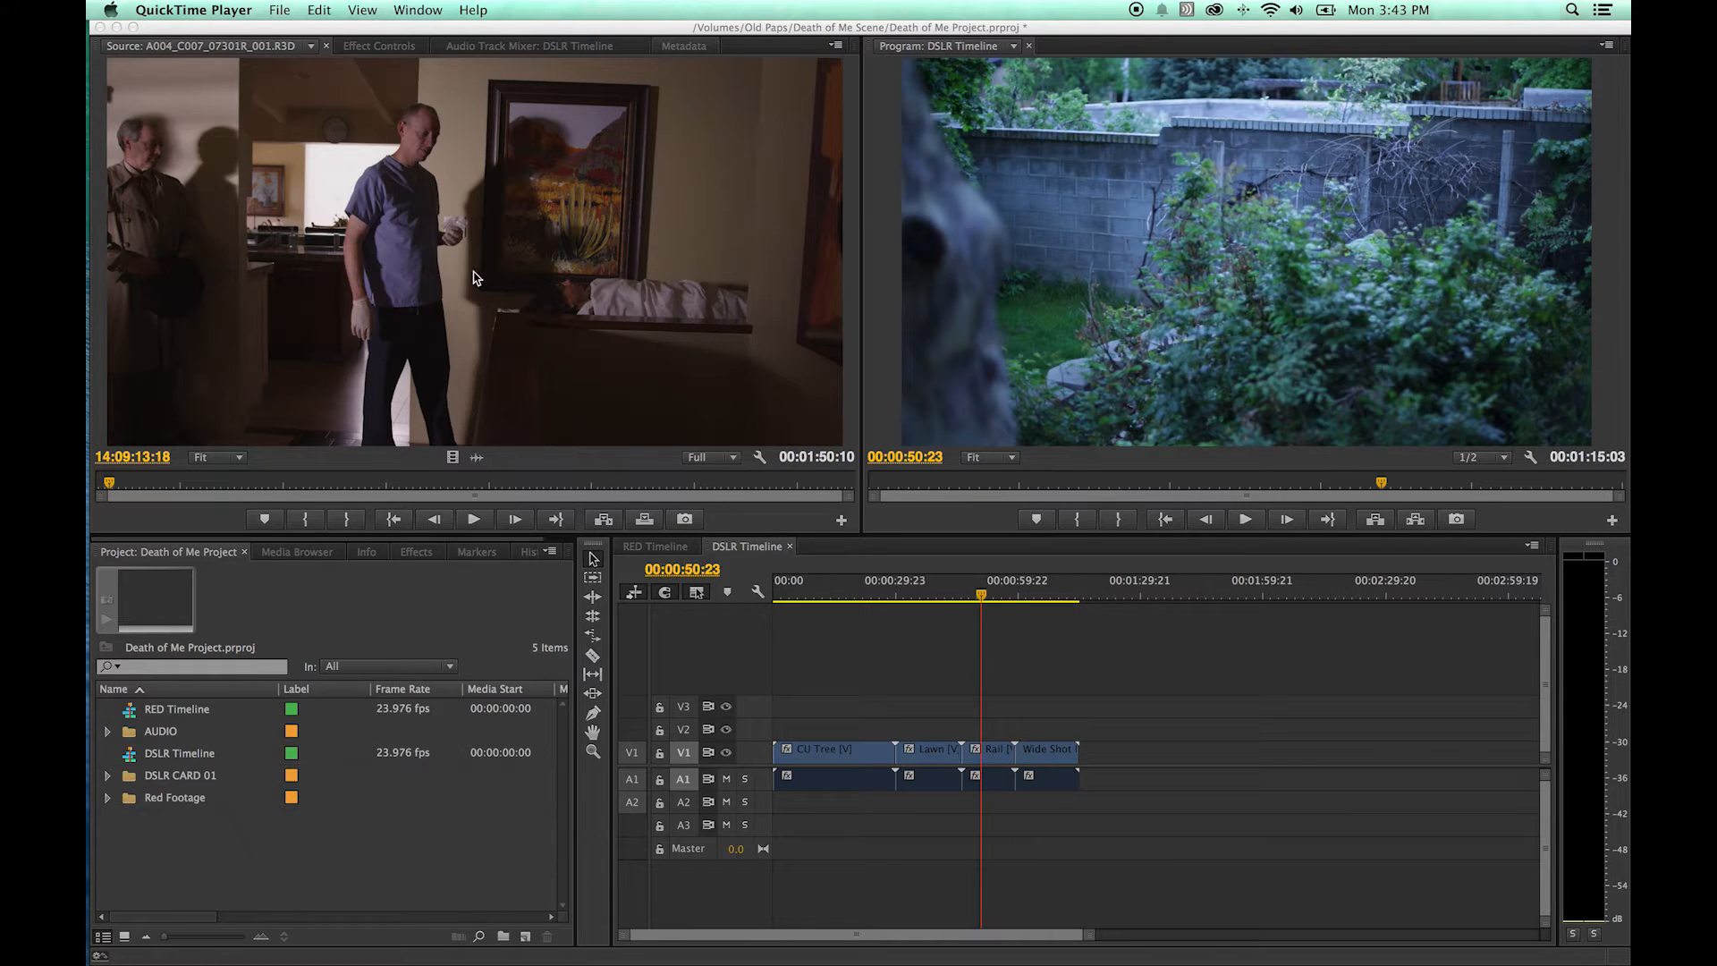
{"action": "mouse_move", "coordinate": [901, 472]}
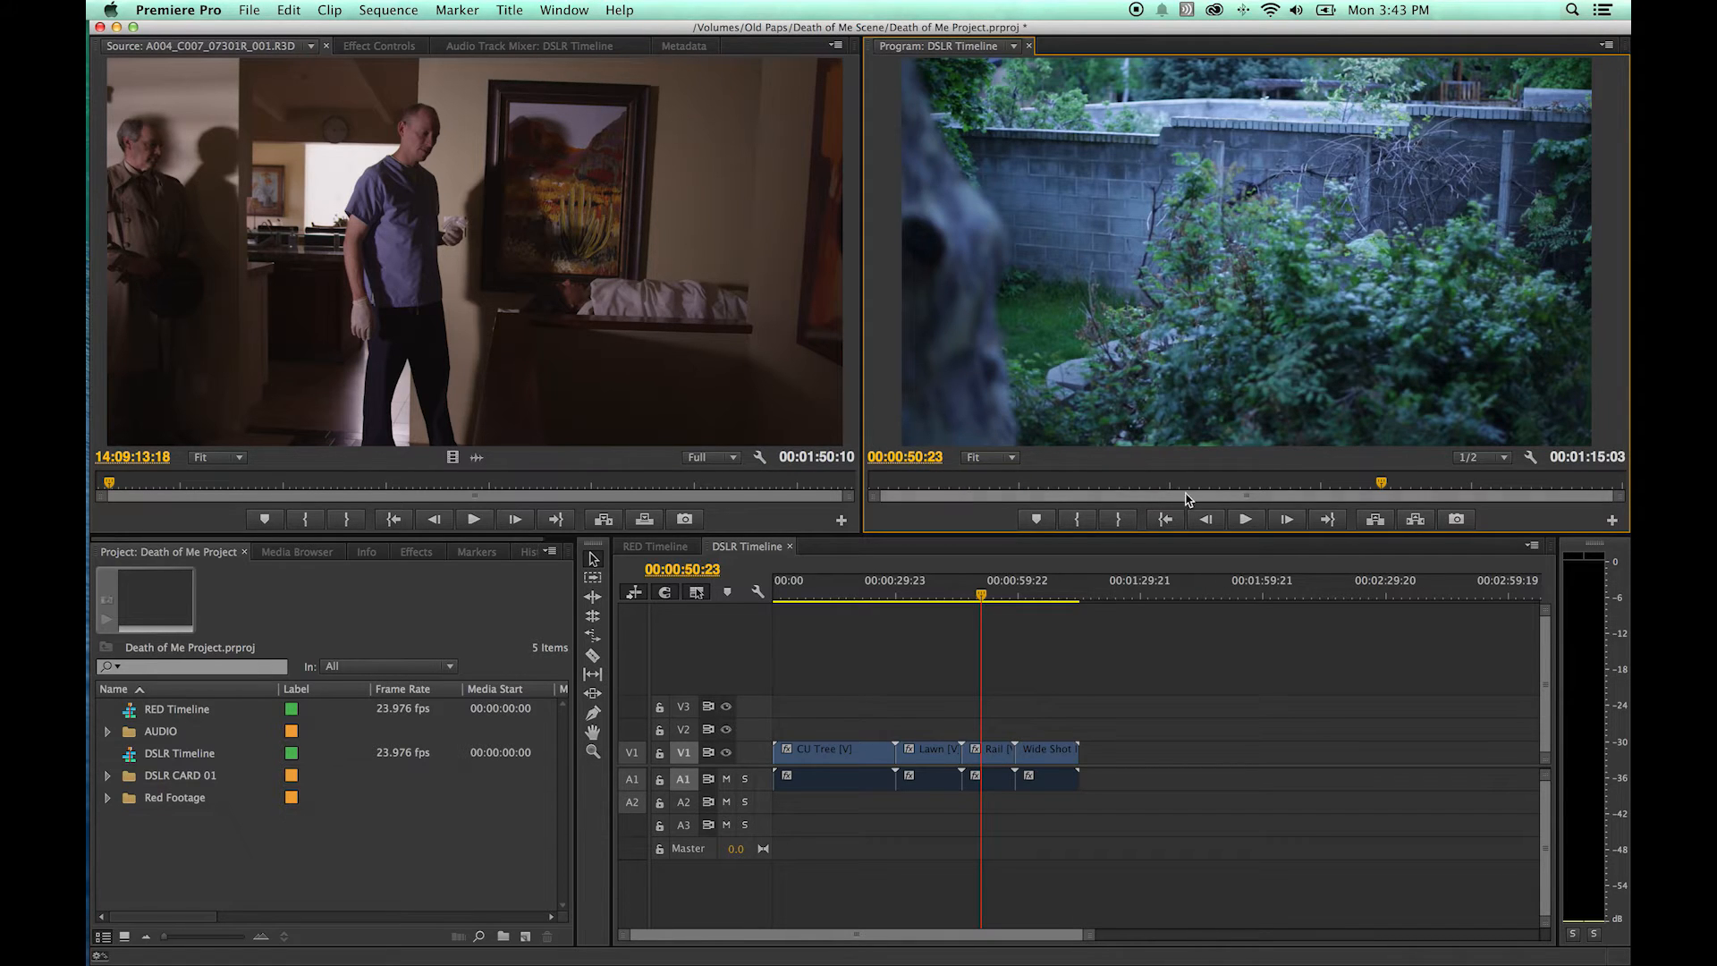
{"action": "mouse_move", "coordinate": [1584, 465]}
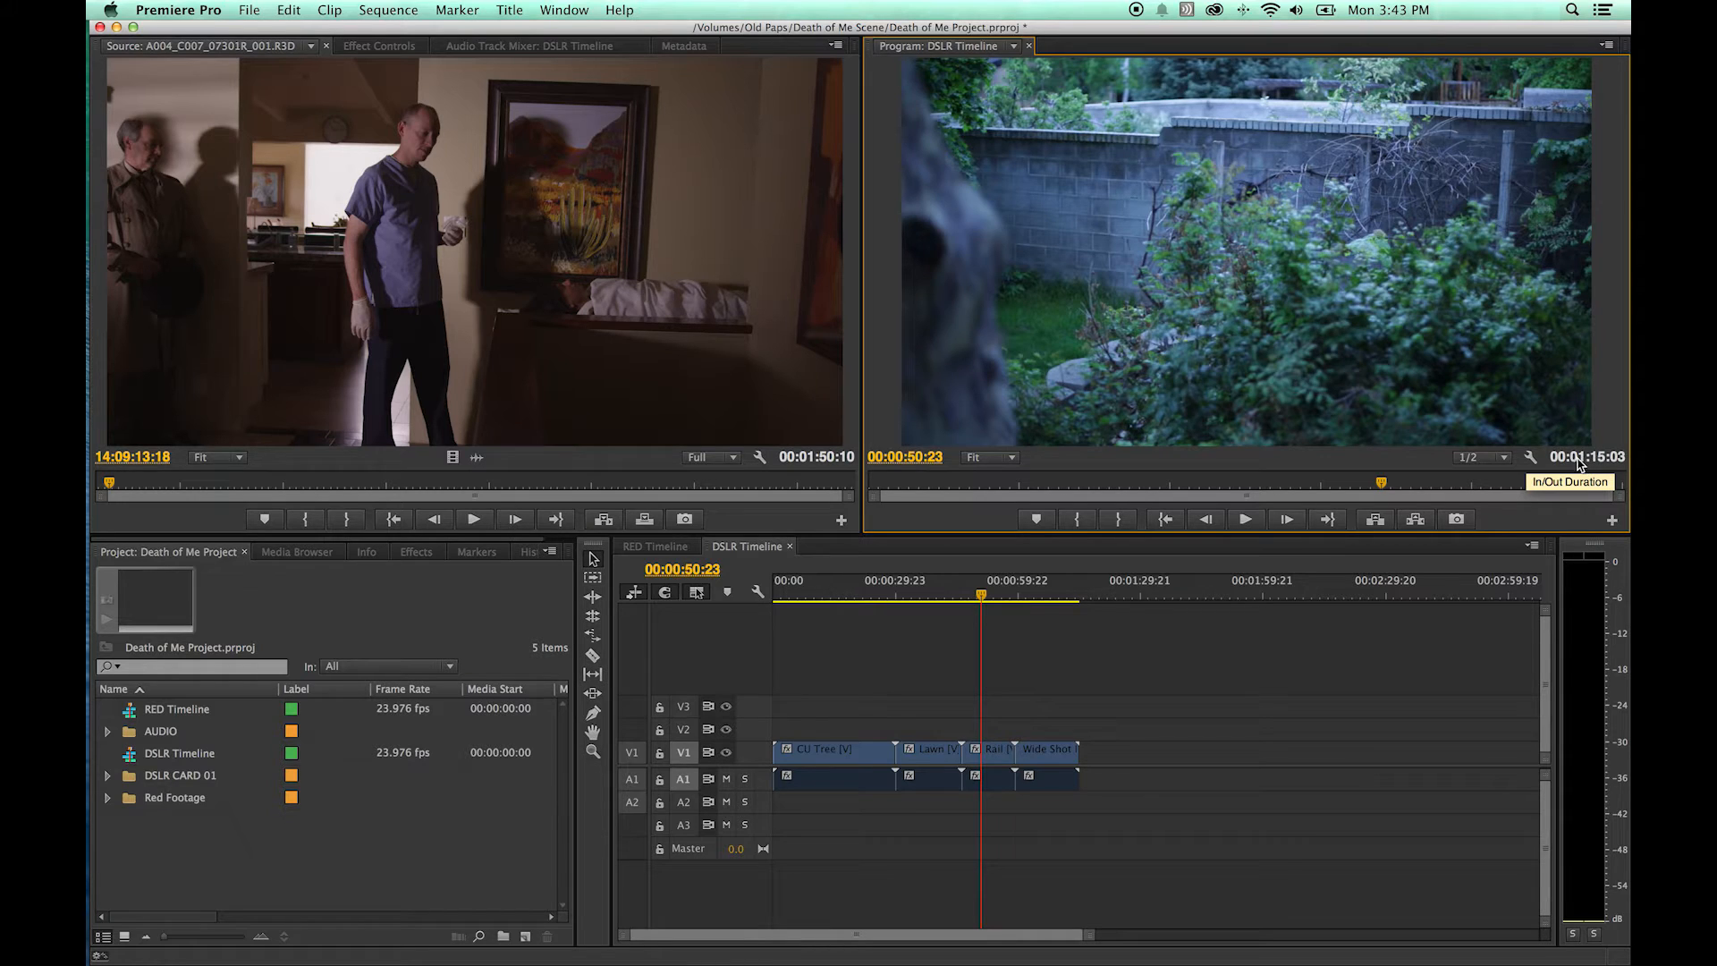
{"action": "mouse_move", "coordinate": [1583, 463]}
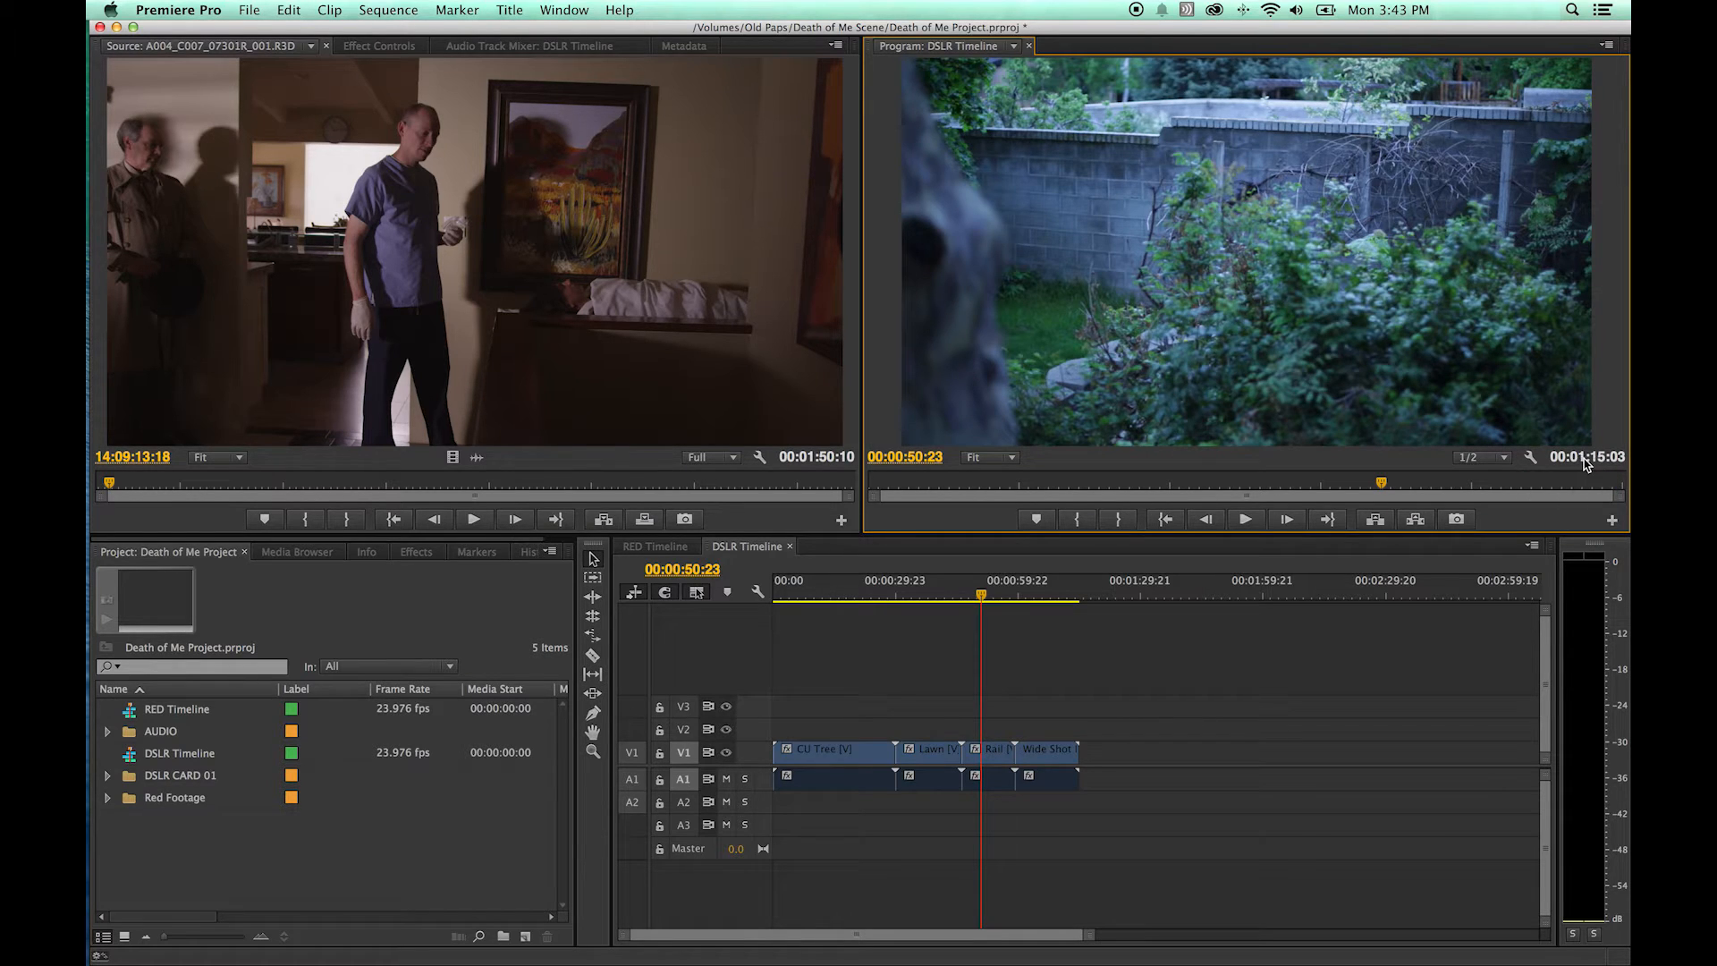
{"action": "mouse_move", "coordinate": [1122, 572]}
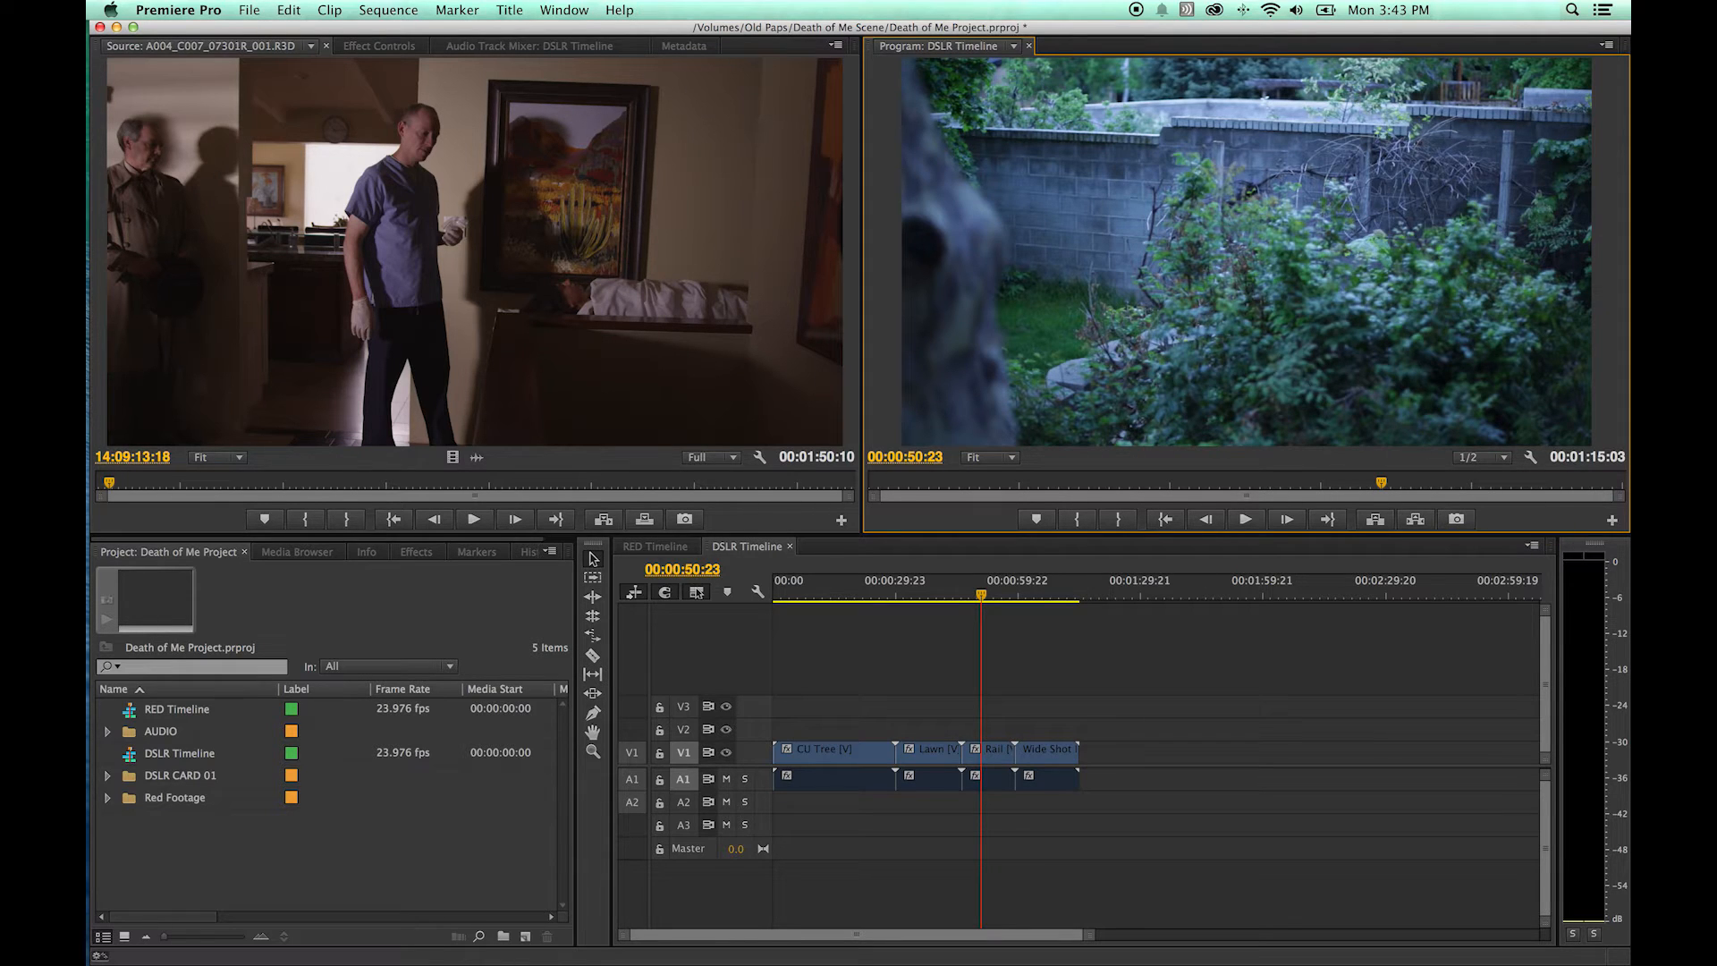
{"action": "mouse_move", "coordinate": [1560, 459]}
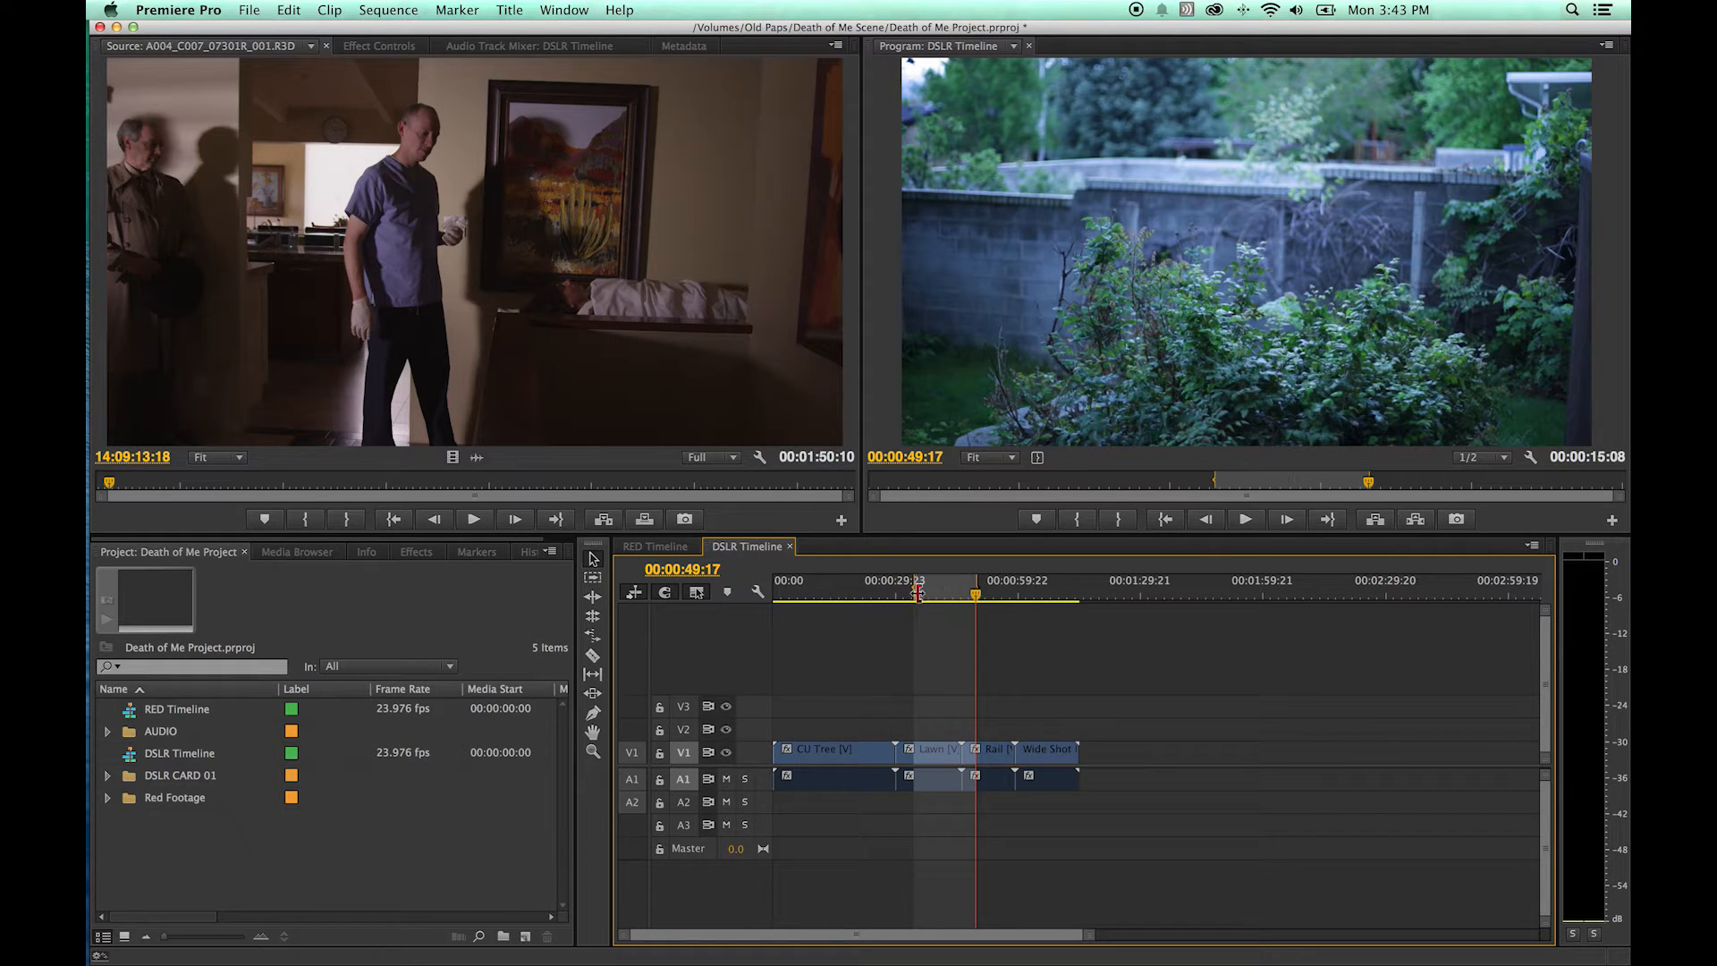
{"action": "mouse_move", "coordinate": [935, 589]}
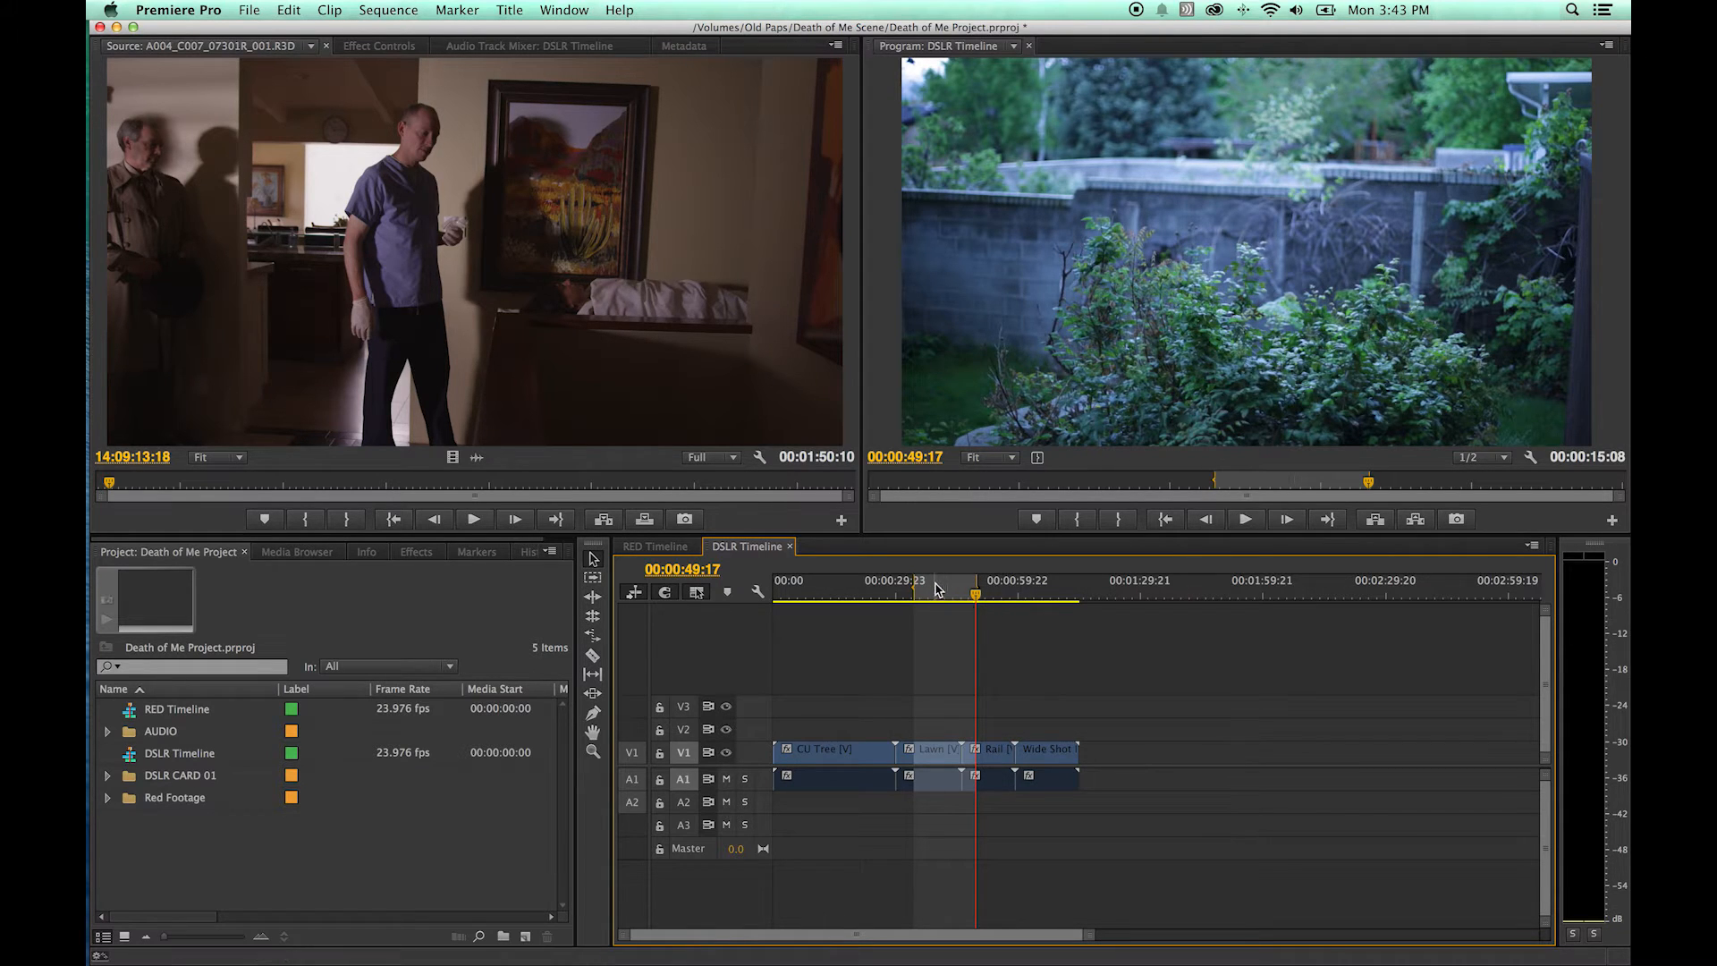
{"action": "mouse_move", "coordinate": [937, 585]}
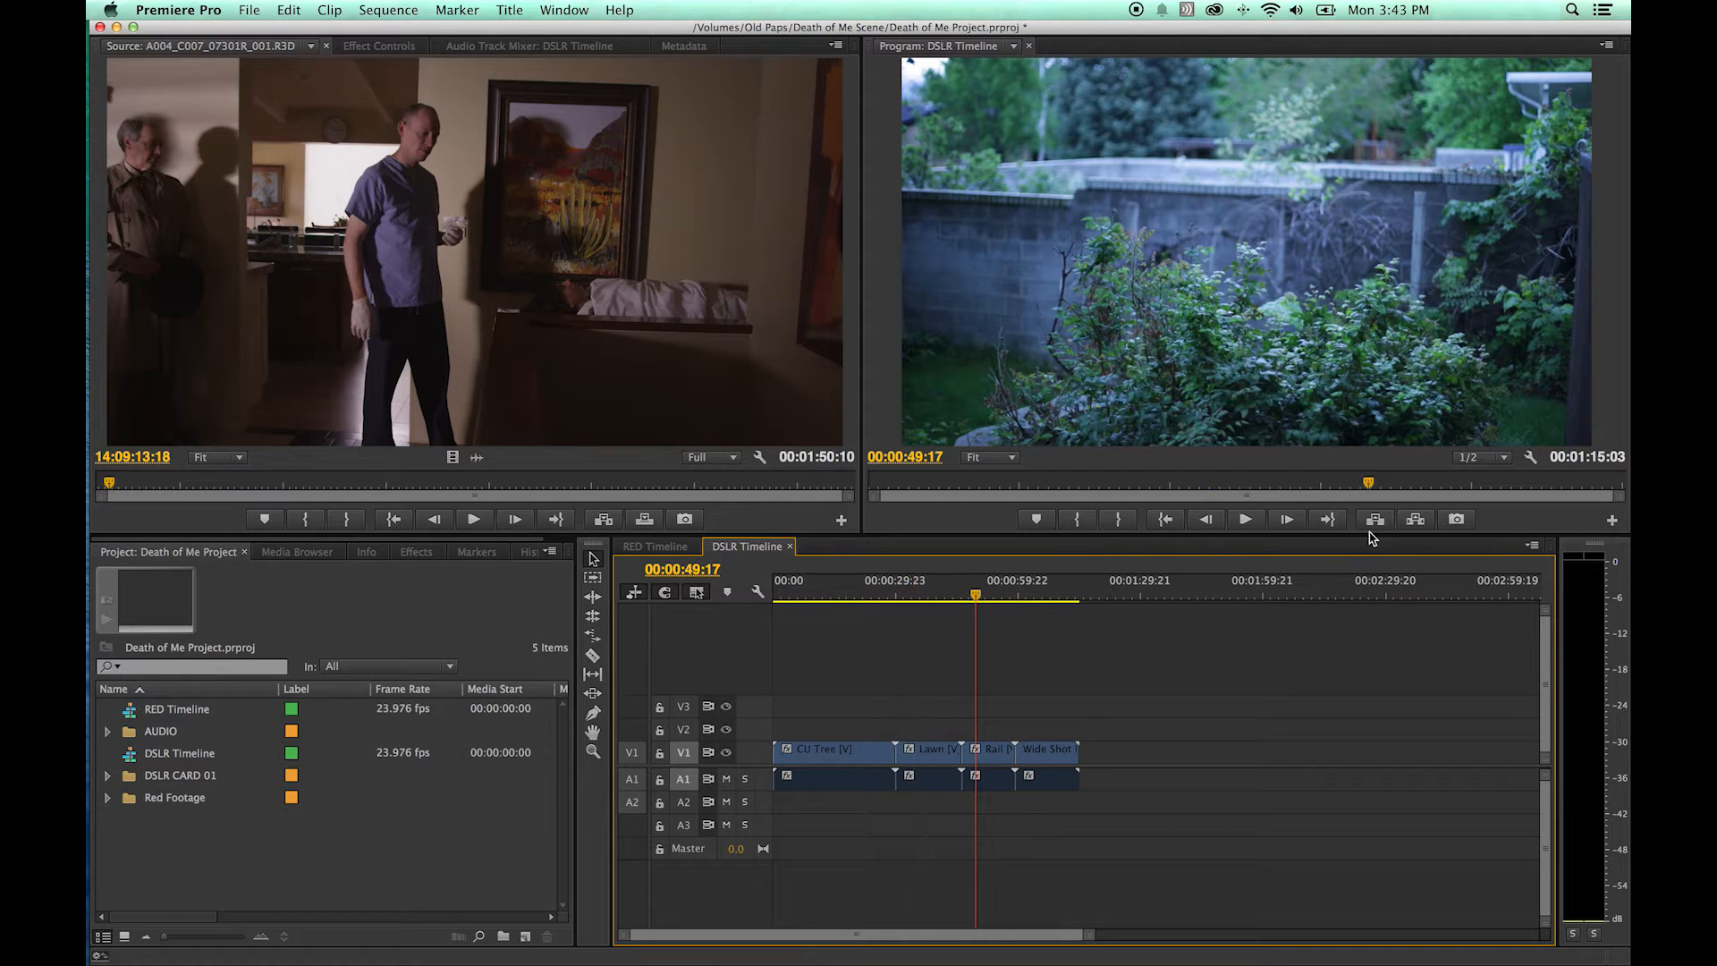
{"action": "mouse_move", "coordinate": [1586, 456]}
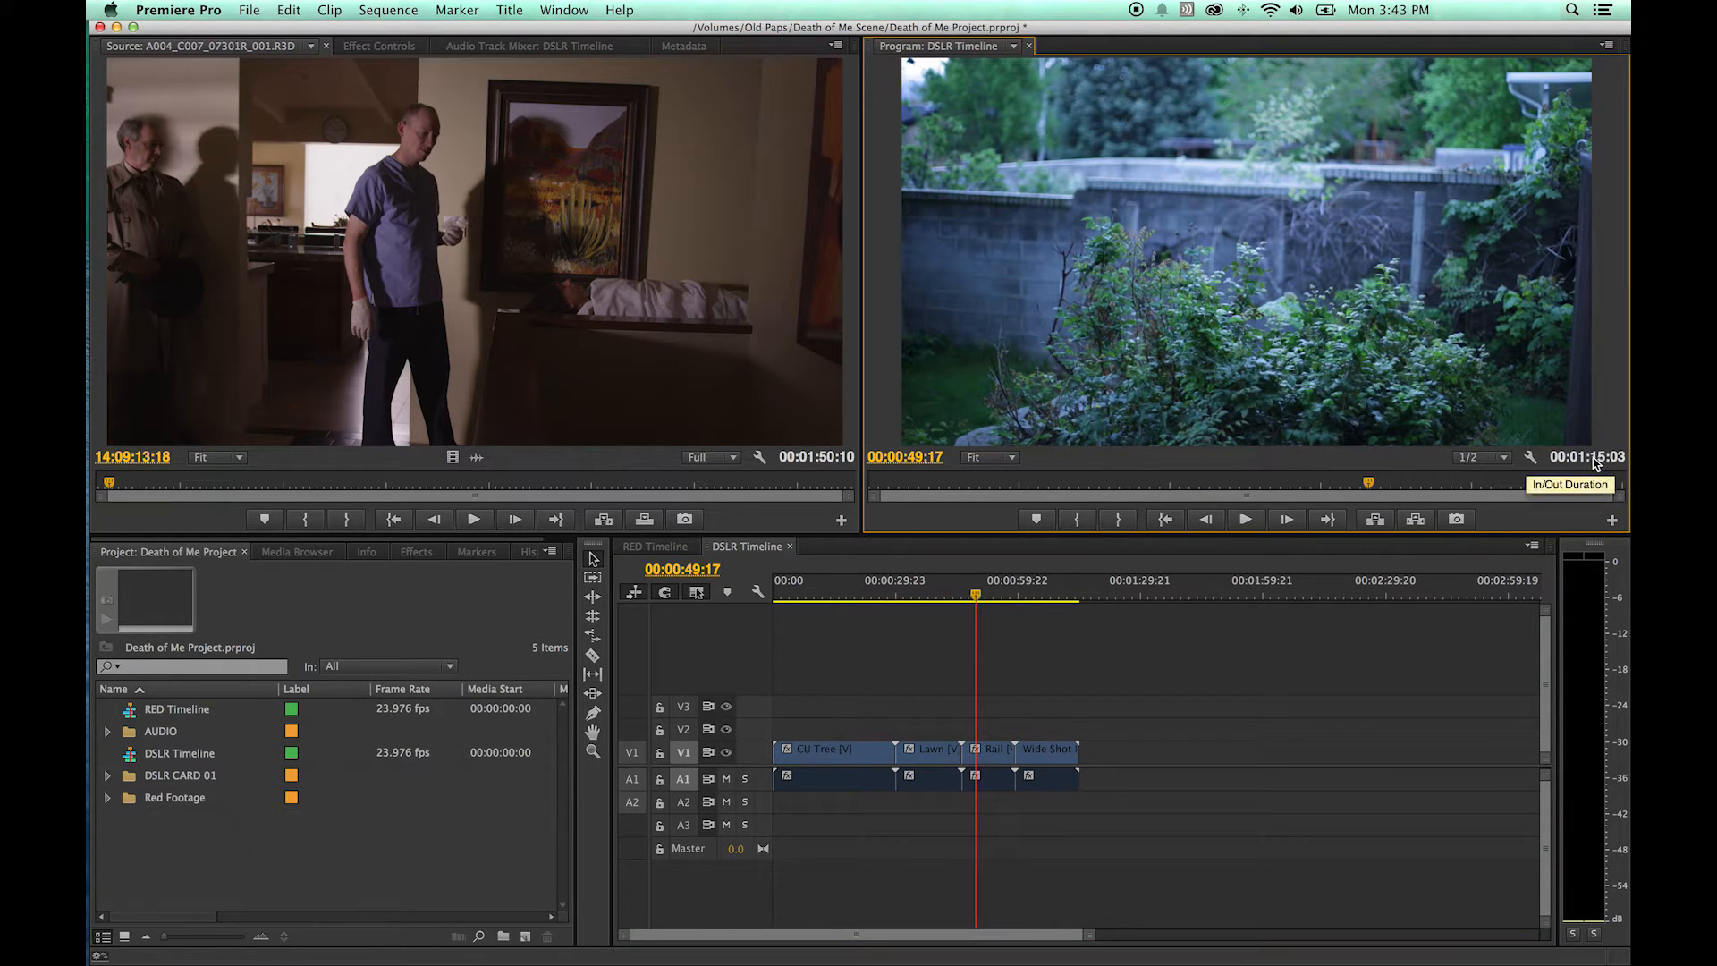
{"action": "mouse_move", "coordinate": [1528, 481]}
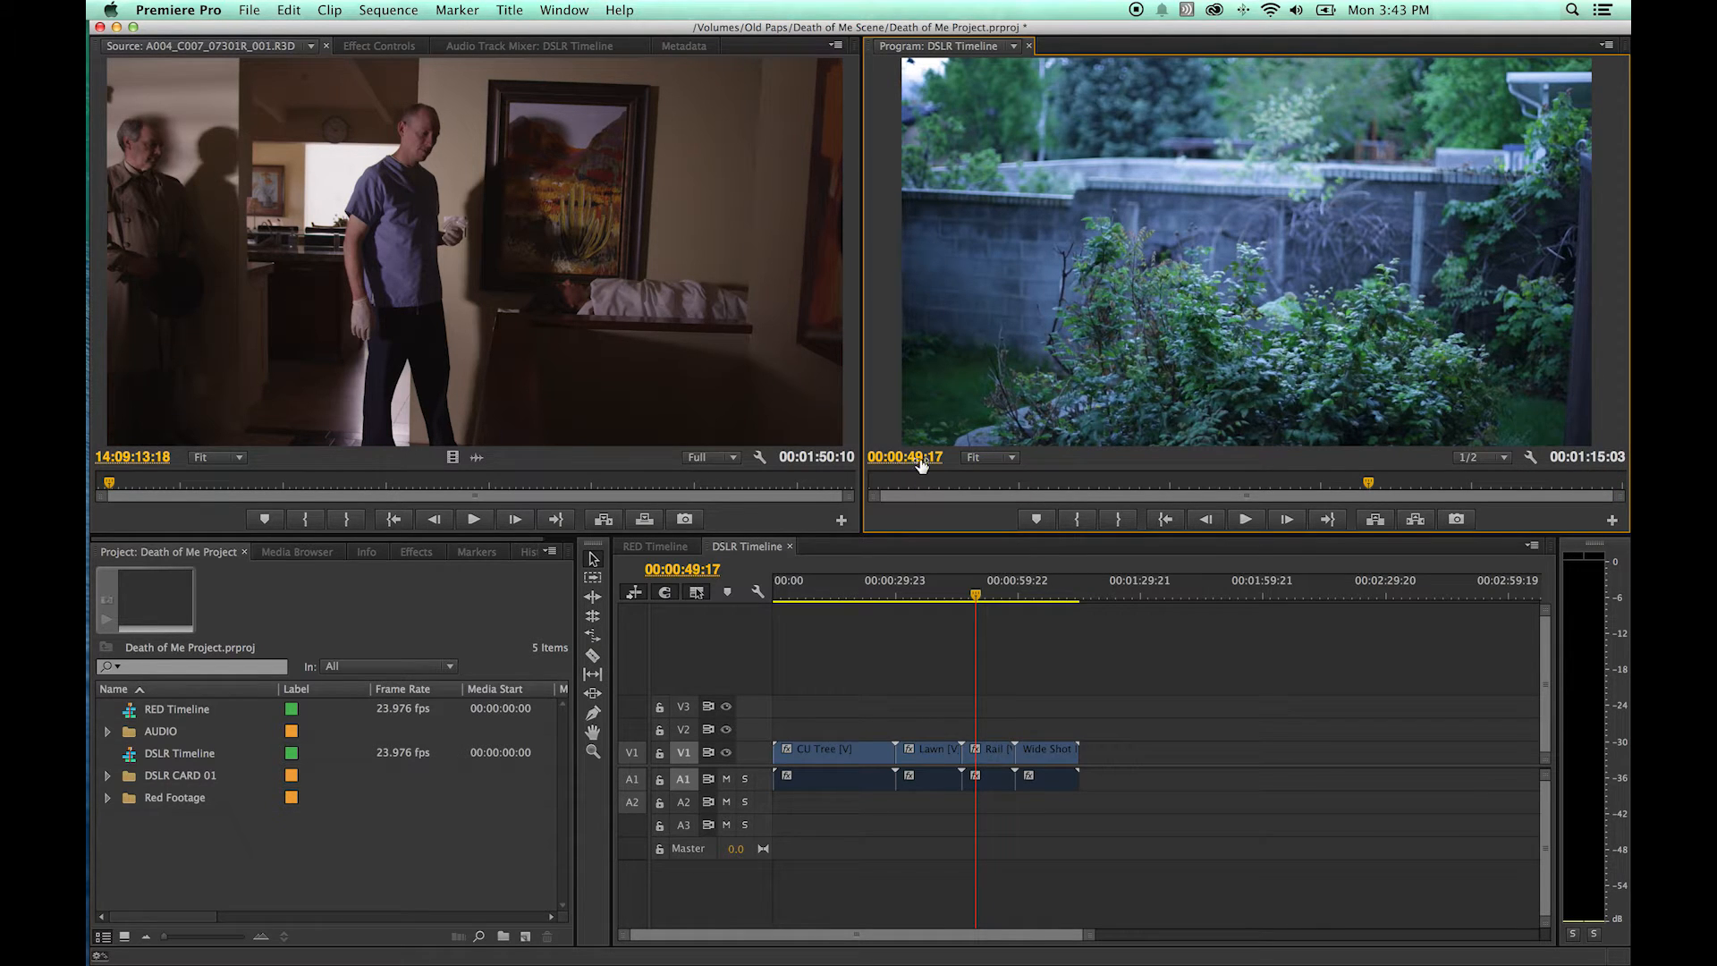
{"action": "mouse_move", "coordinate": [918, 460]}
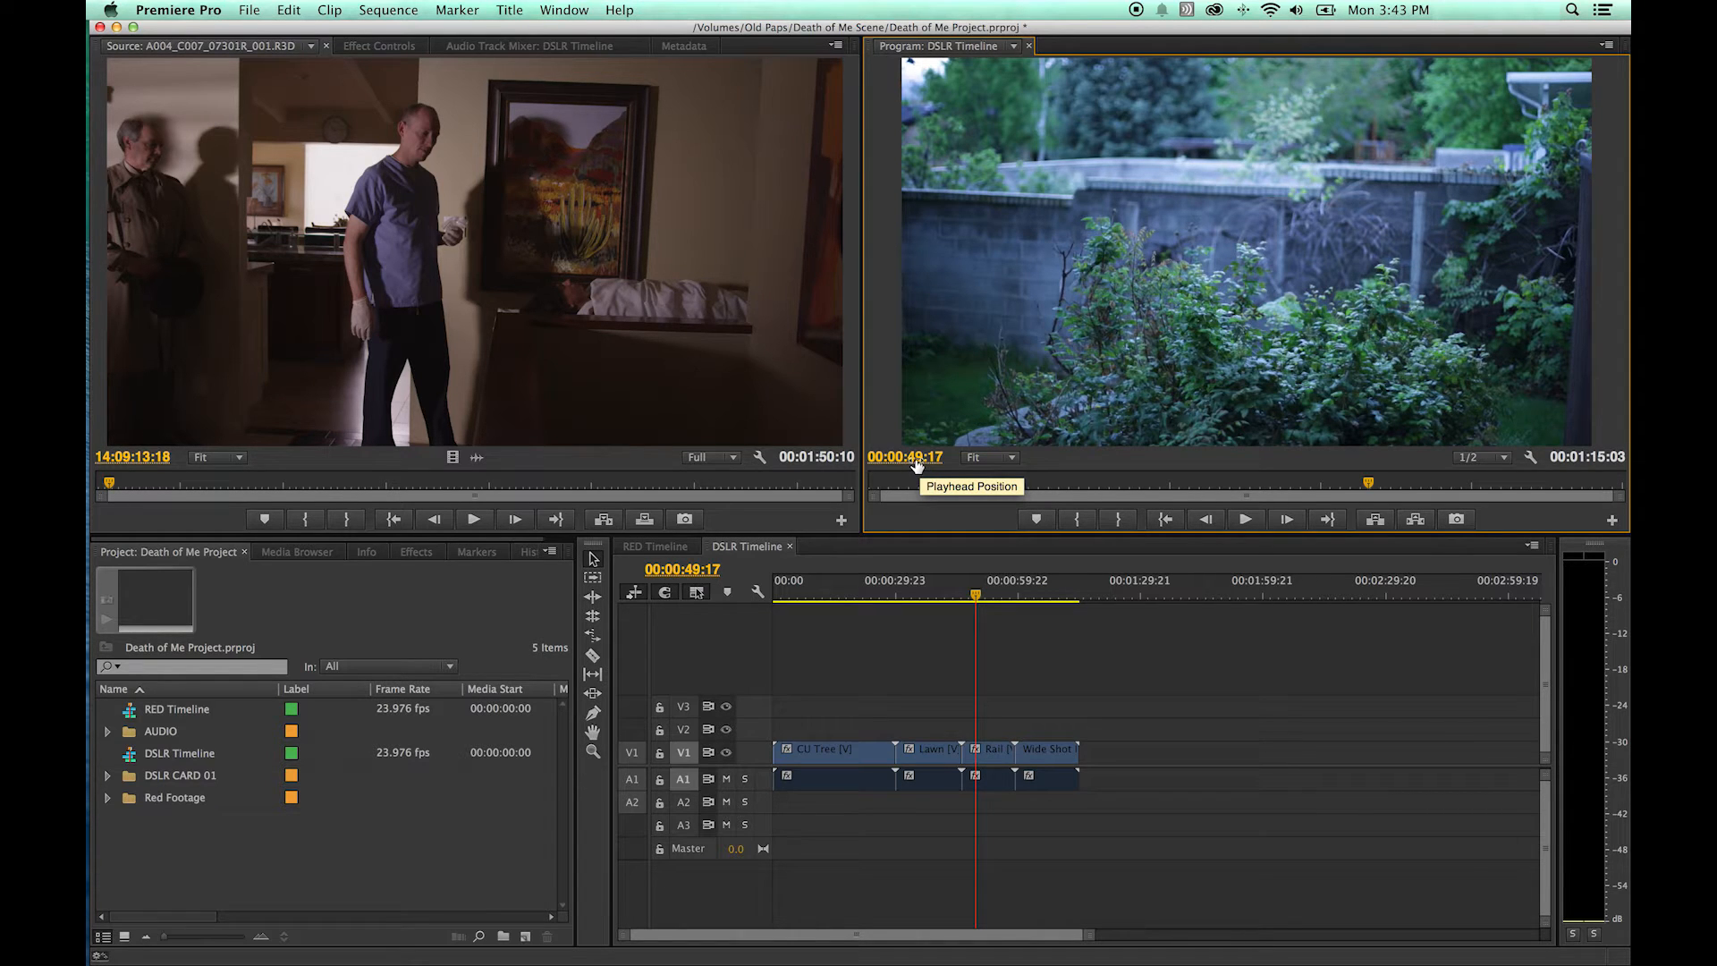
{"action": "mouse_move", "coordinate": [1007, 471]}
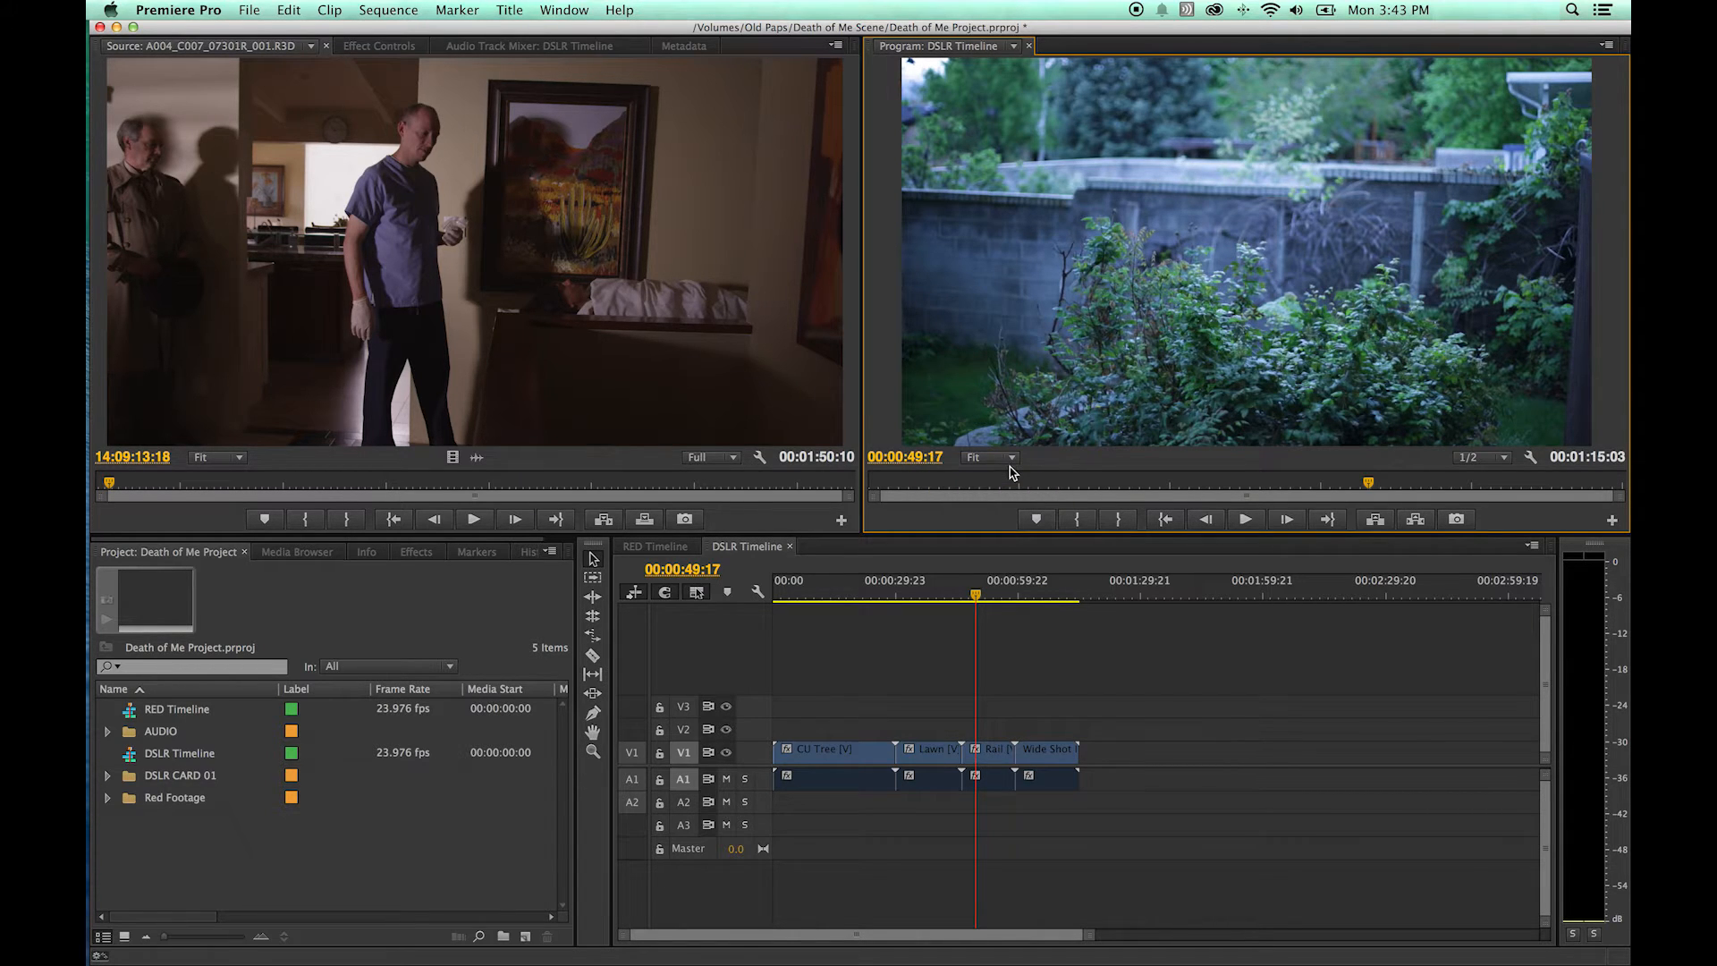
{"action": "mouse_move", "coordinate": [1009, 465]}
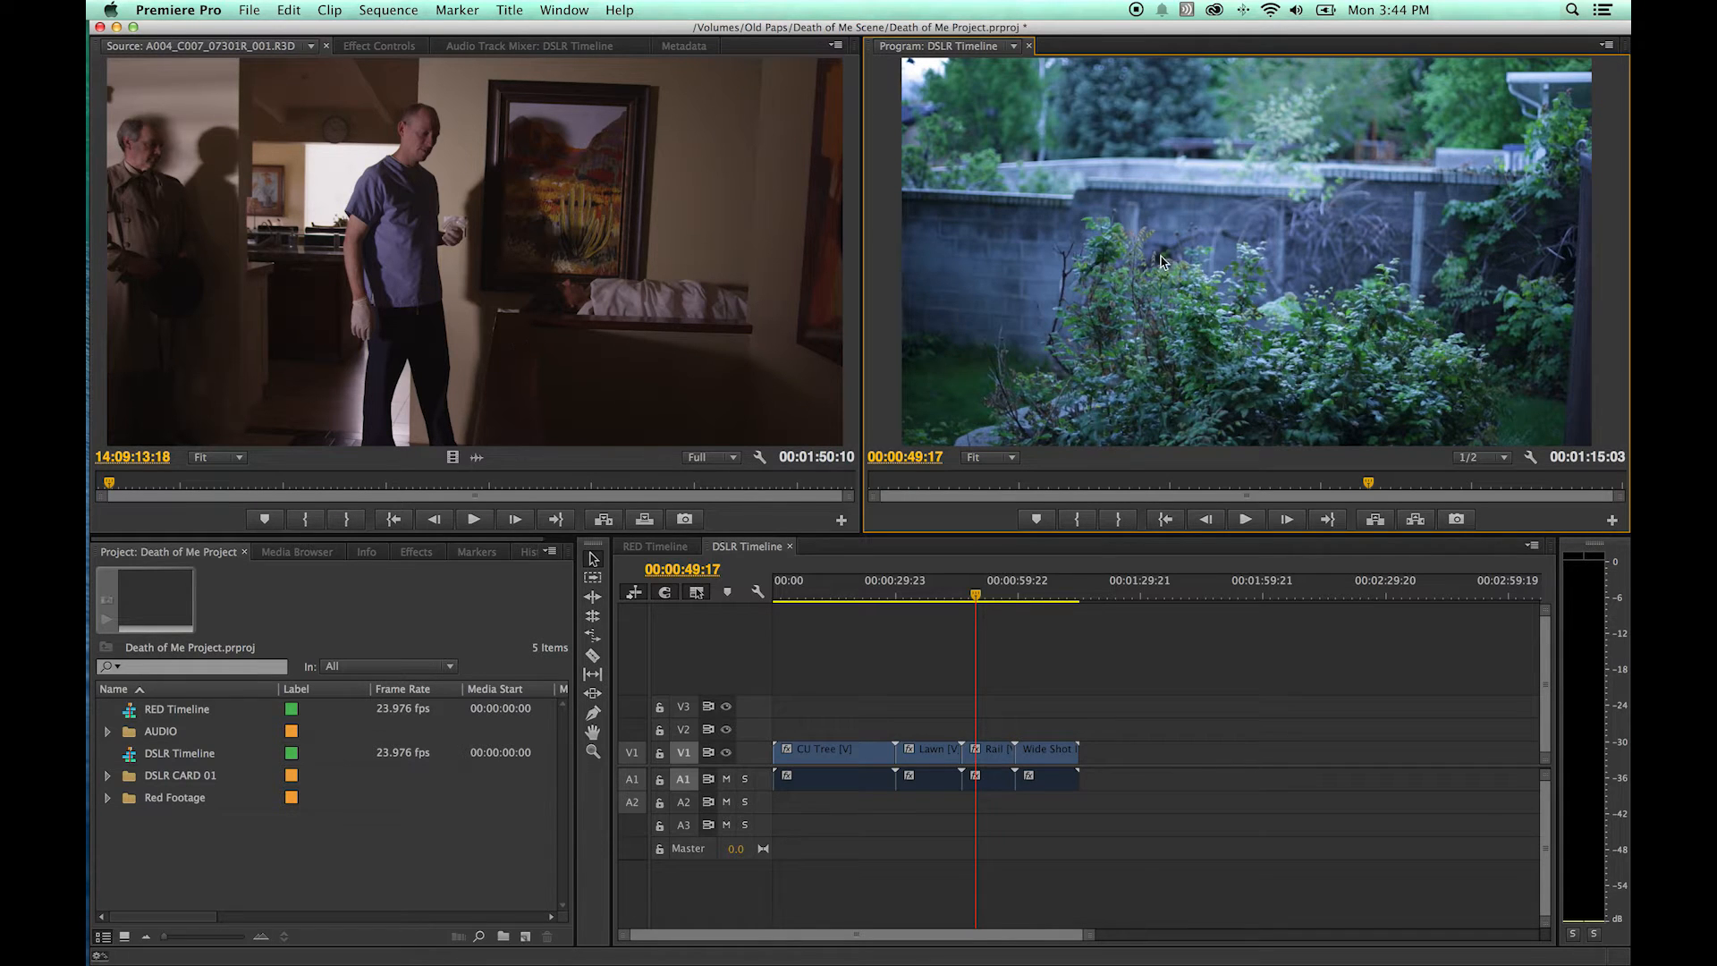
{"action": "mouse_move", "coordinate": [1023, 550]}
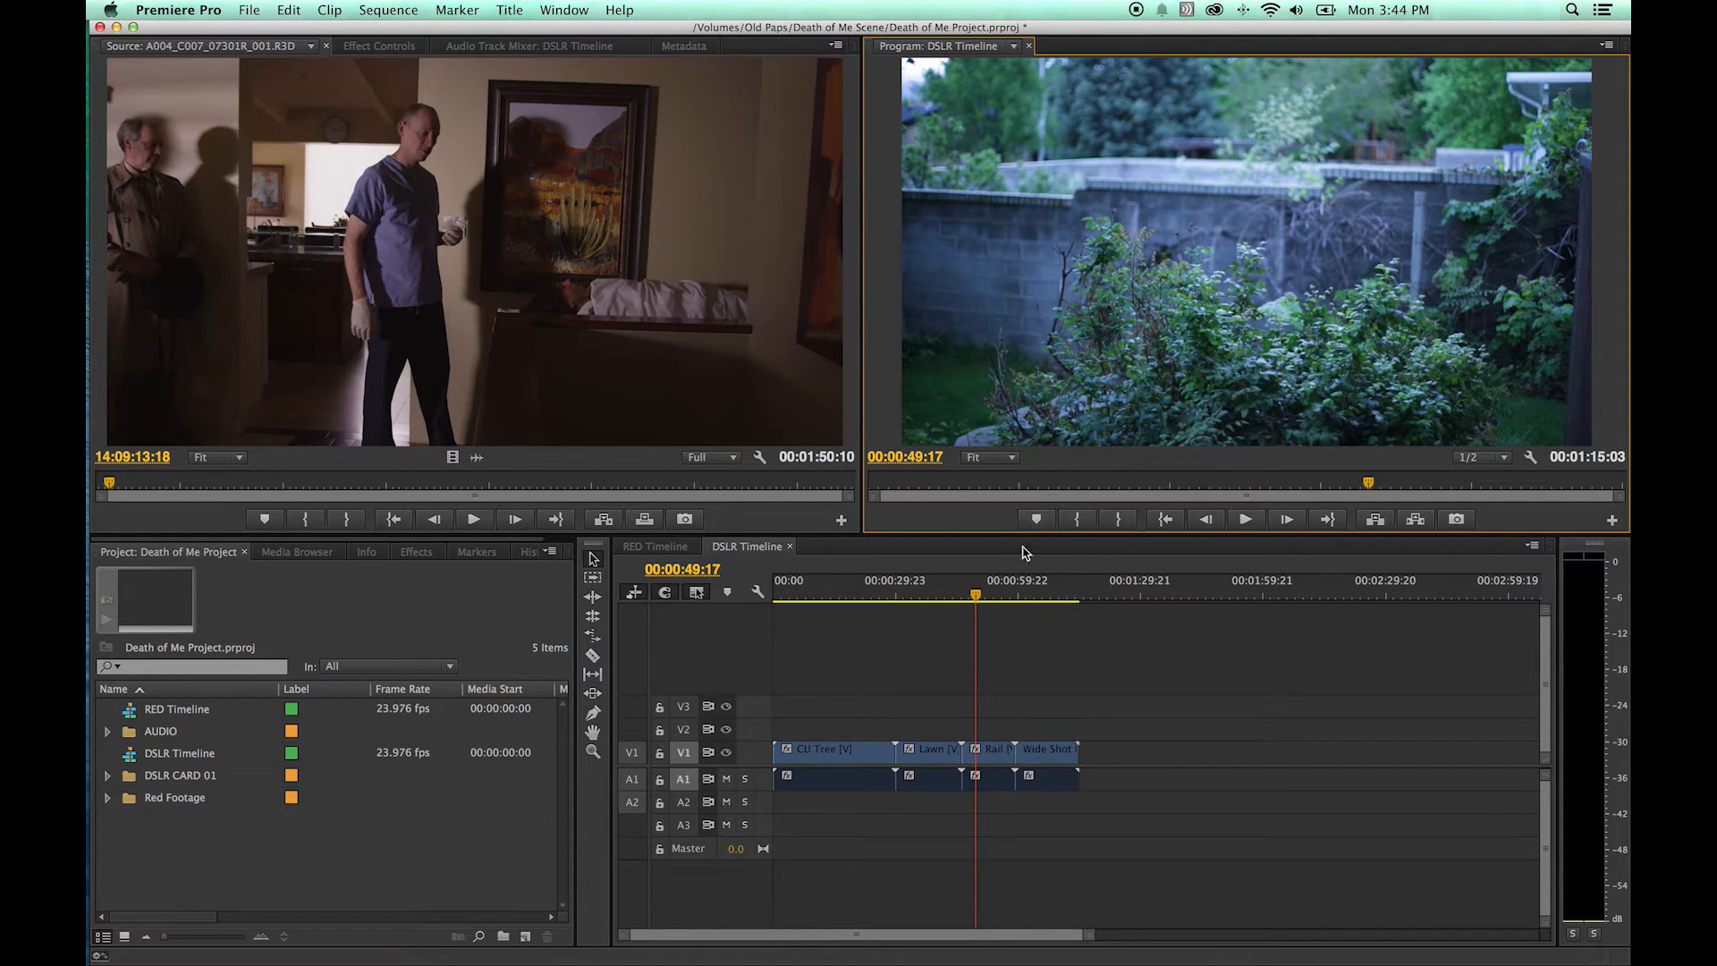
- Scrub the Program Monitor playhead forward to about 00:00:58:01
{"action": "left_click", "coordinate": [876, 597]}
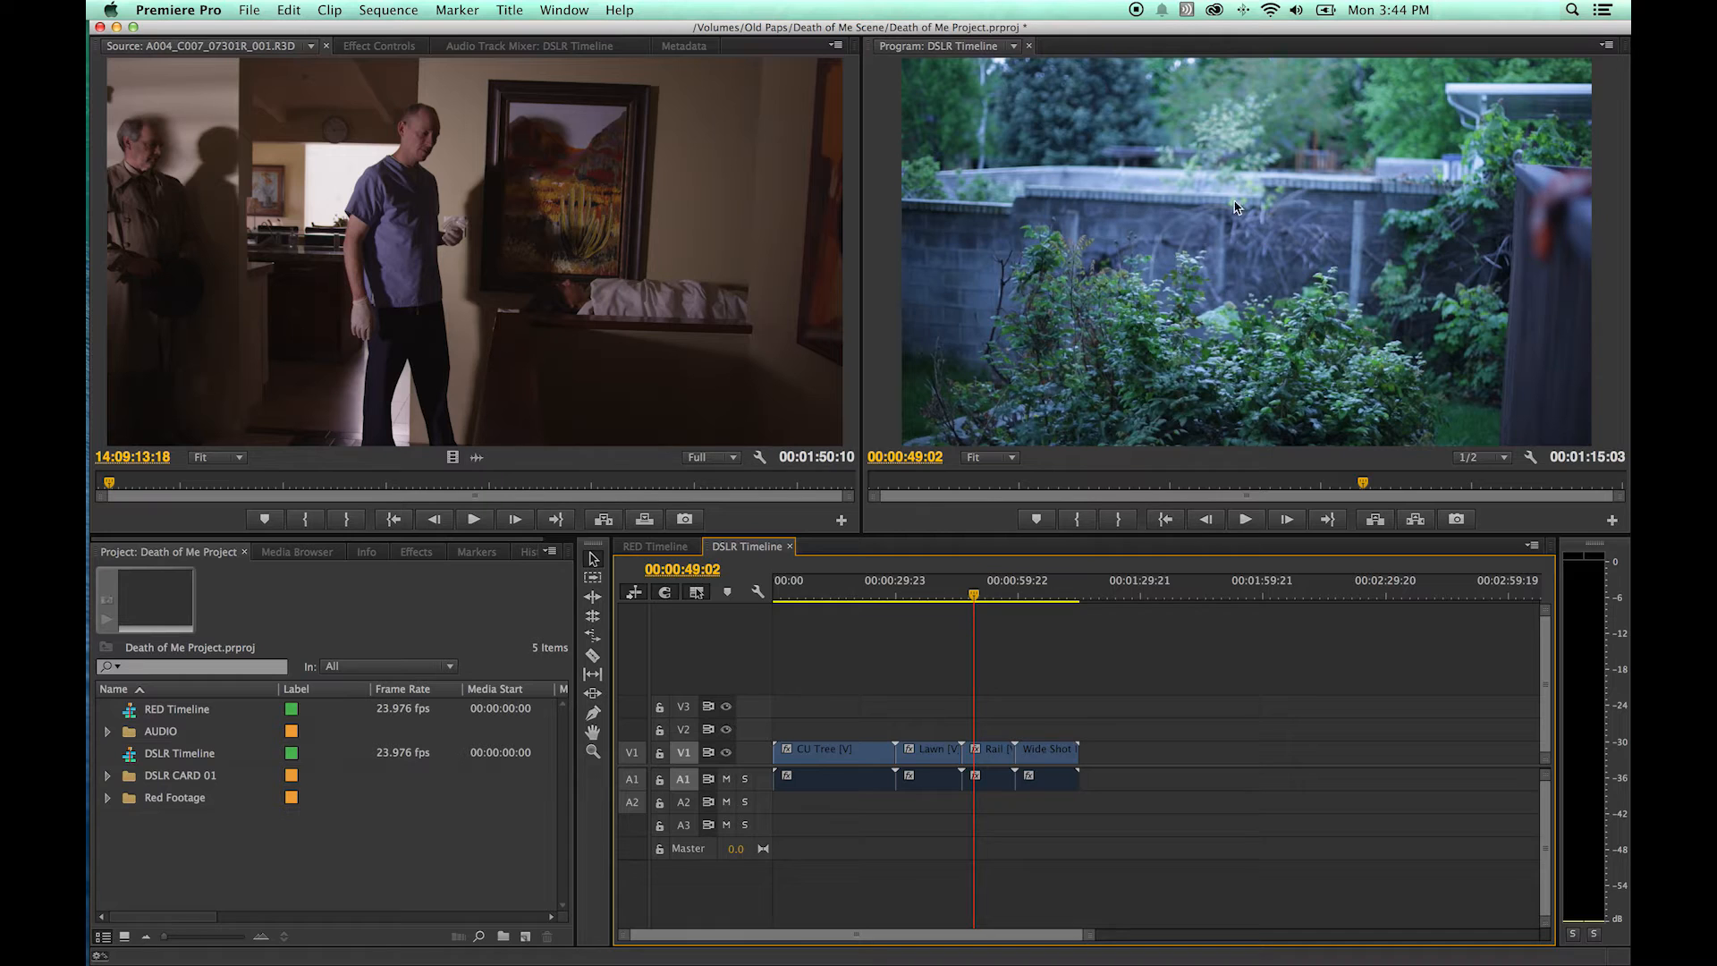
{"action": "mouse_move", "coordinate": [1202, 247]}
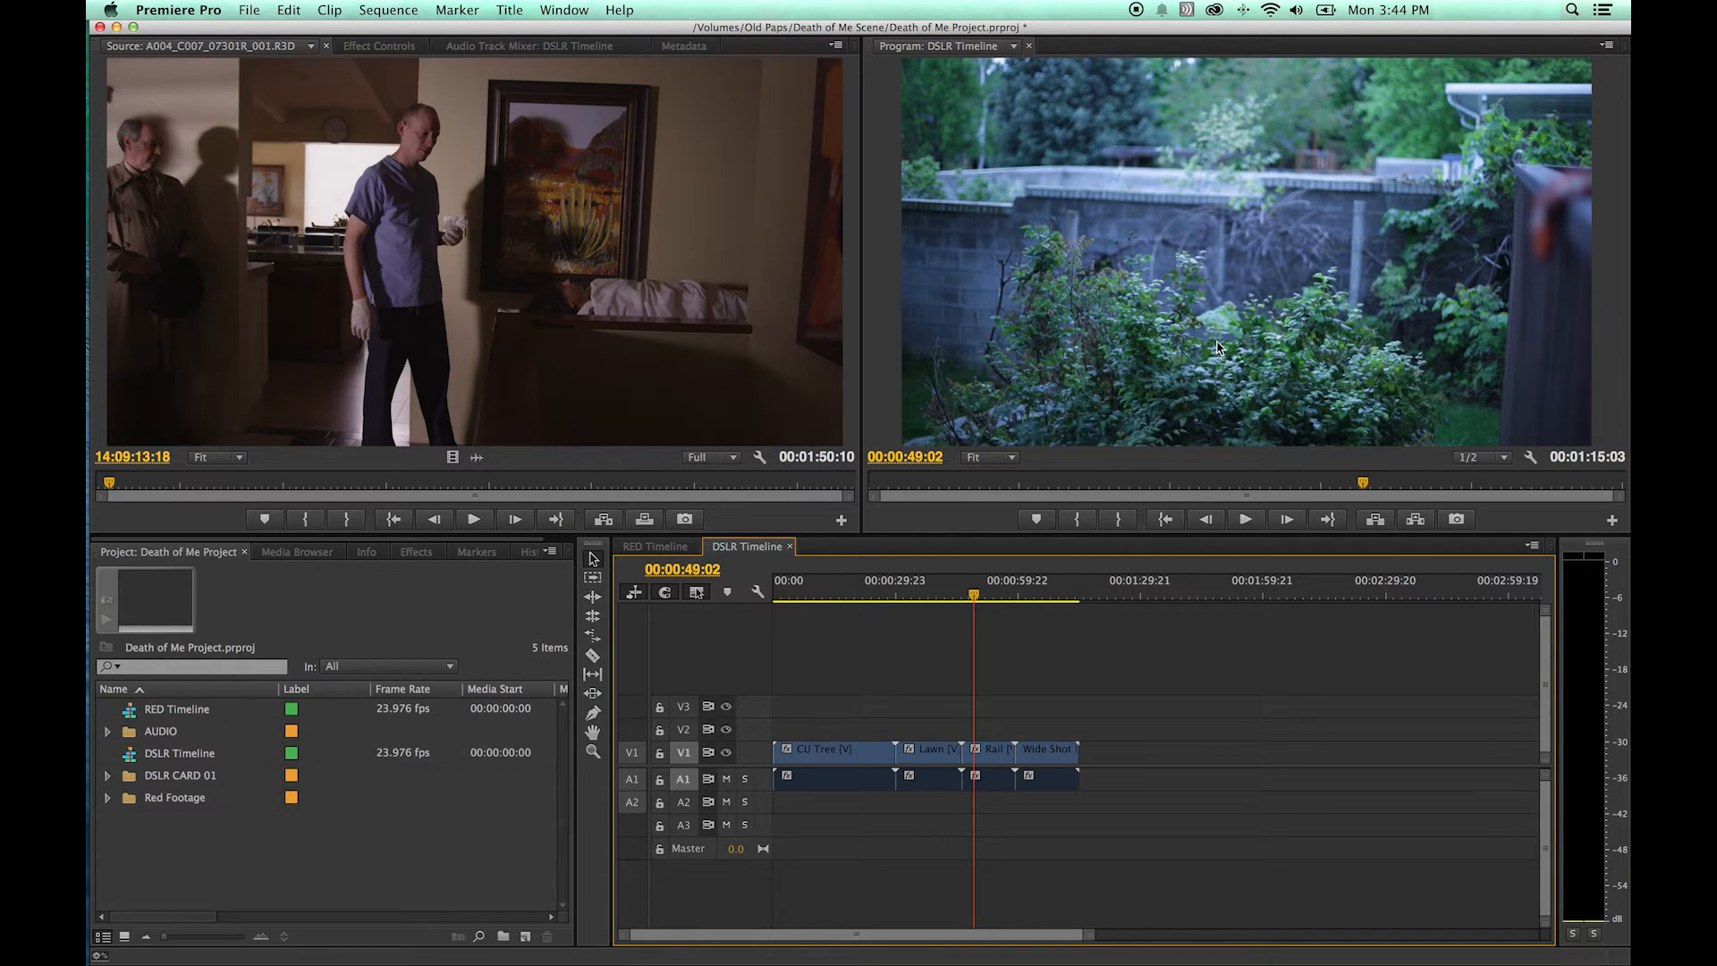
{"action": "mouse_move", "coordinate": [1198, 330]}
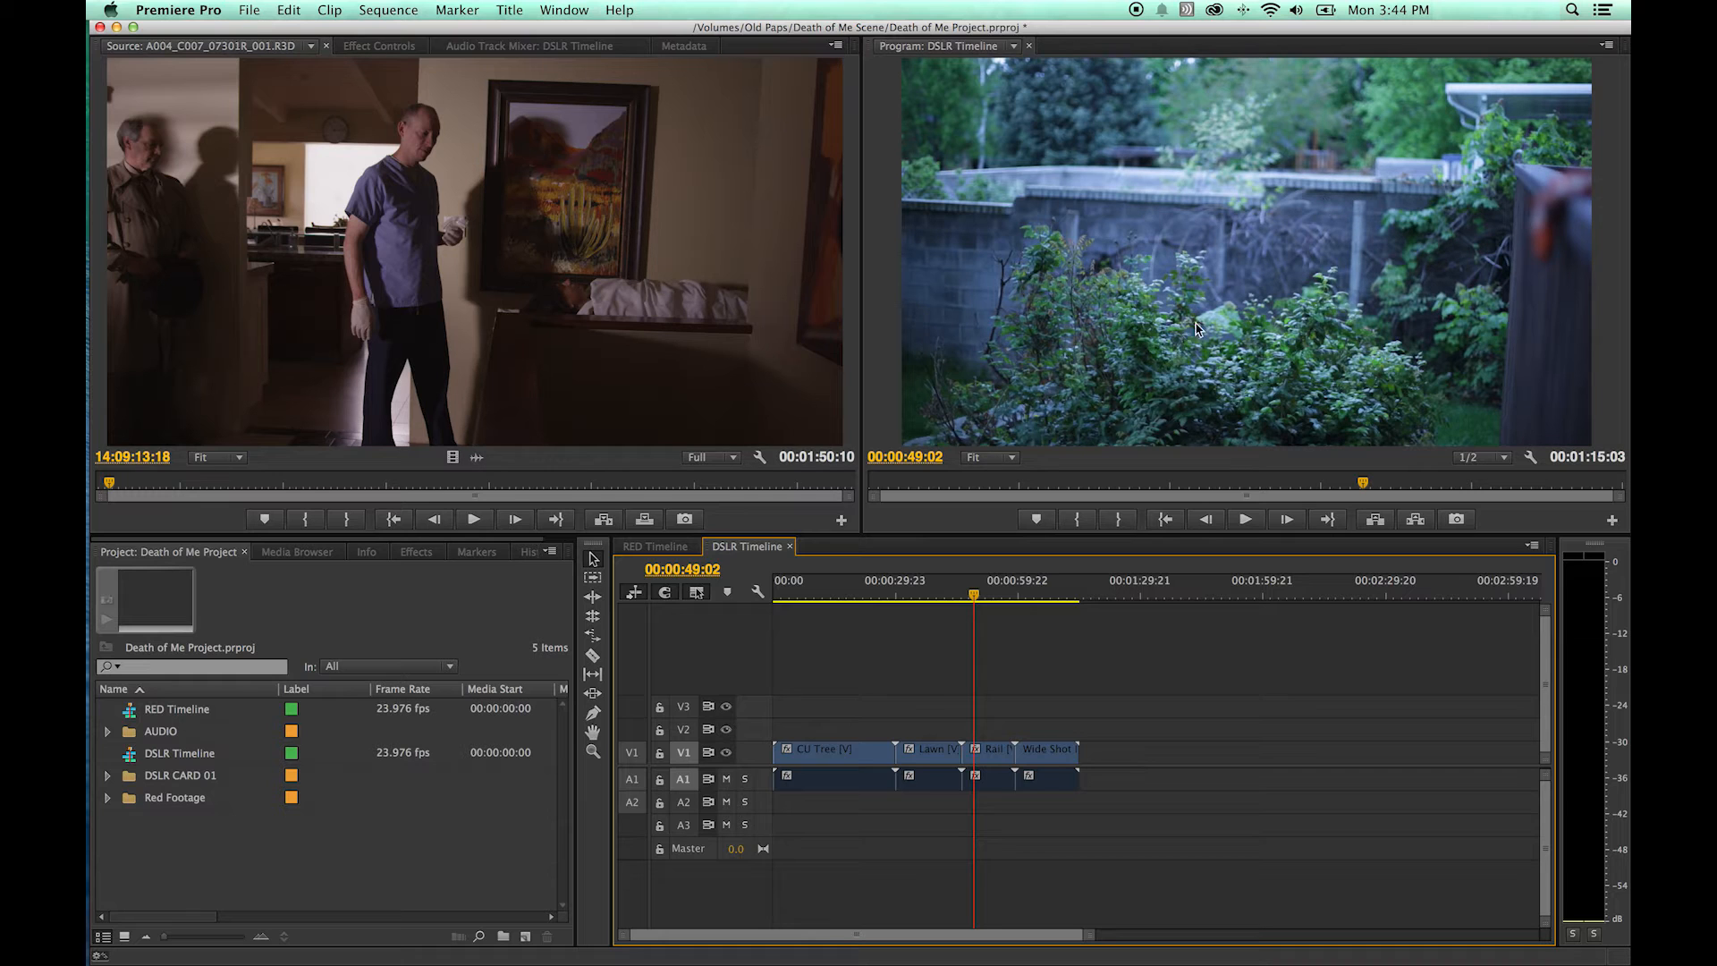
{"action": "mouse_move", "coordinate": [1259, 502]}
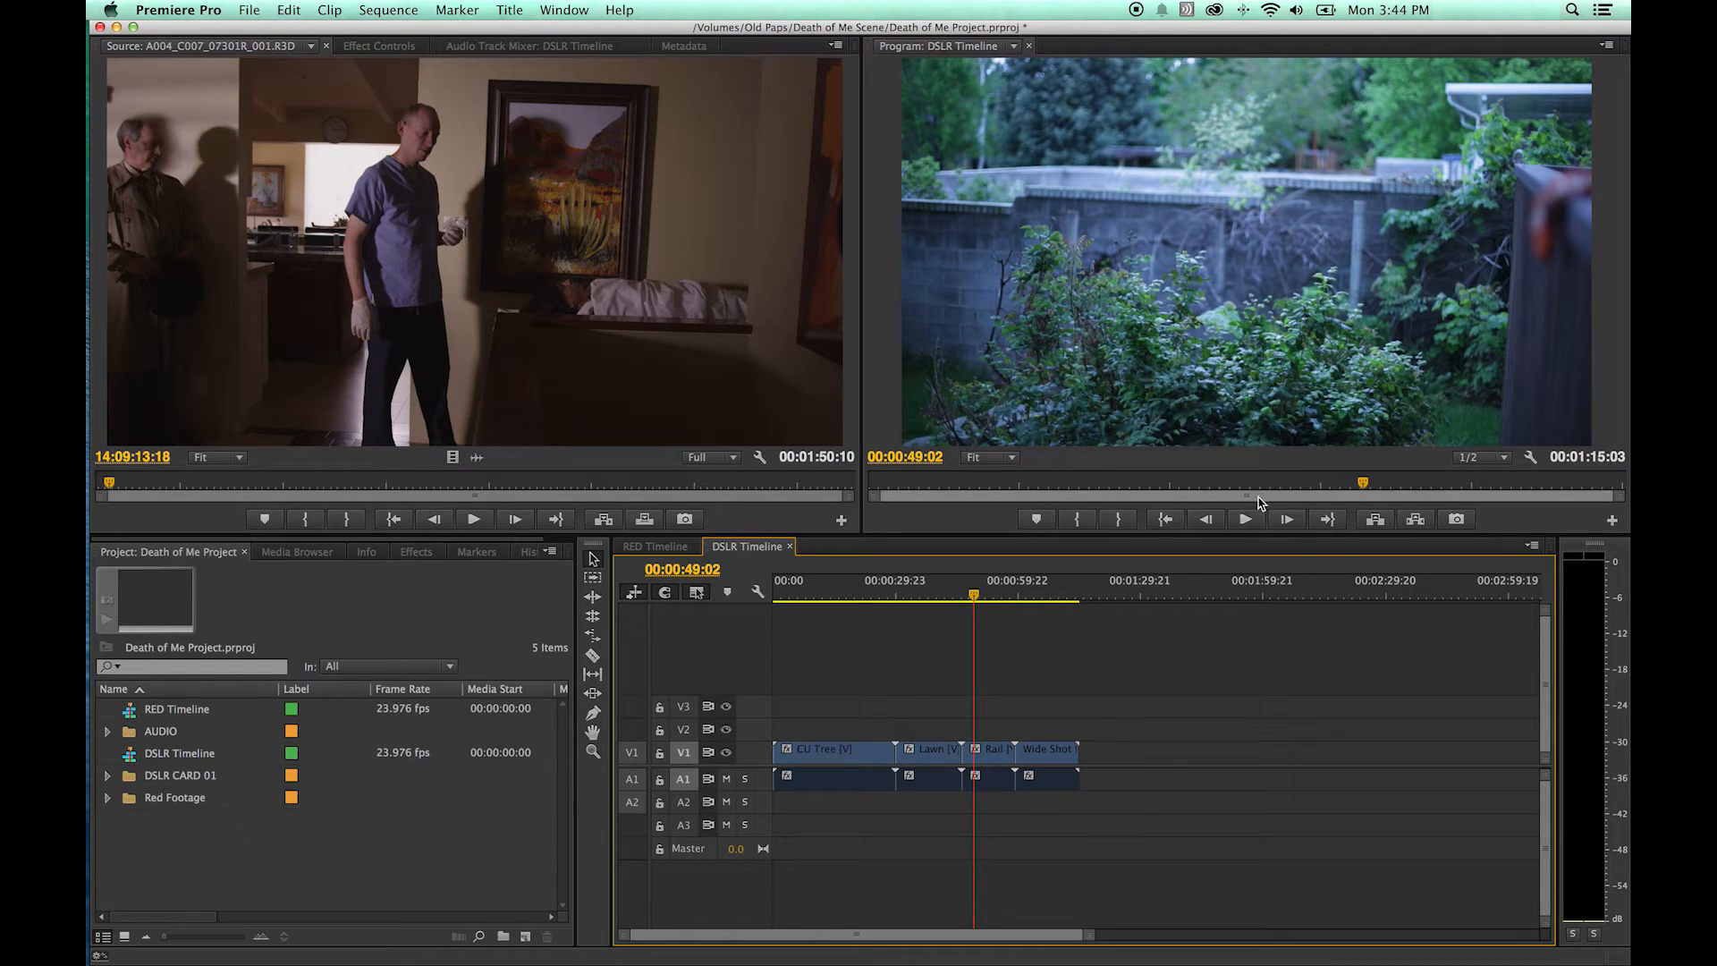
{"action": "left_click_drag", "start_coordinate": [1363, 483], "coordinate": [1345, 483]}
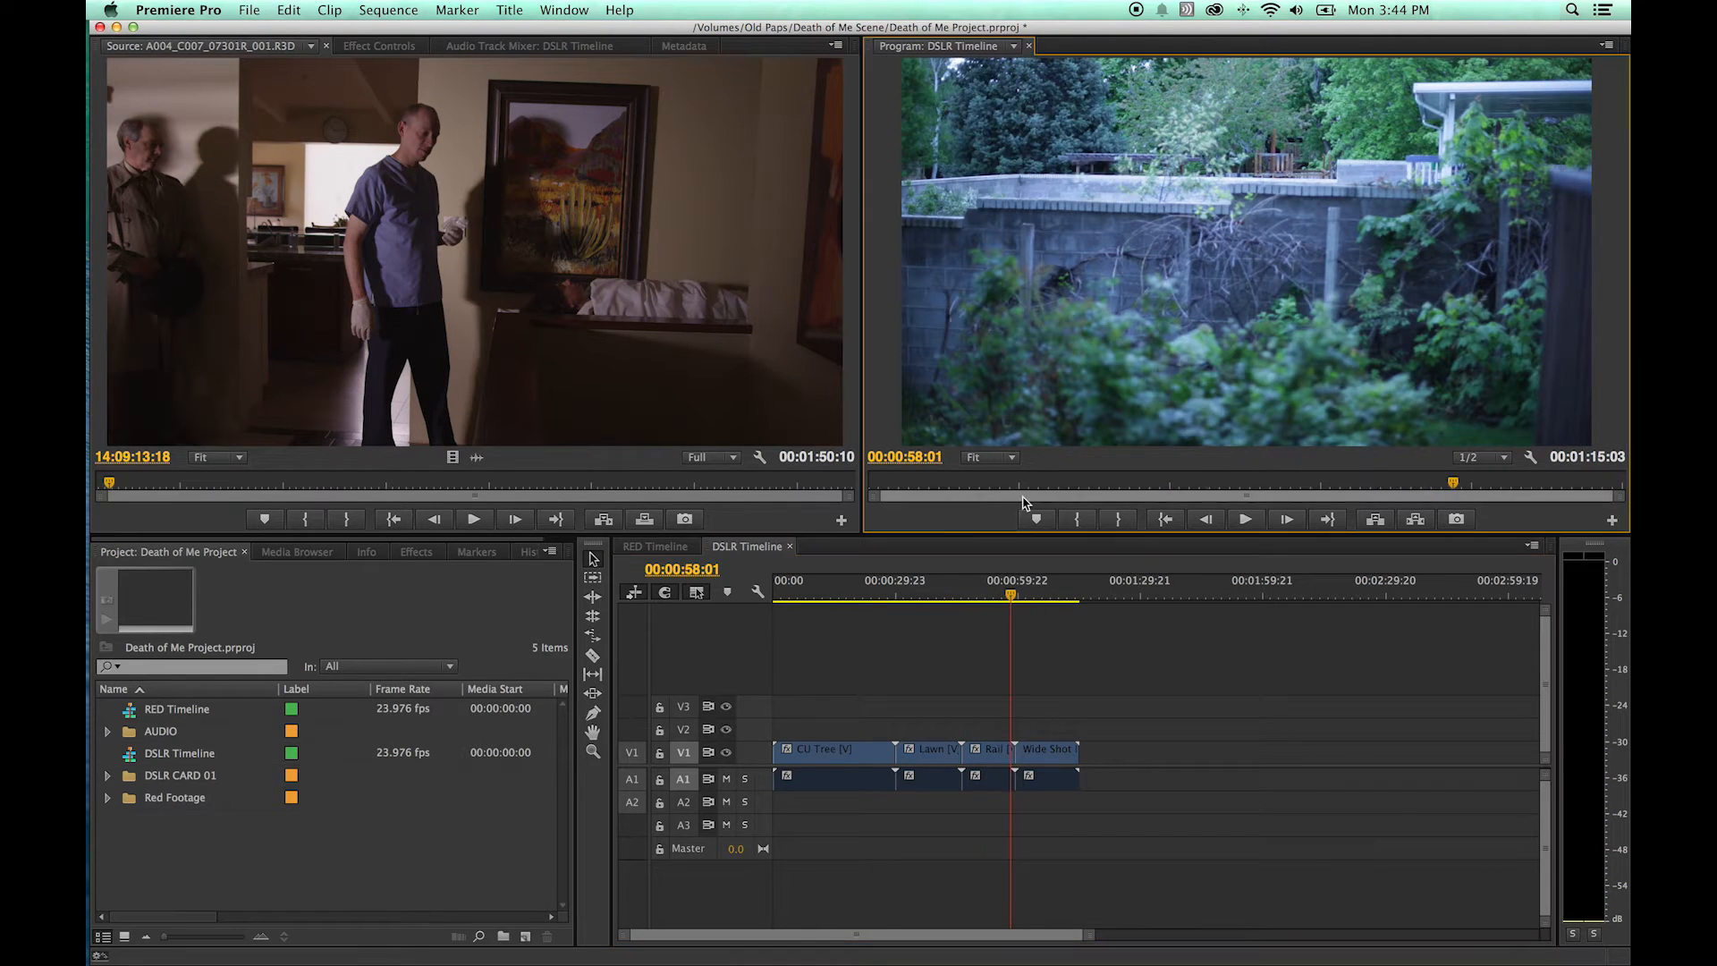
{"action": "mouse_move", "coordinate": [1005, 460]}
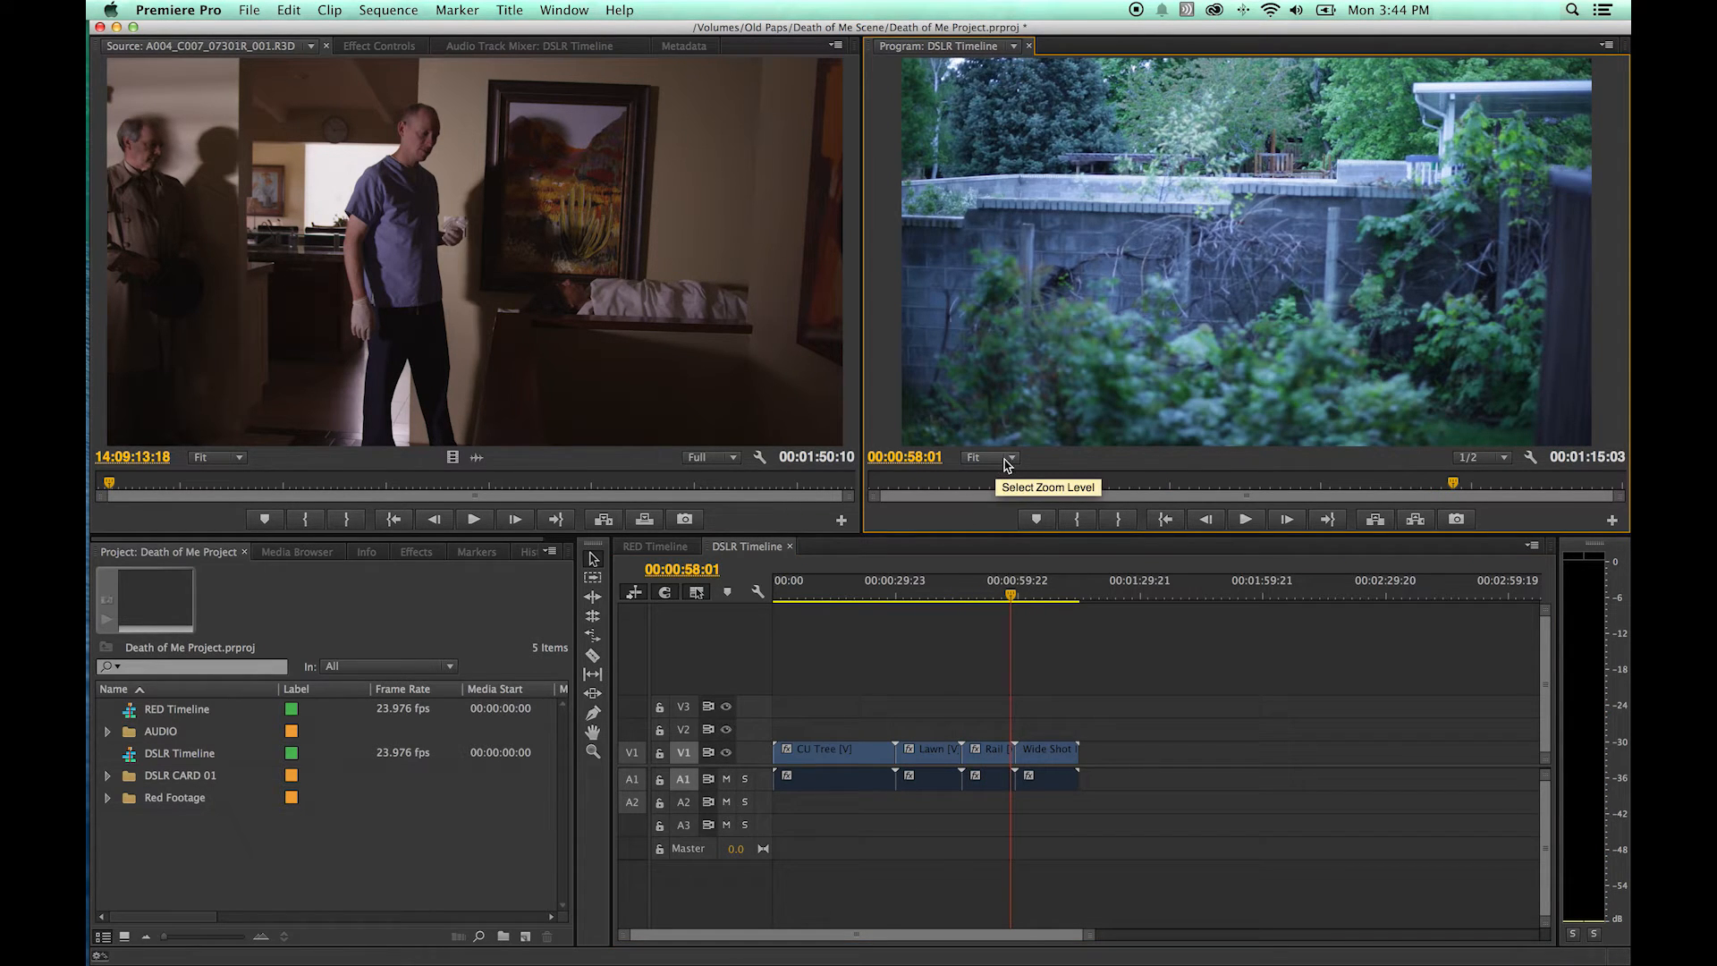
- Magnify the program view to 400%, then reduce it to 25%
{"action": "left_click", "coordinate": [988, 456]}
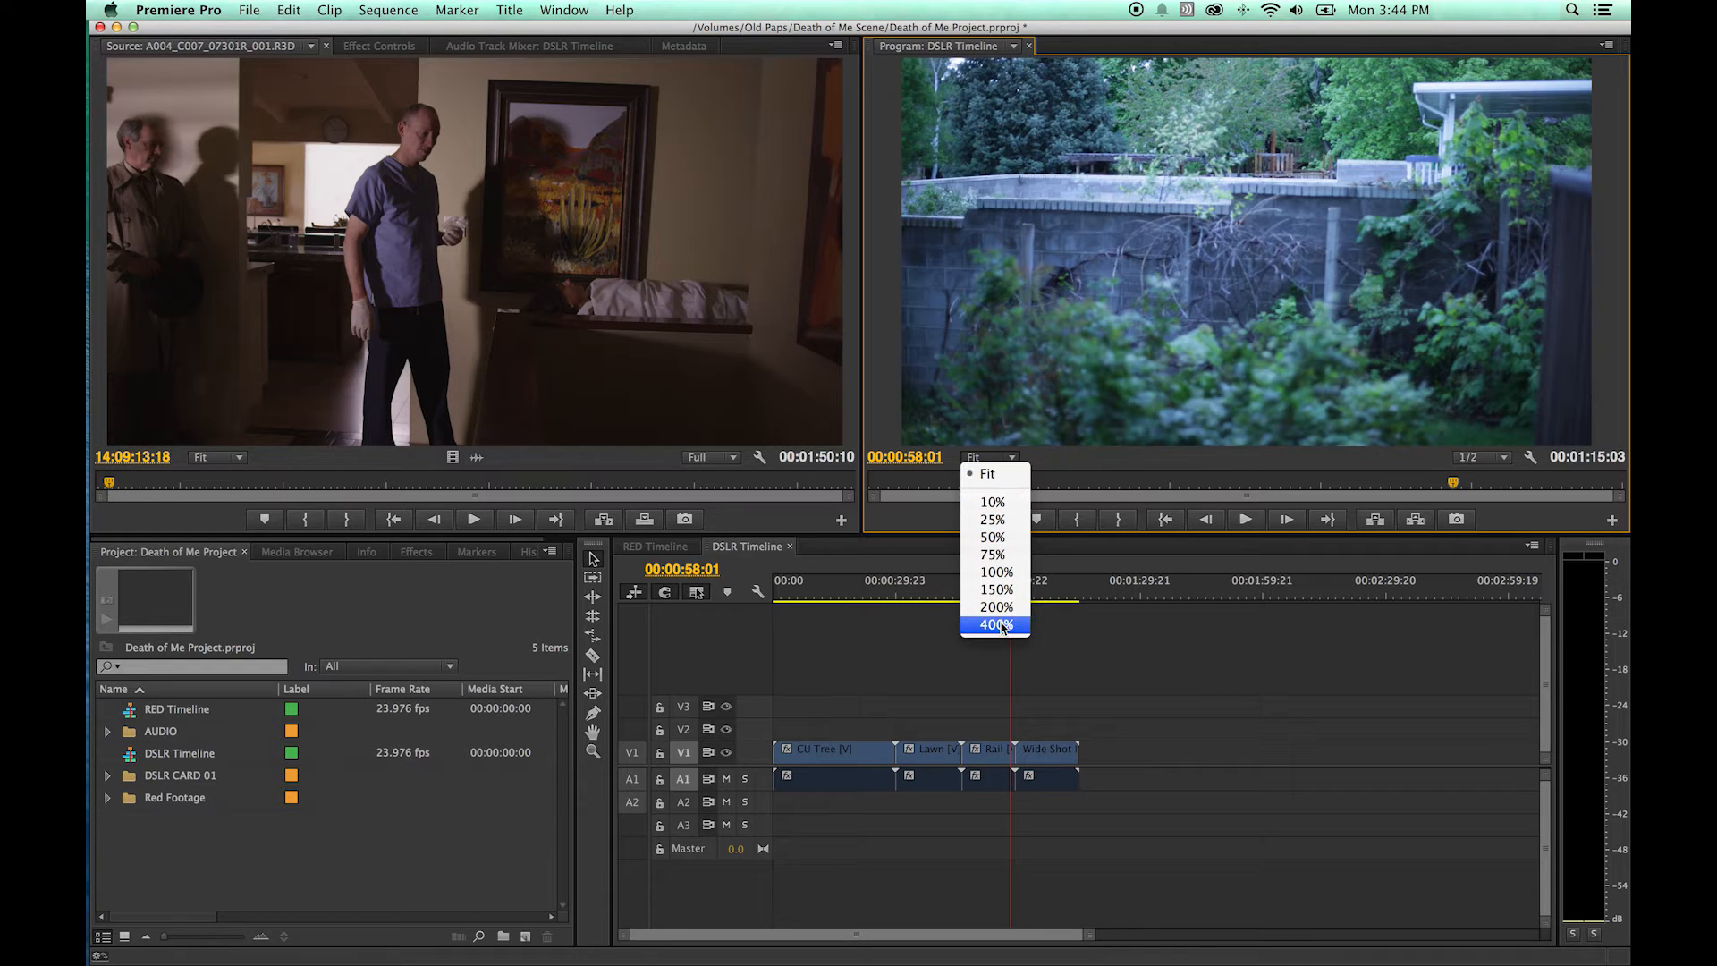
{"action": "left_click", "coordinate": [992, 624]}
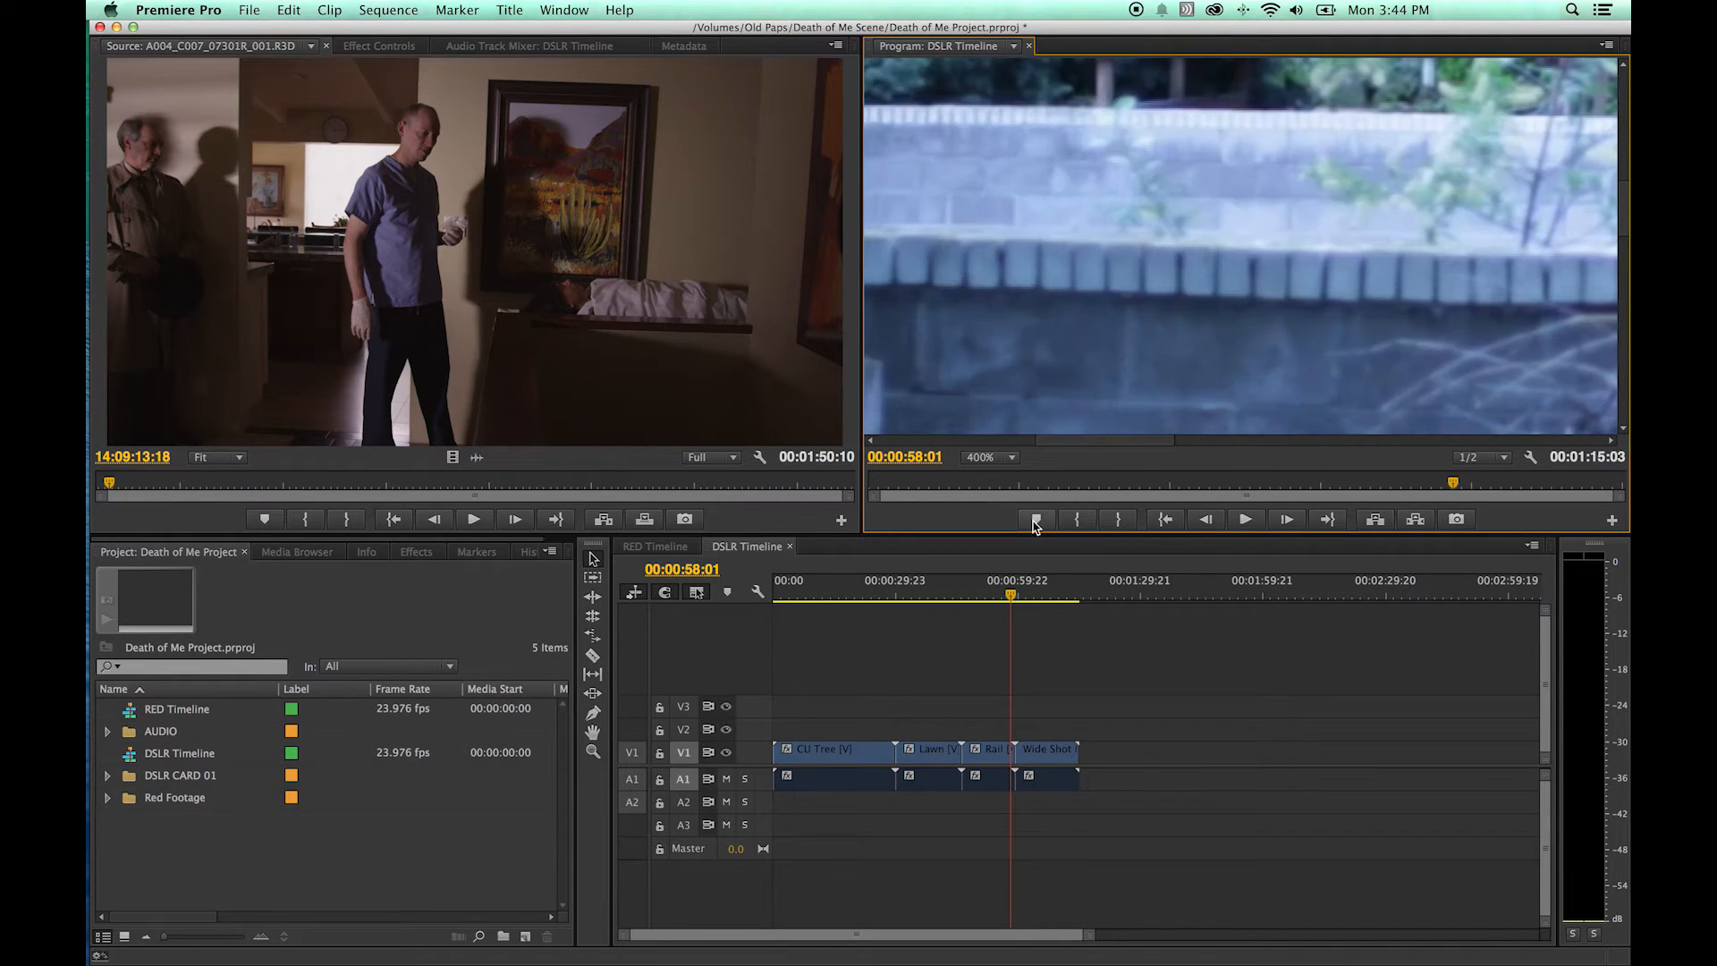
{"action": "left_click", "coordinate": [990, 456]}
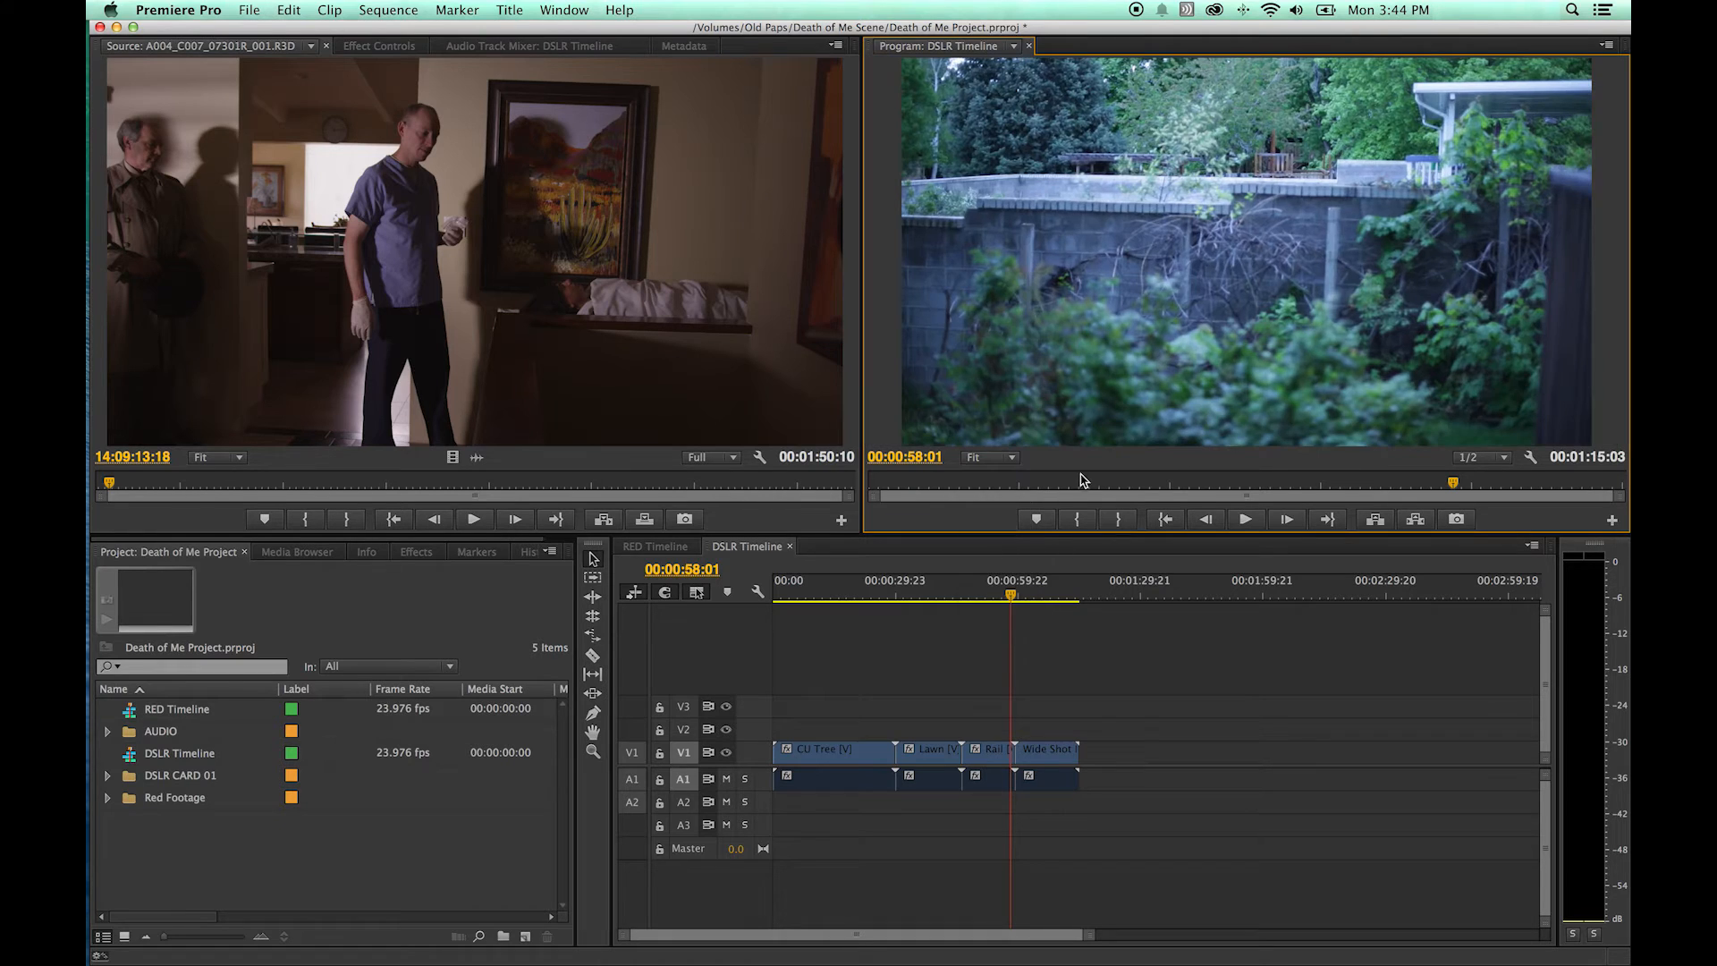
{"action": "left_click", "coordinate": [984, 456]}
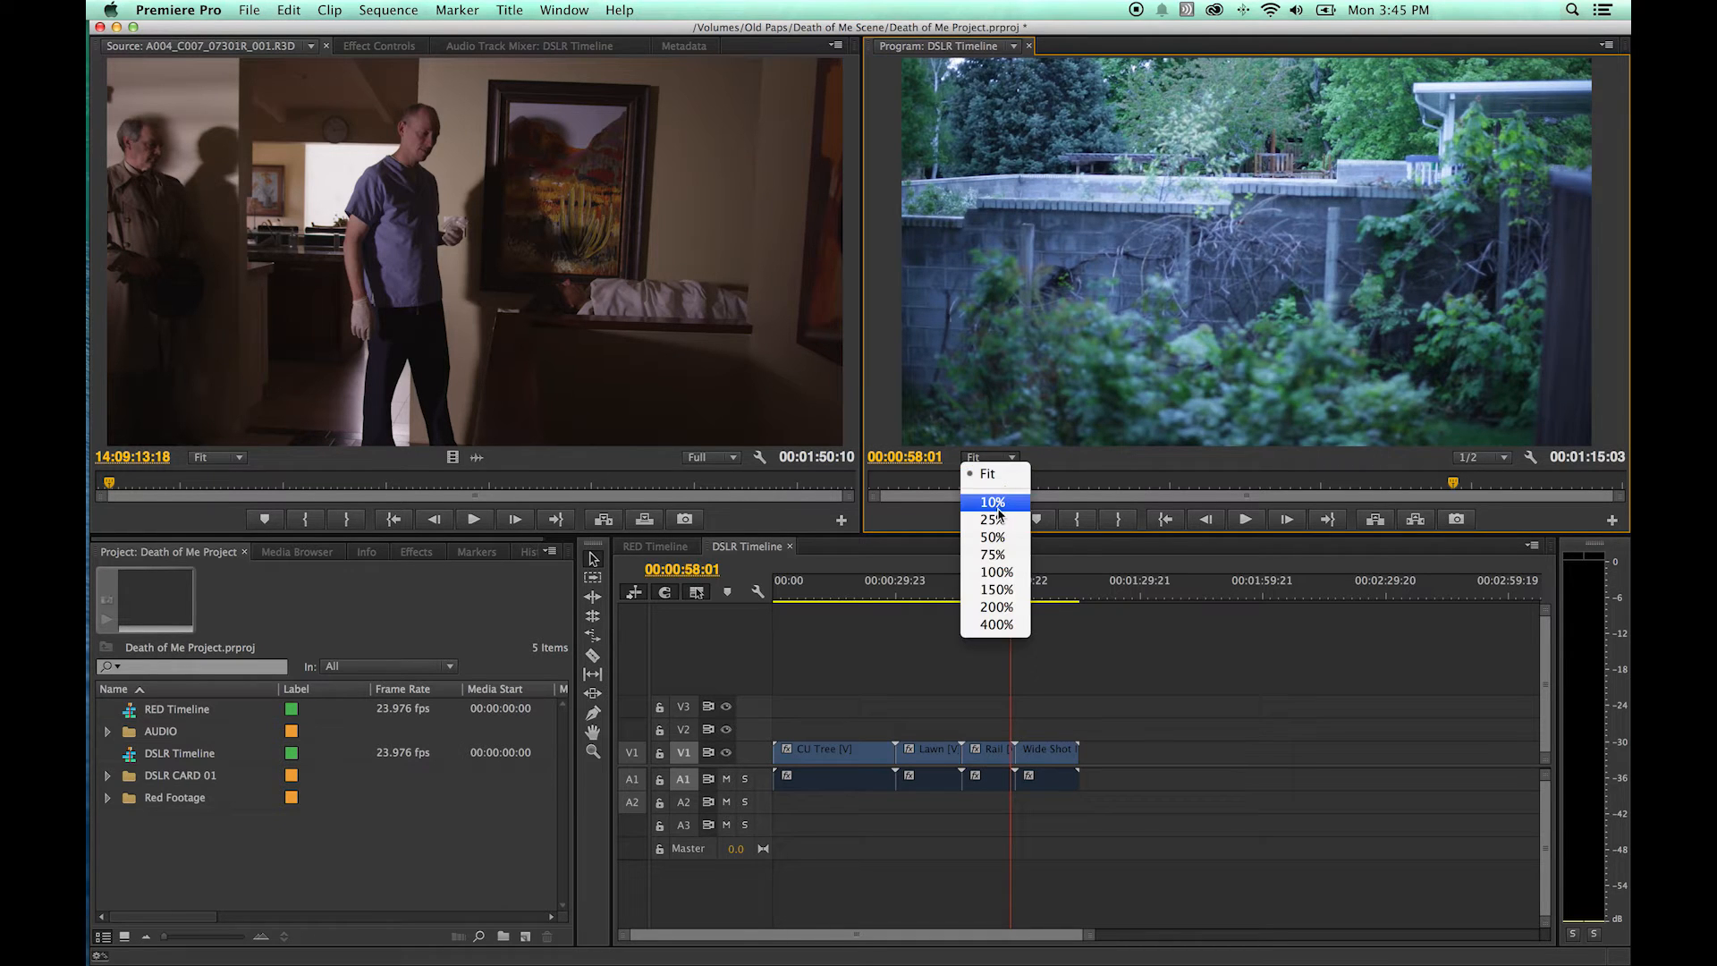
{"action": "left_click", "coordinate": [990, 519]}
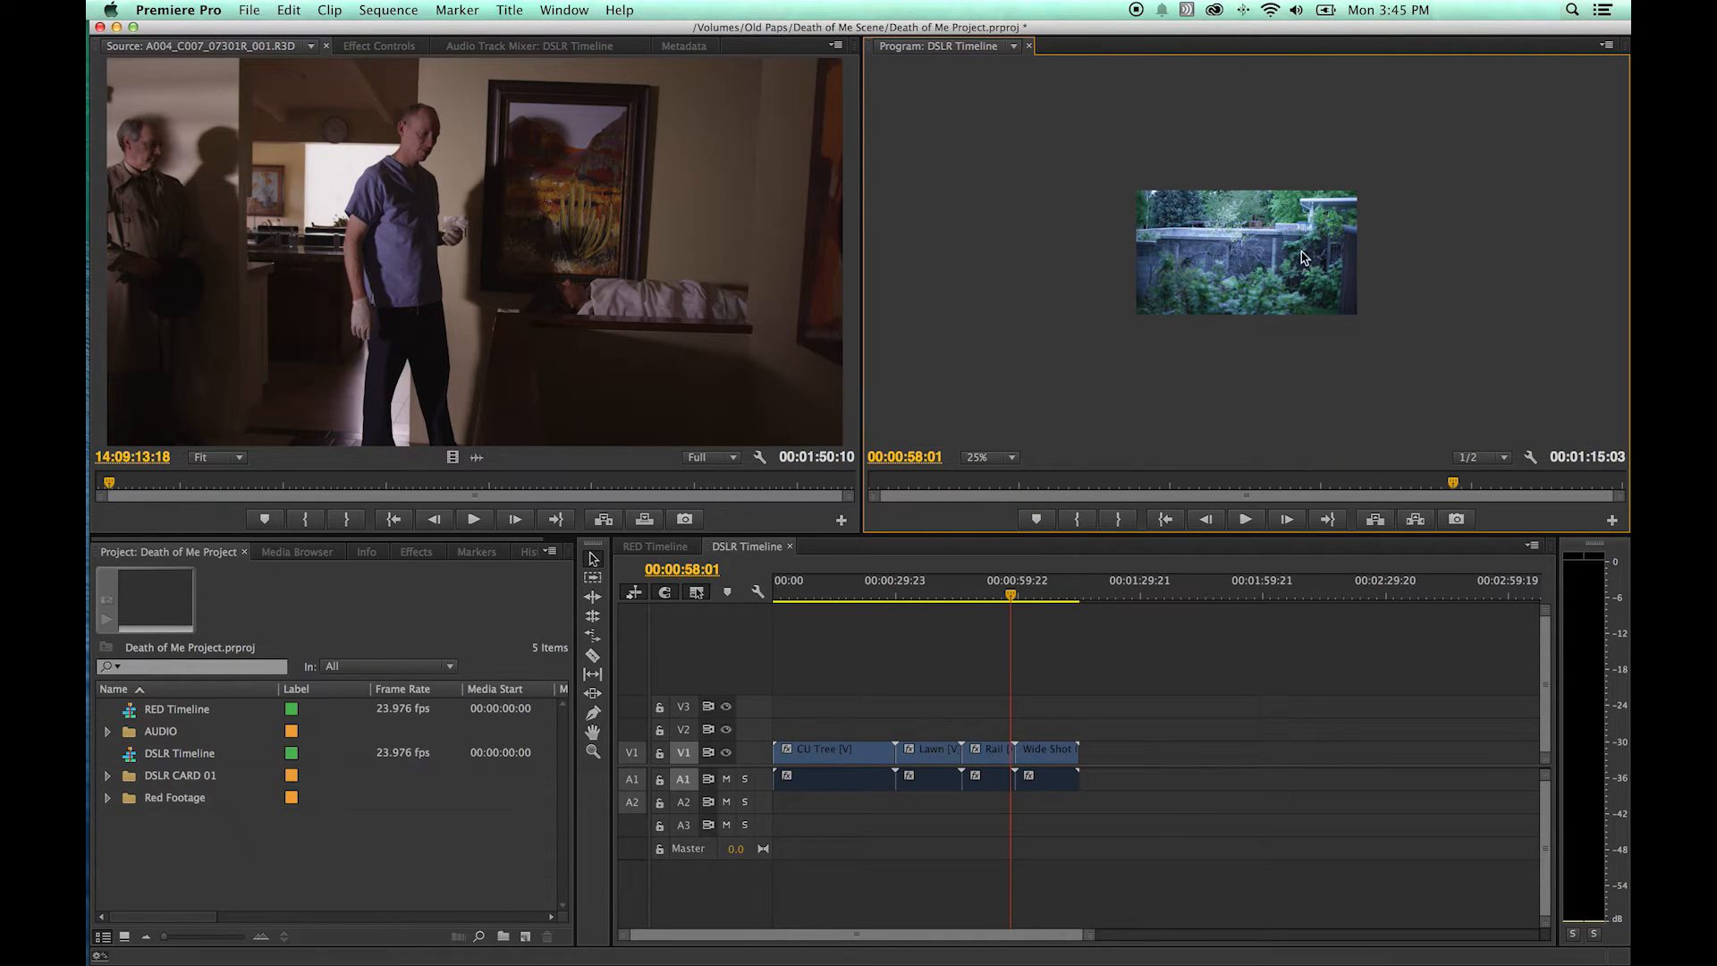
{"action": "mouse_move", "coordinate": [1236, 329]}
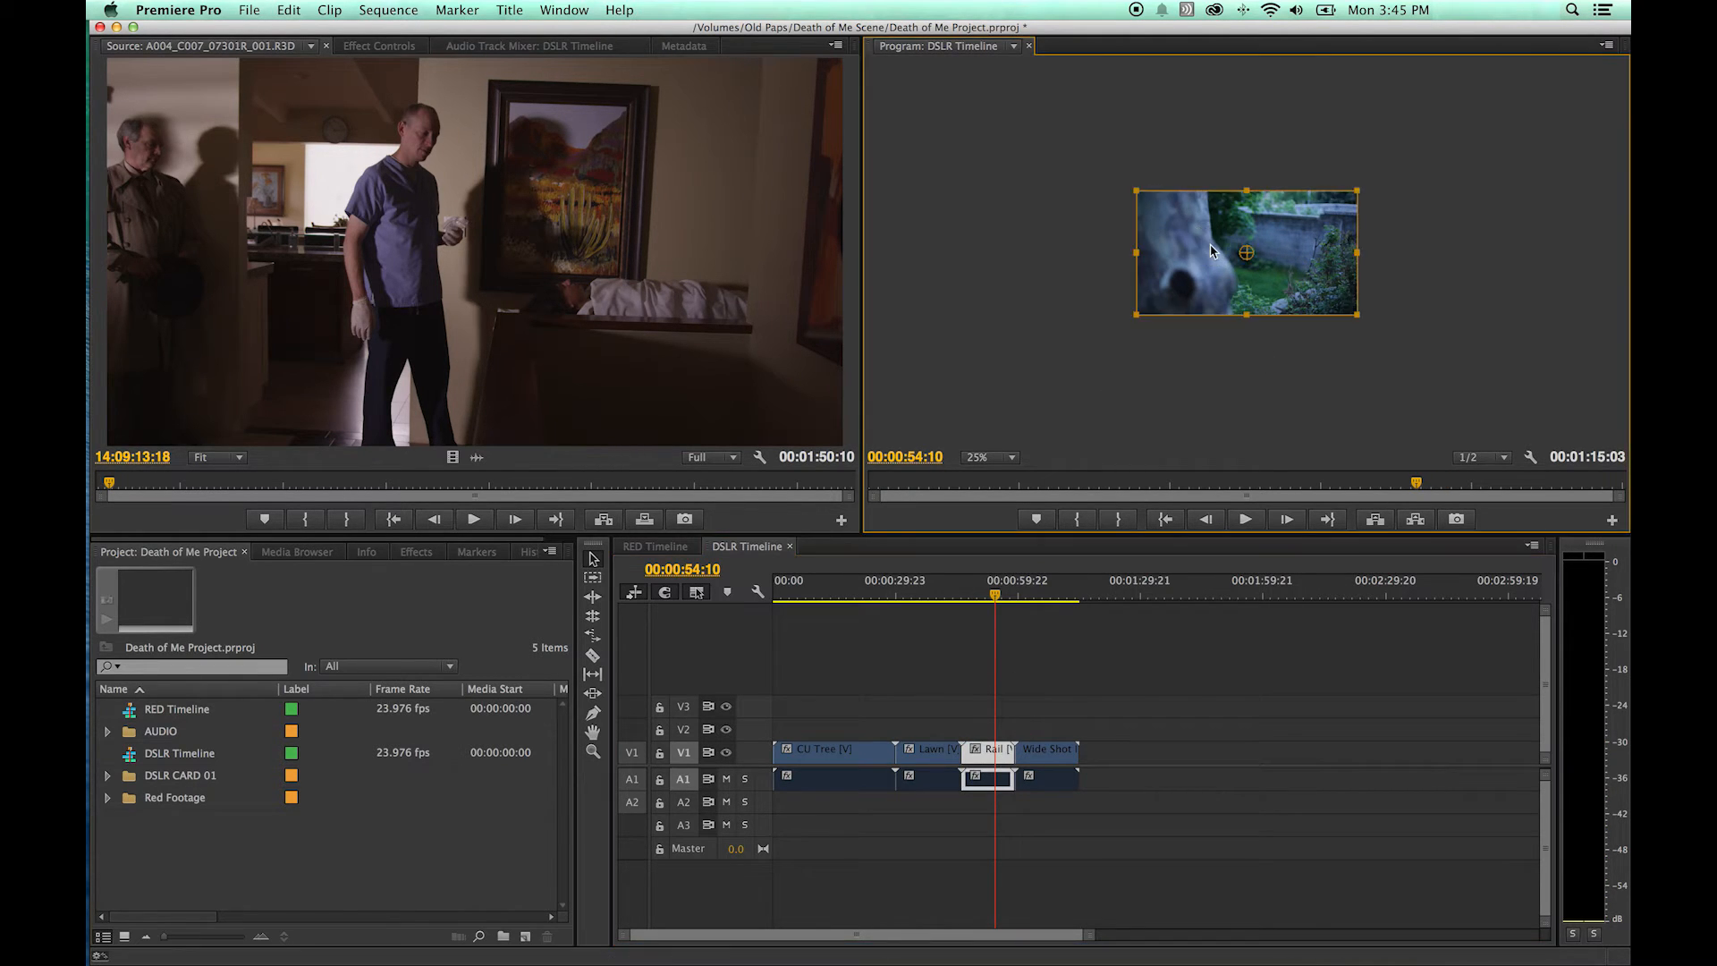
{"action": "mouse_move", "coordinate": [1200, 234]}
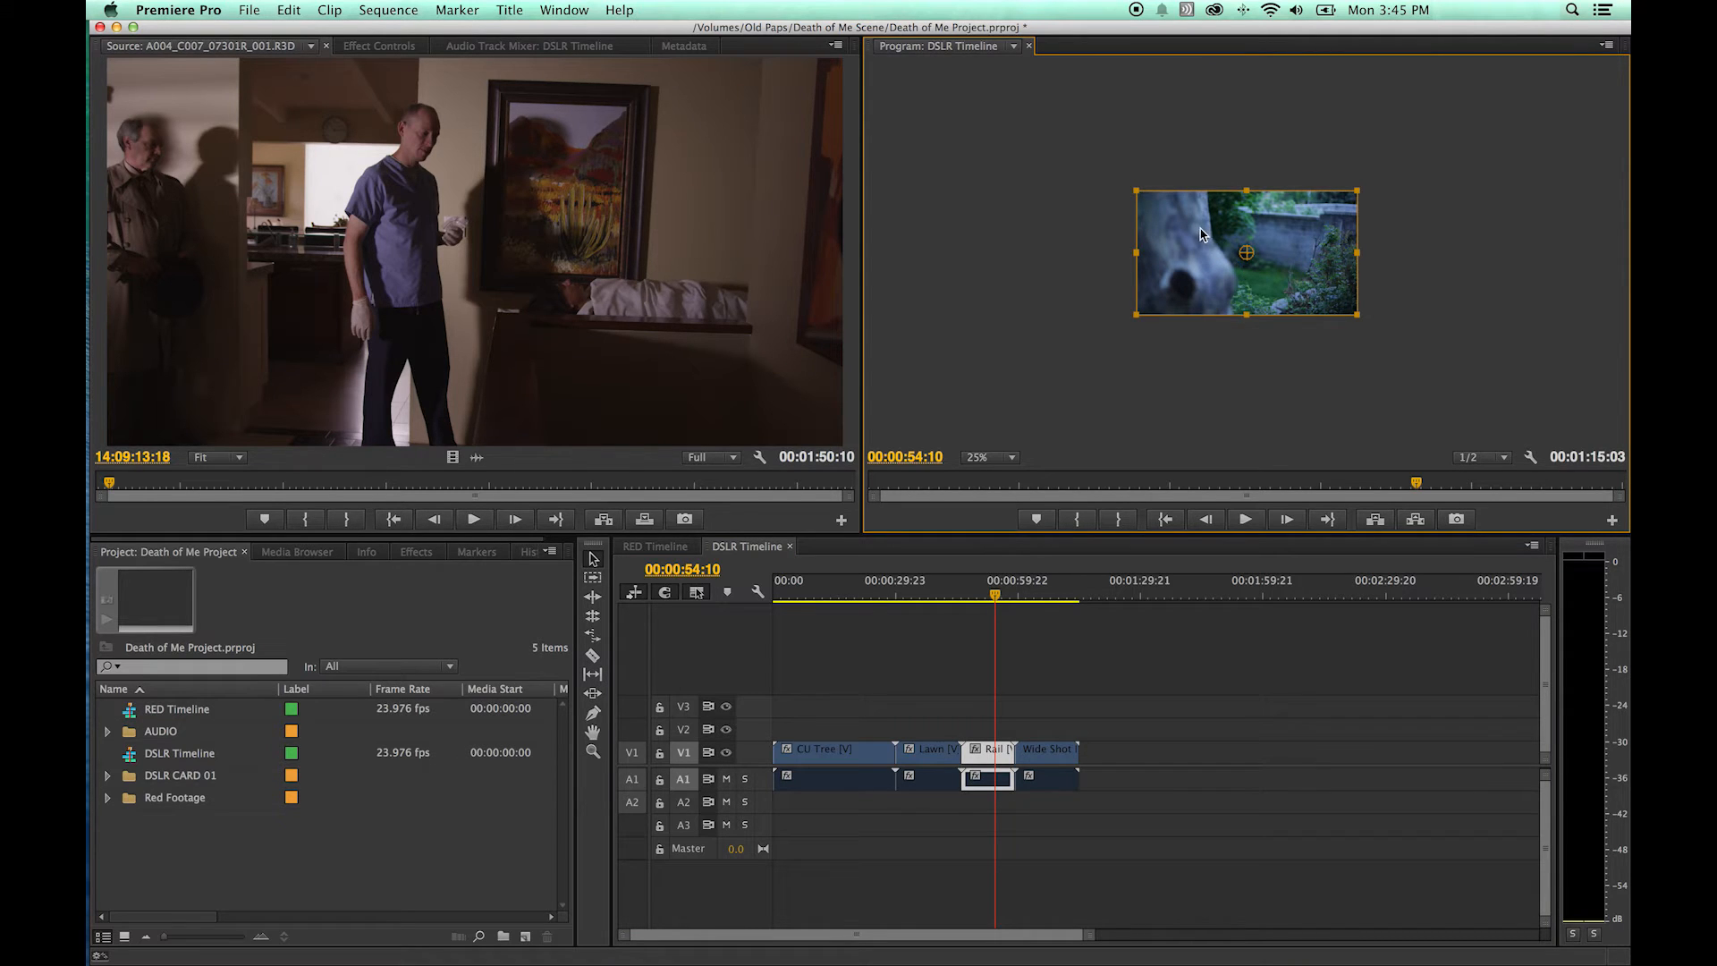
- Shift the close-up clip past the frame's right edge, then list the zoom levels again
{"action": "left_click_drag", "start_coordinate": [1246, 251], "coordinate": [1311, 277]}
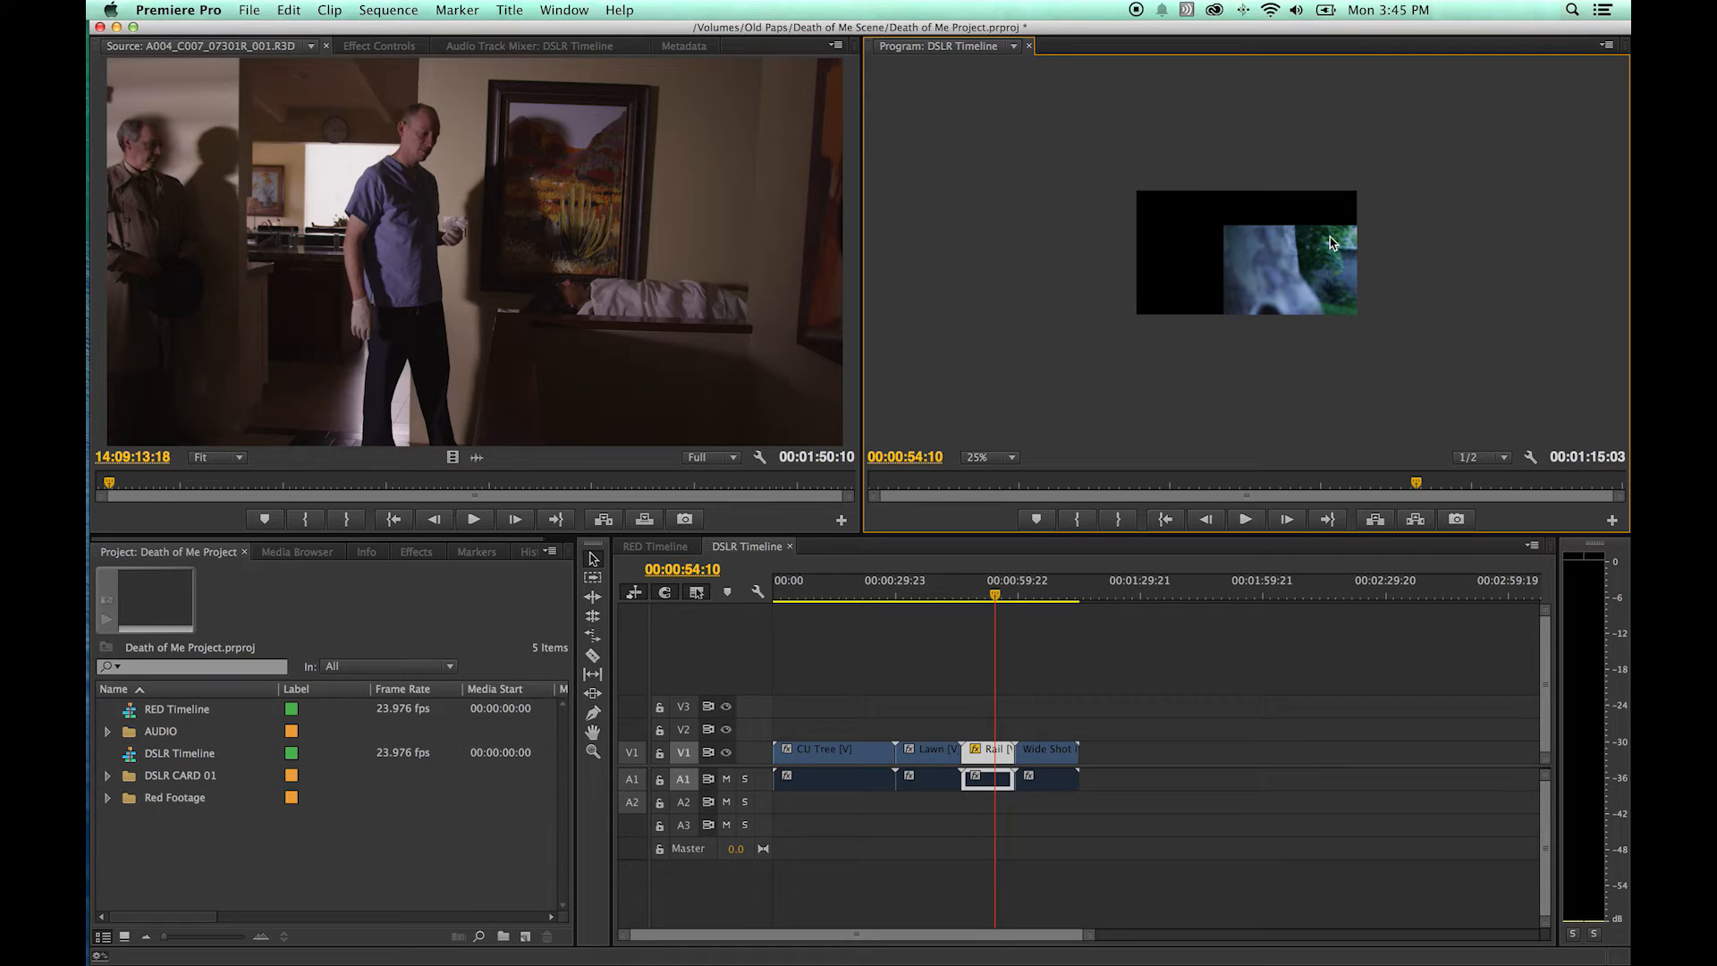
{"action": "mouse_move", "coordinate": [1175, 293]}
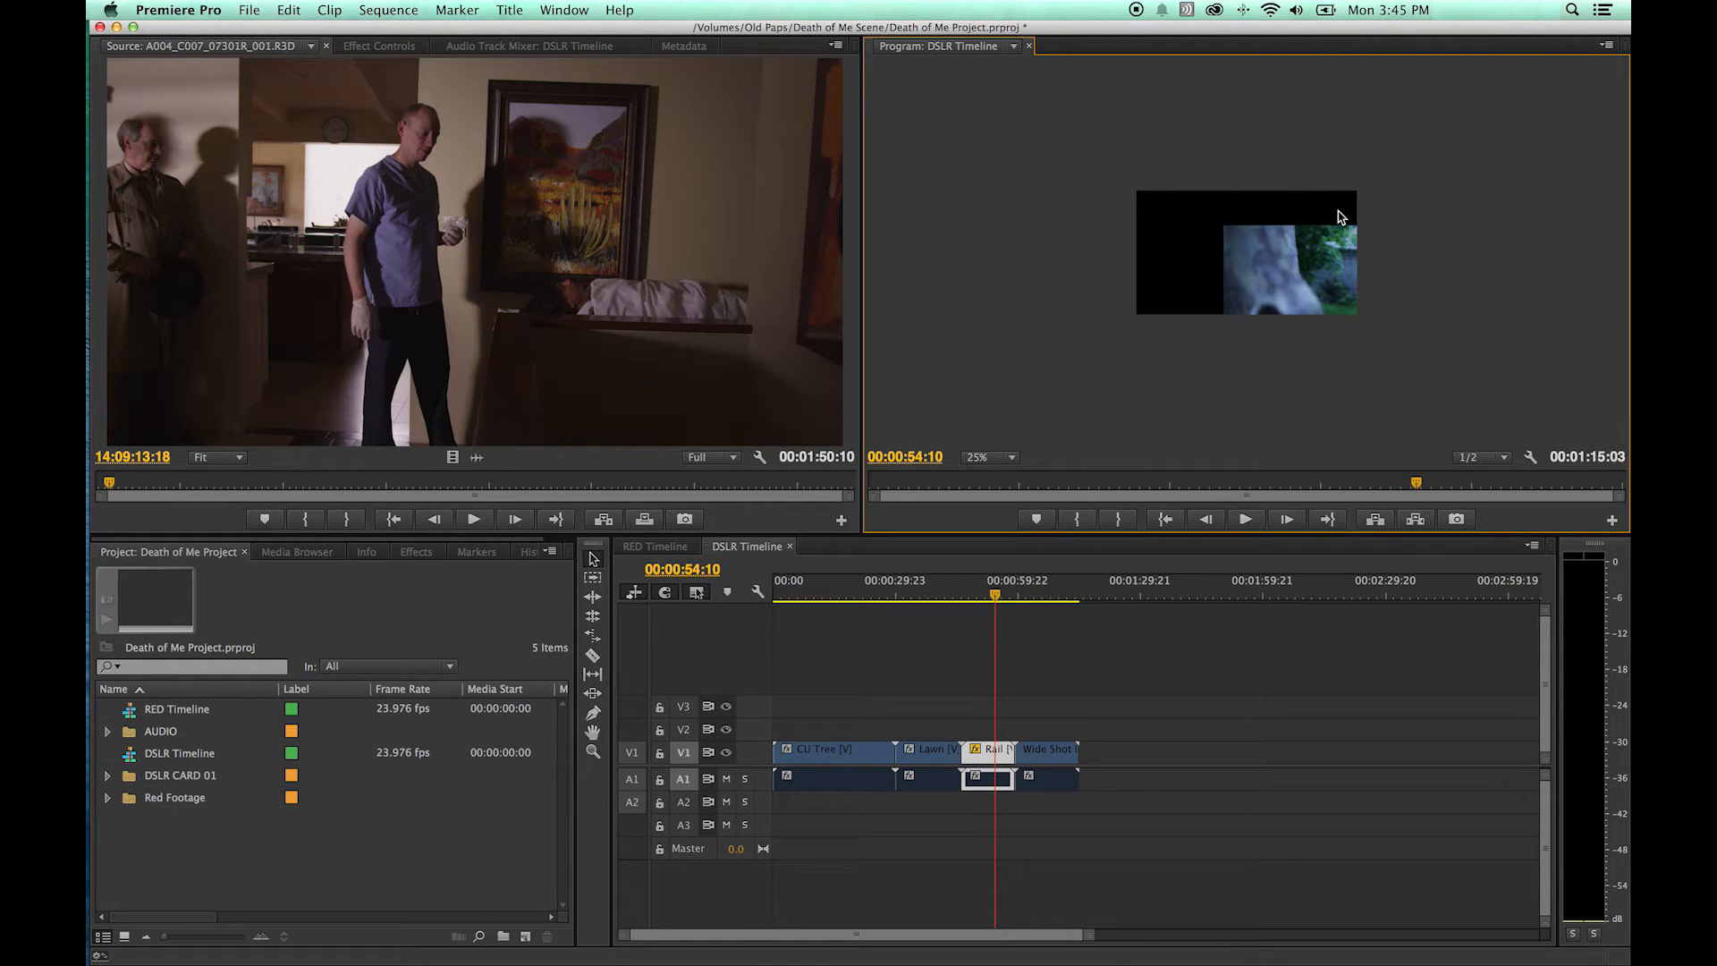
{"action": "mouse_move", "coordinate": [1245, 199]}
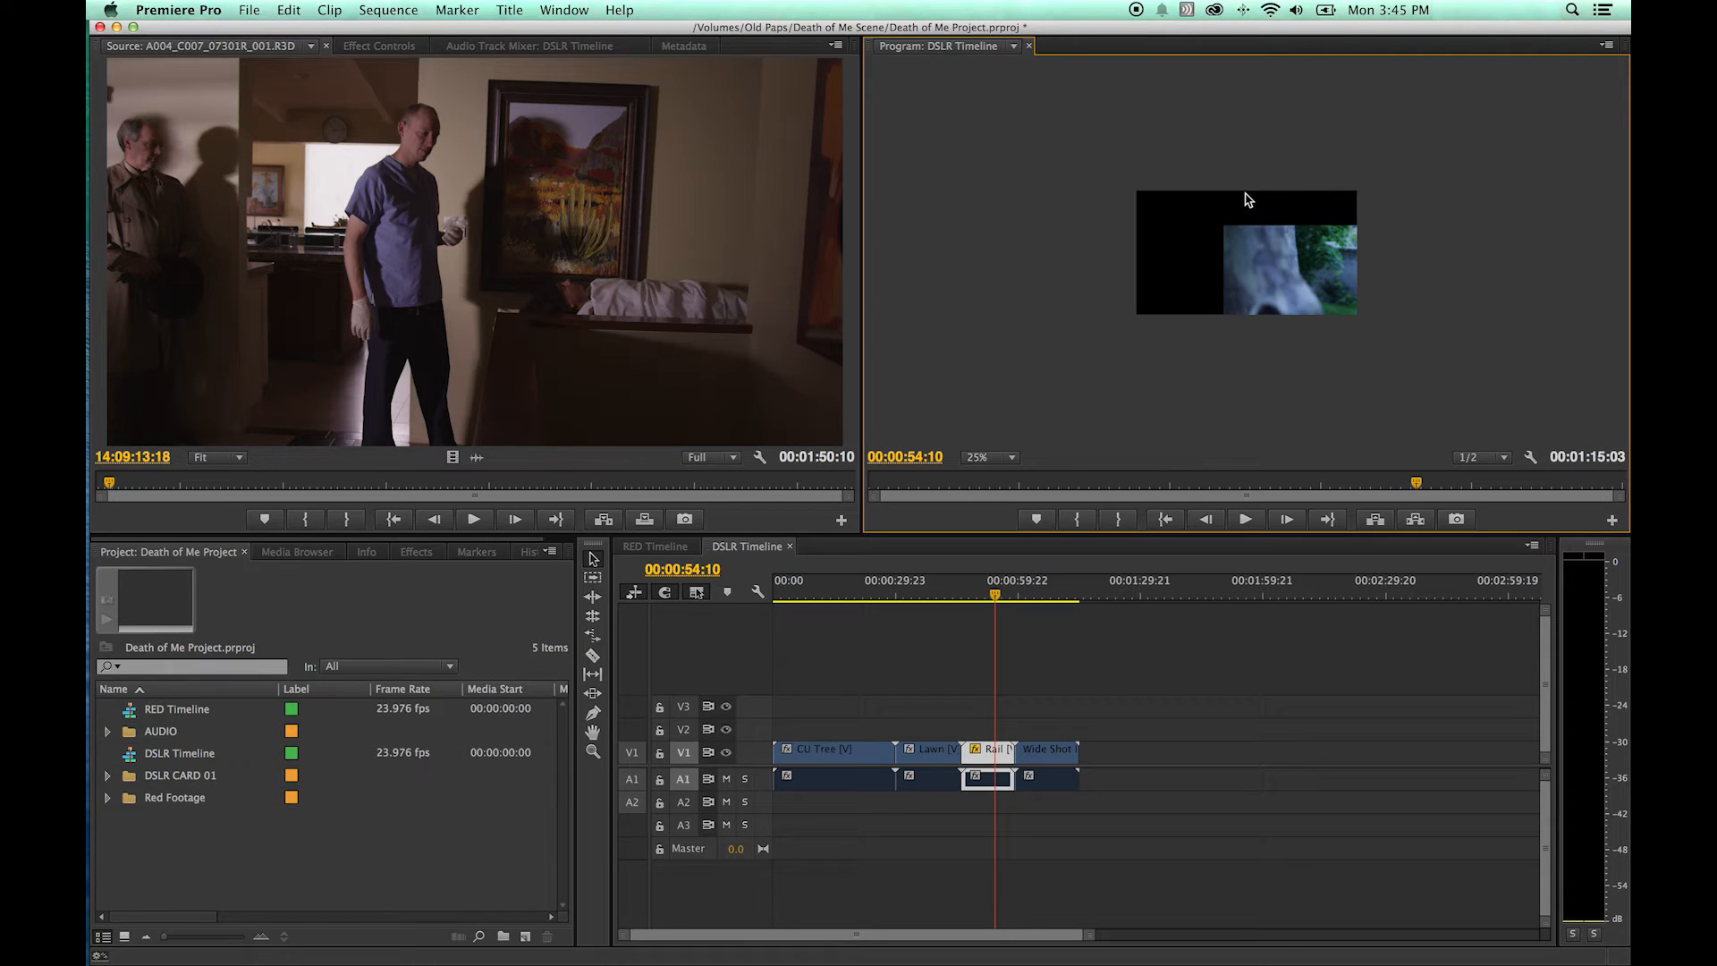
{"action": "mouse_move", "coordinate": [1311, 195]}
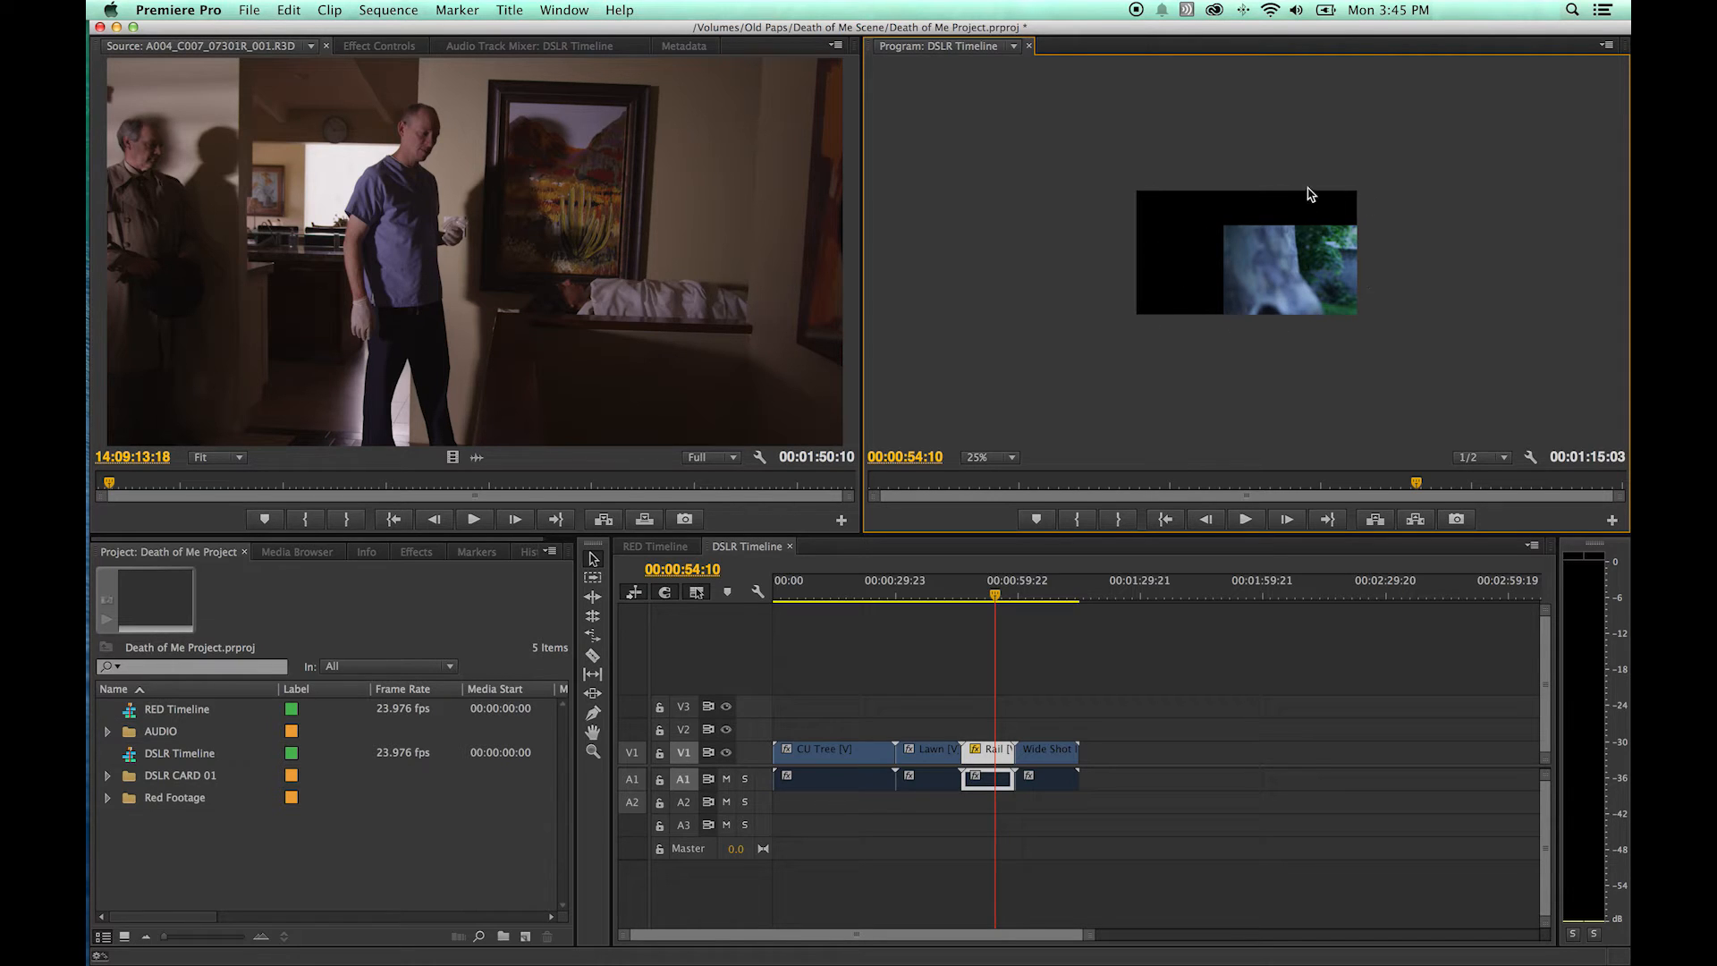
{"action": "mouse_move", "coordinate": [1285, 272]}
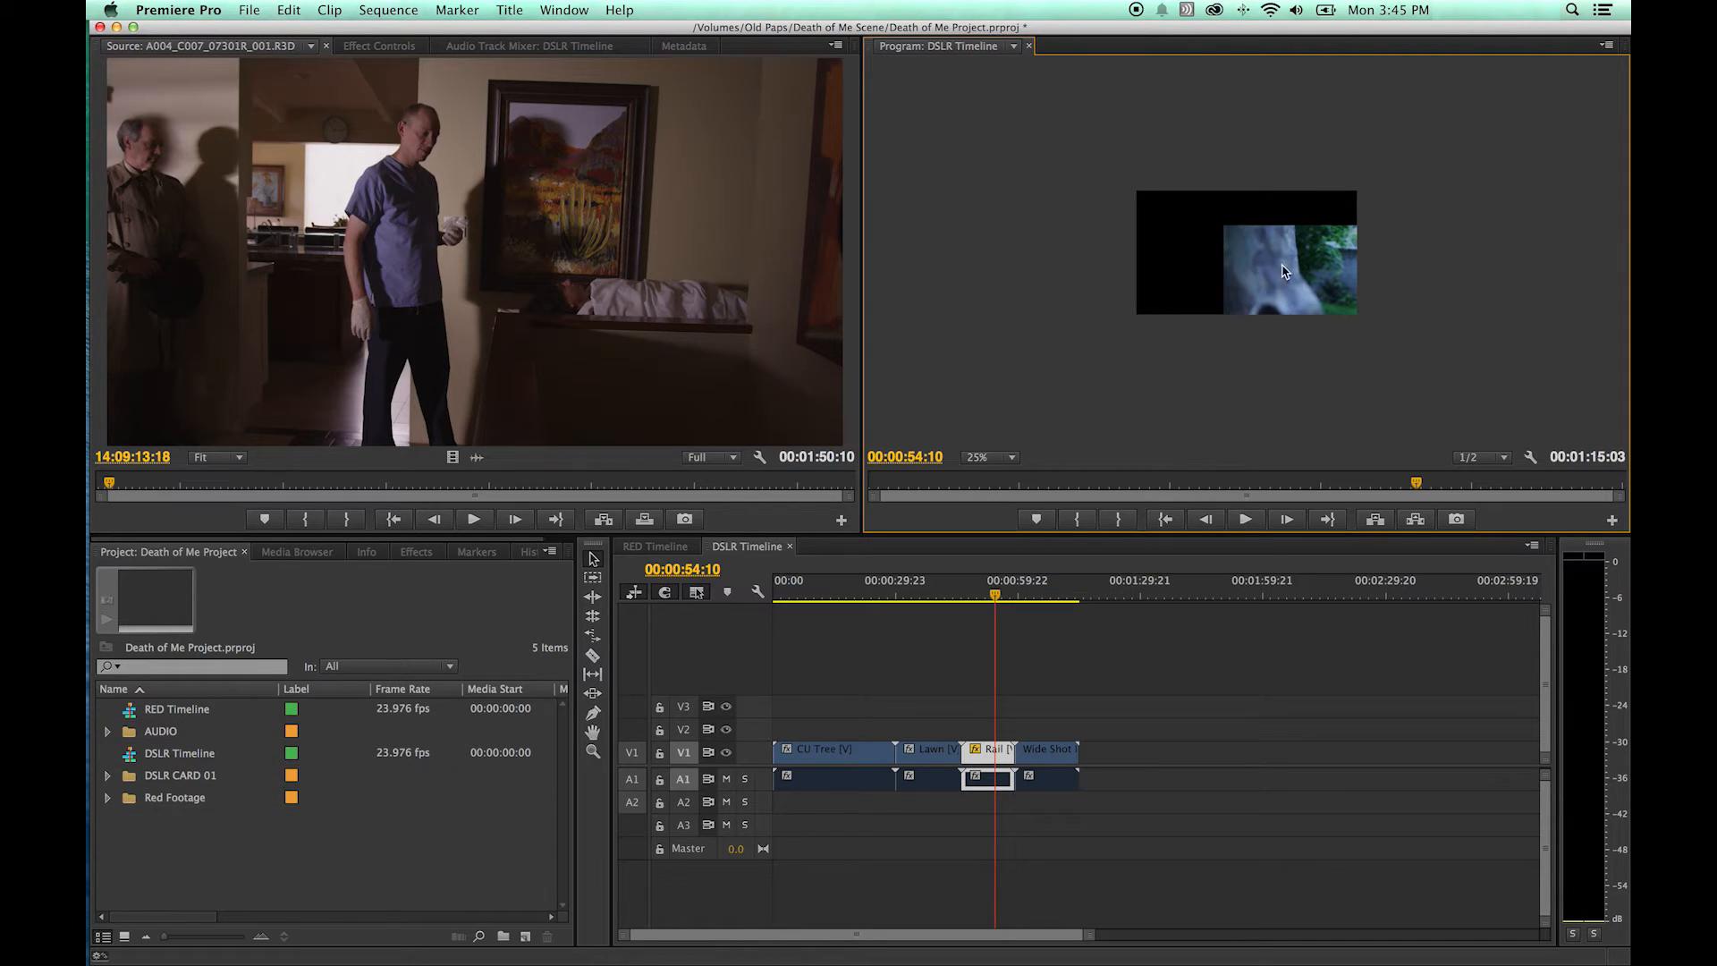
{"action": "mouse_move", "coordinate": [1235, 317]}
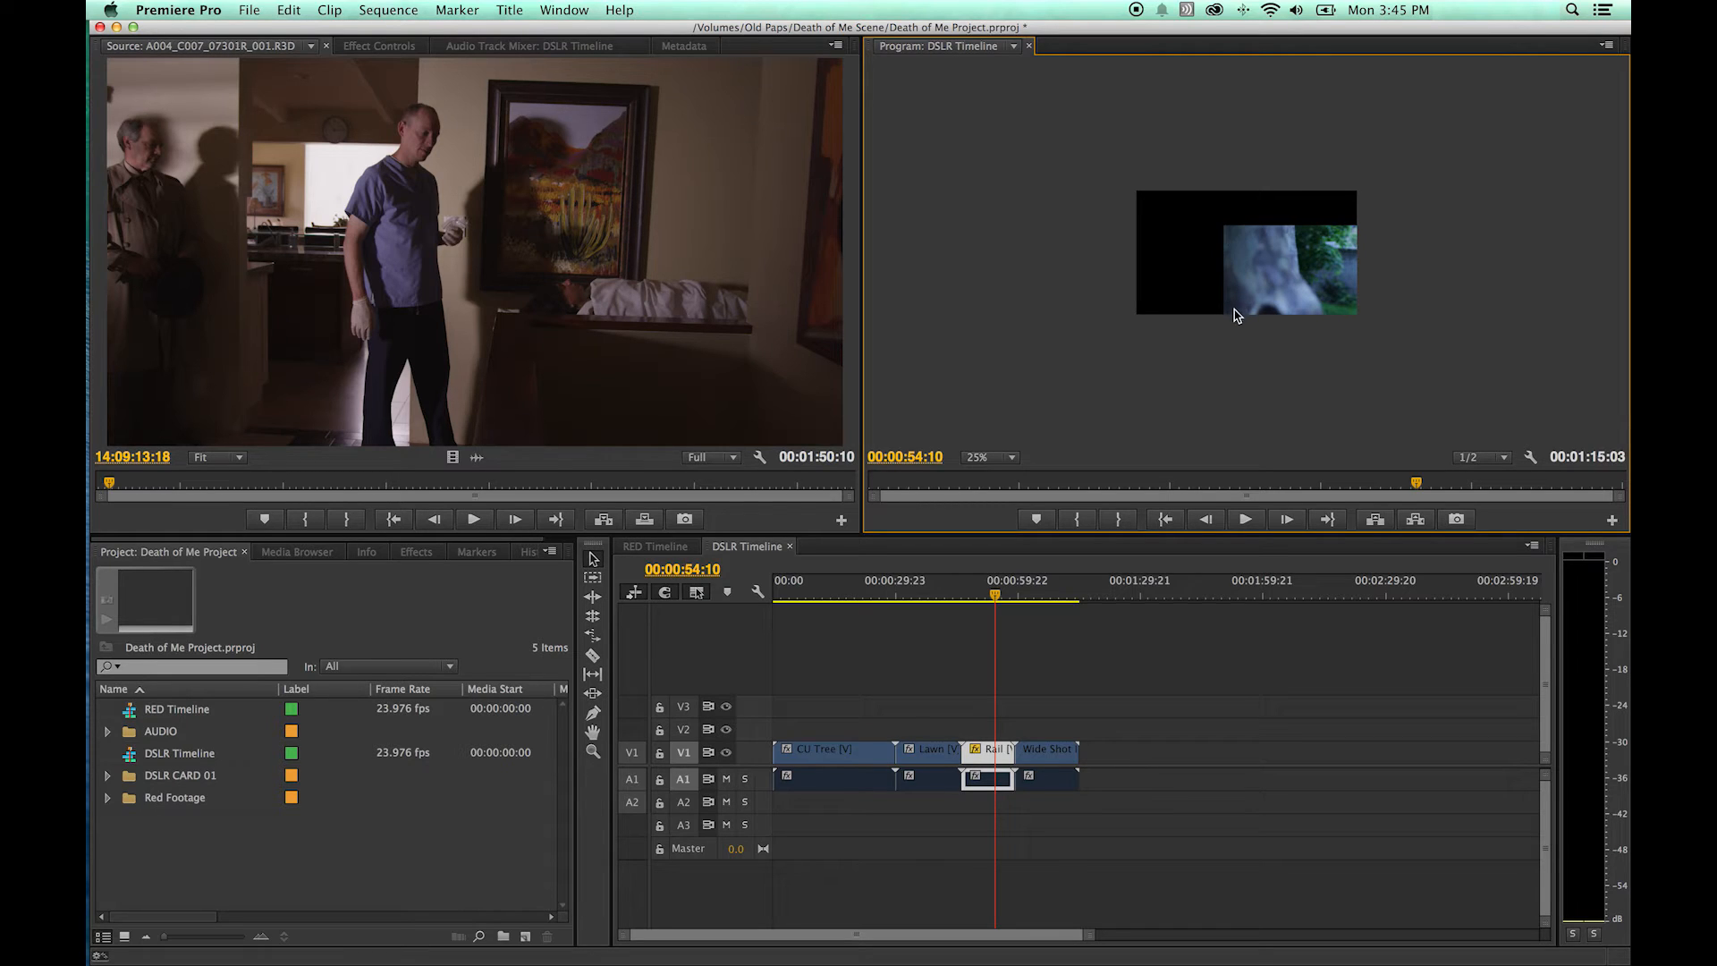
{"action": "mouse_move", "coordinate": [1320, 270]}
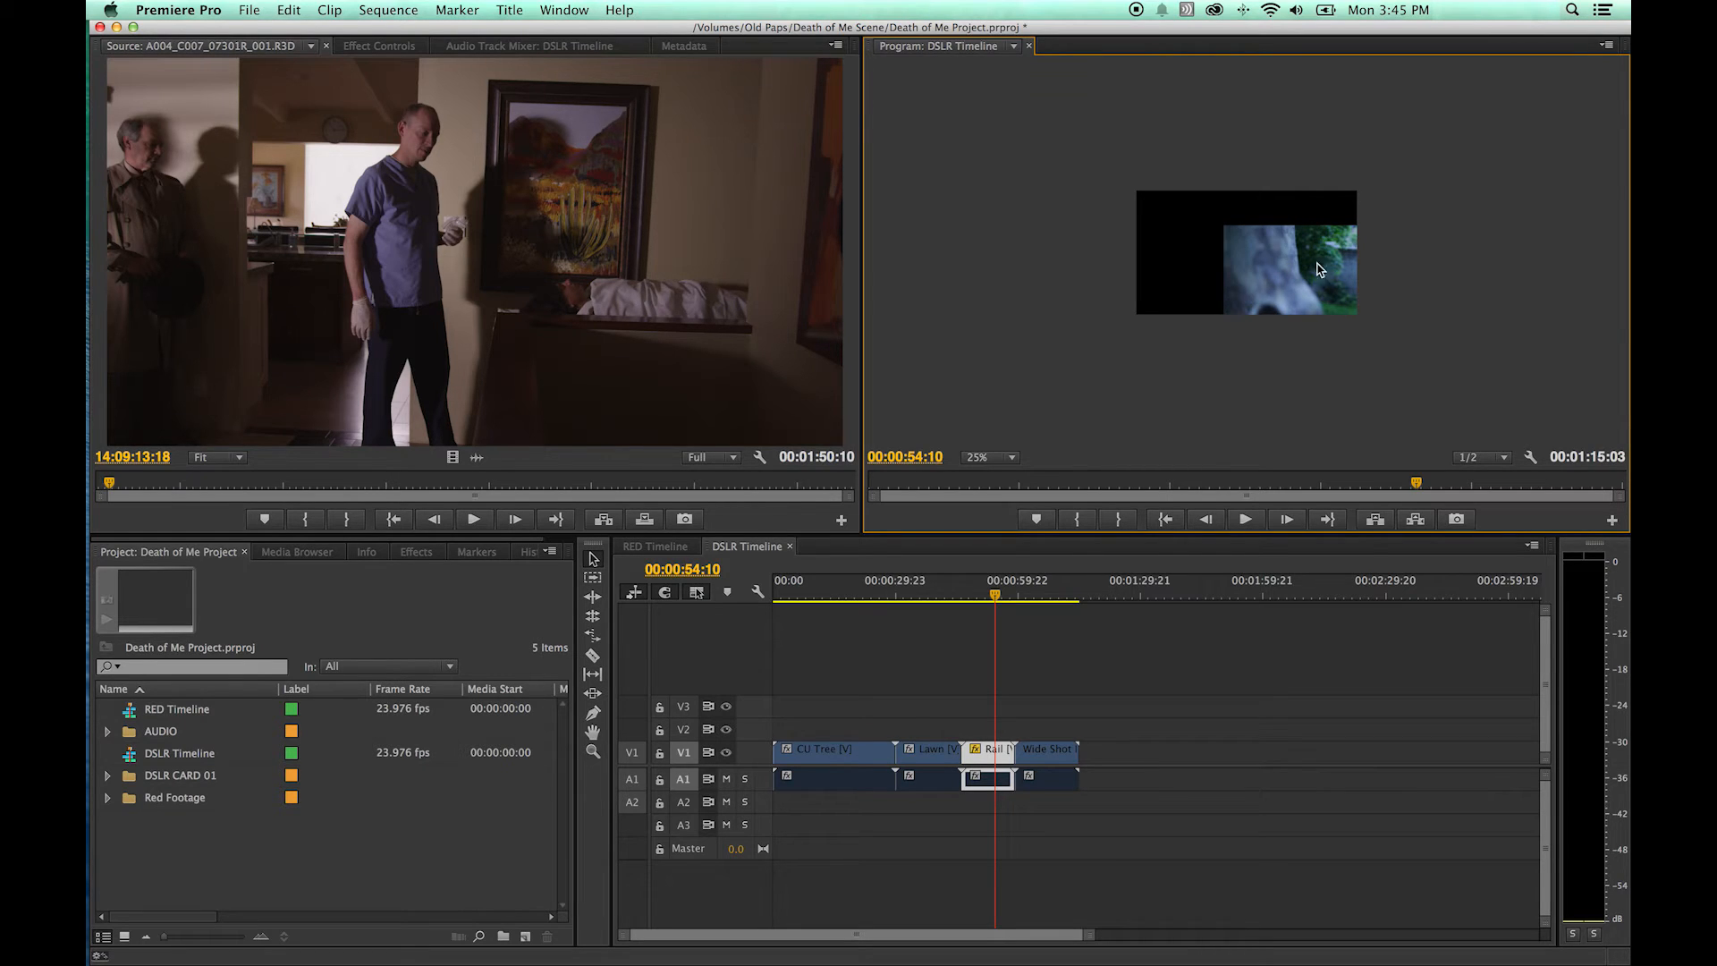
{"action": "mouse_move", "coordinate": [1470, 213]}
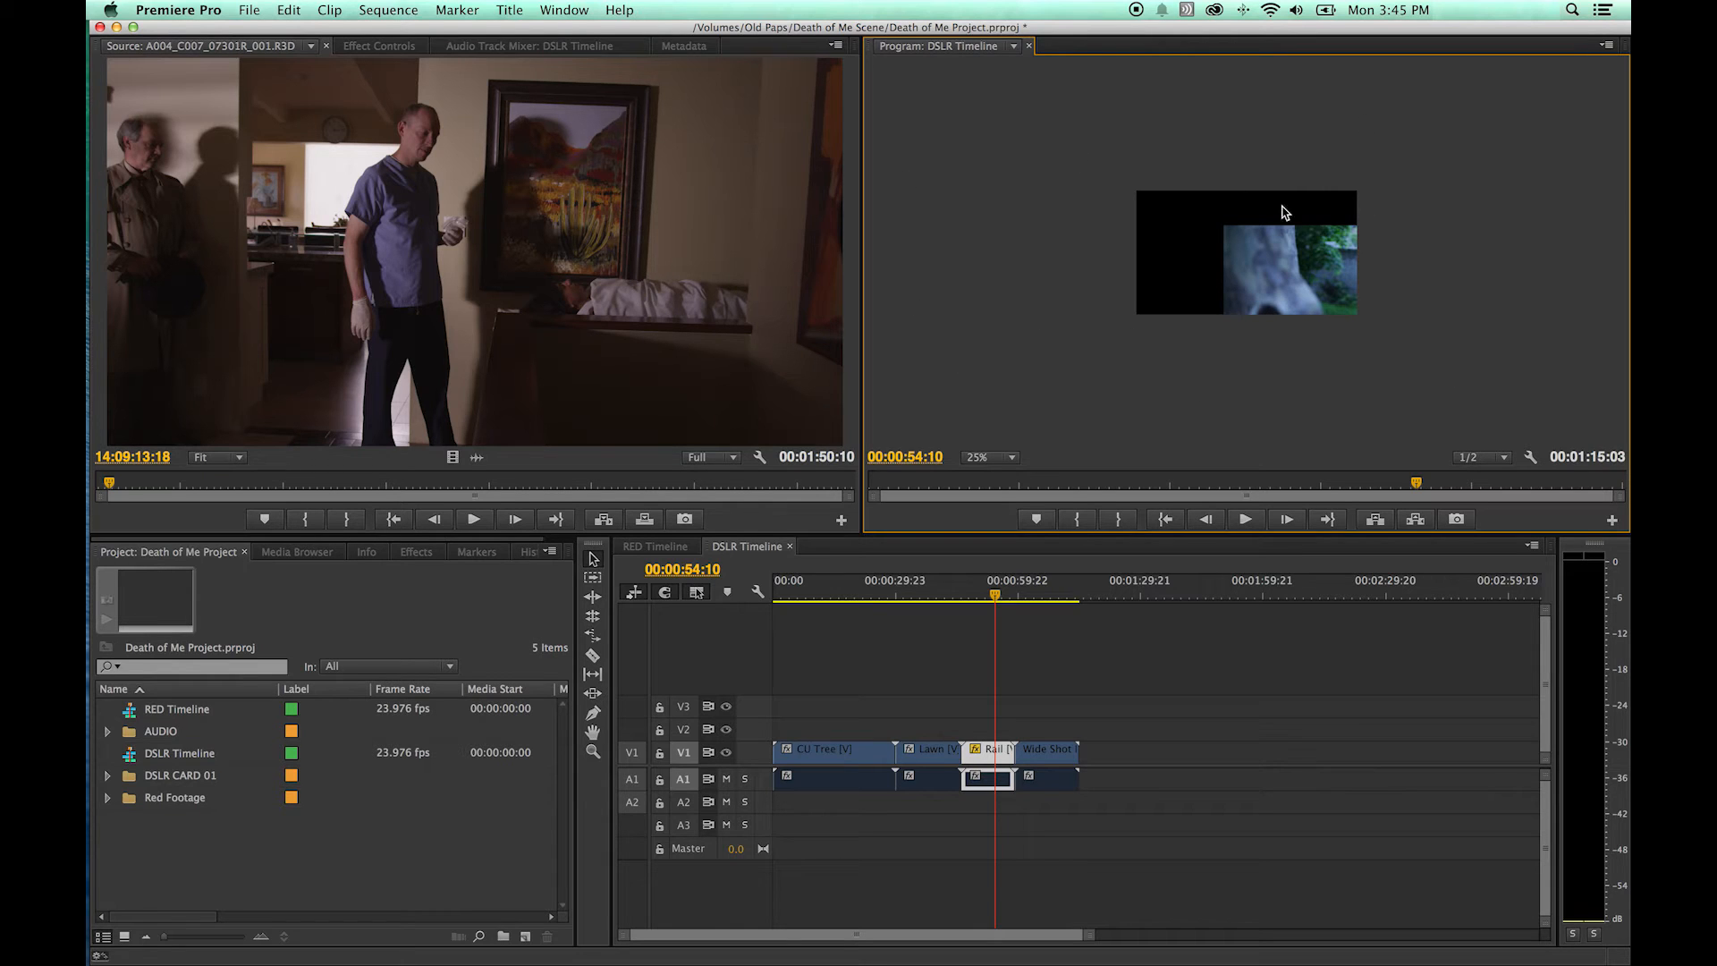
{"action": "mouse_move", "coordinate": [1091, 391]}
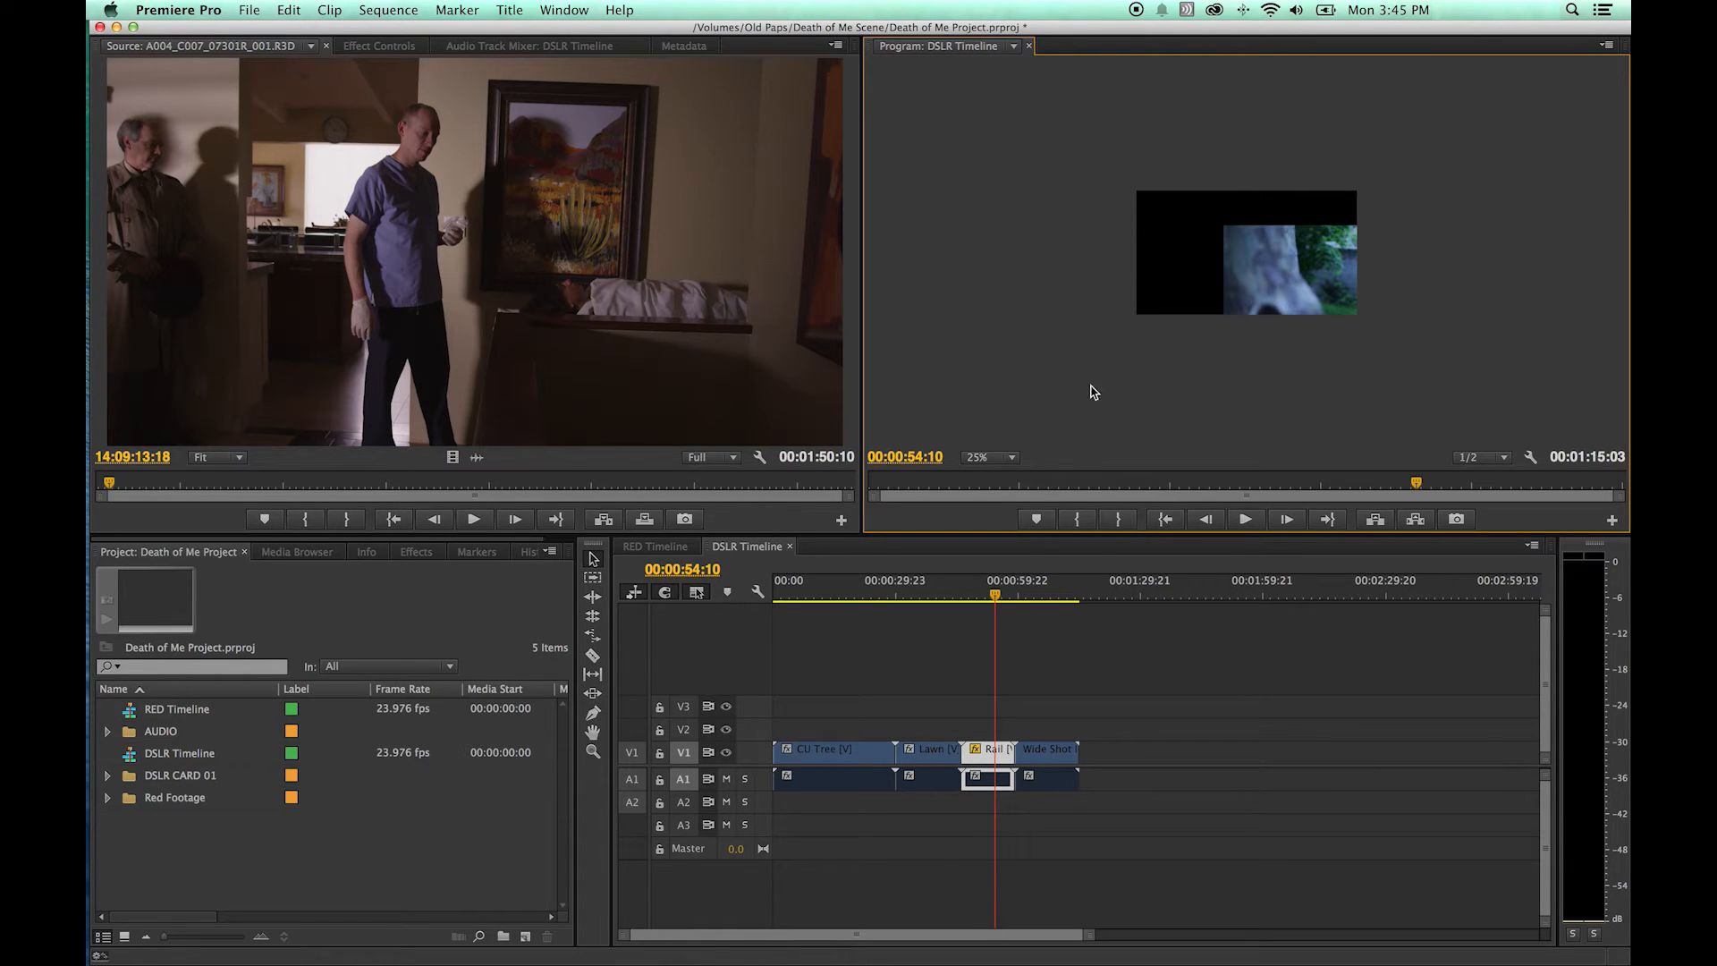
{"action": "mouse_move", "coordinate": [1291, 283]}
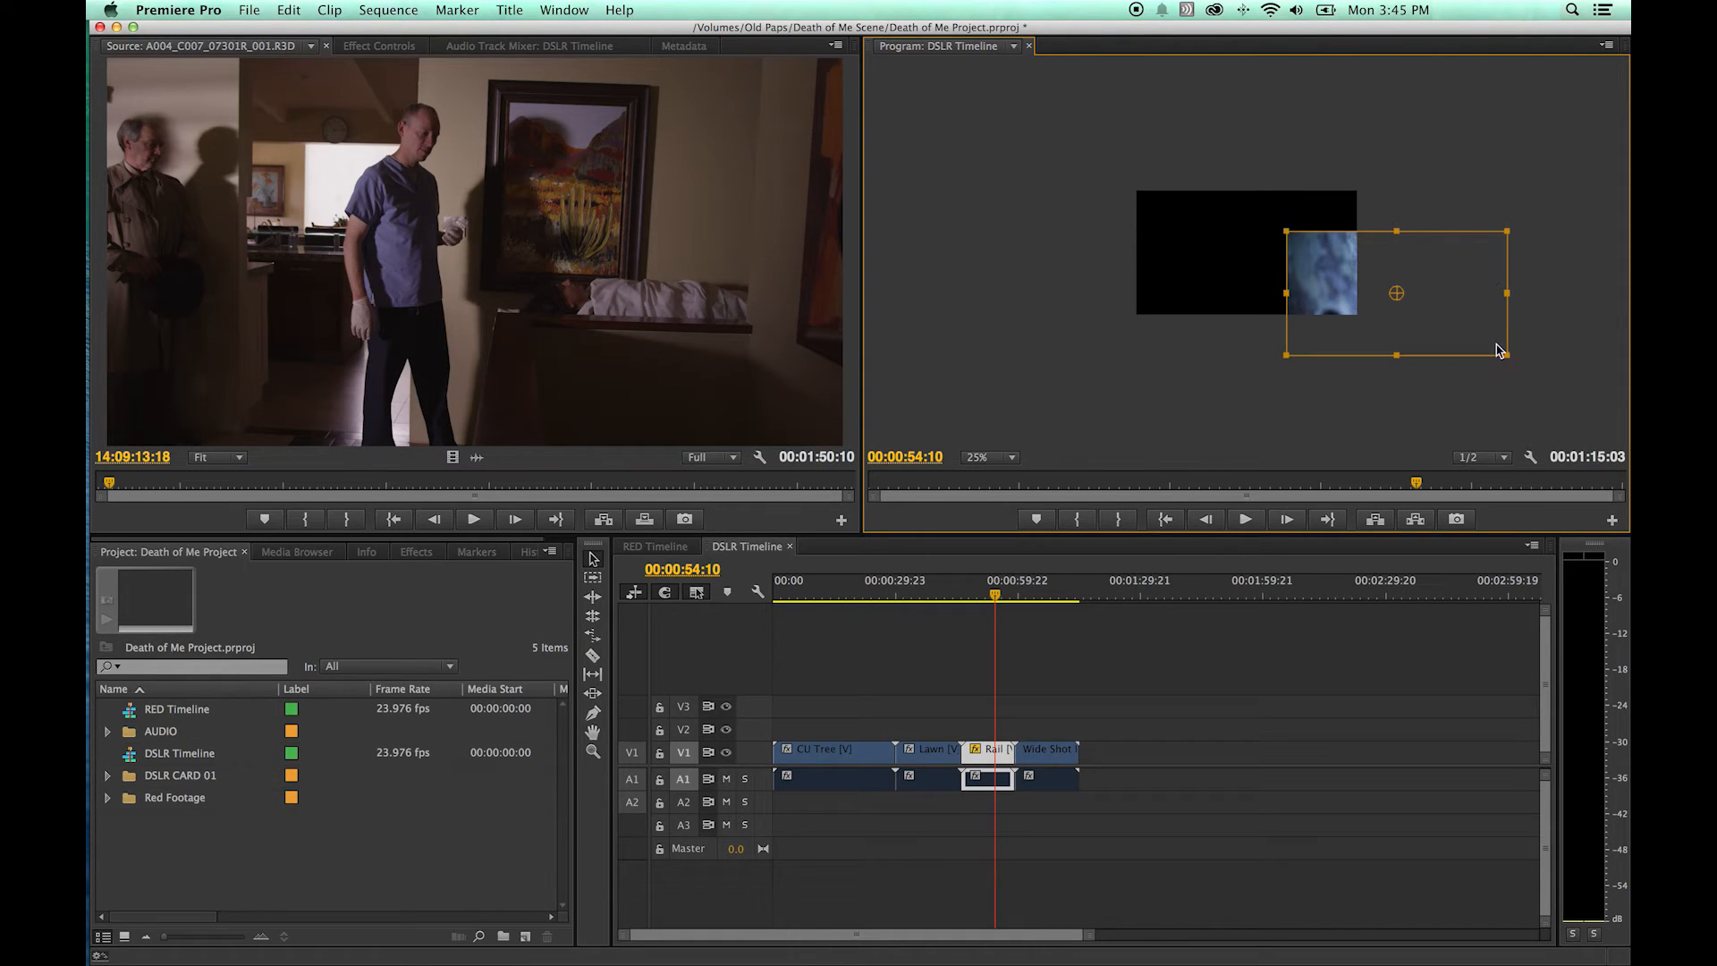
{"action": "mouse_move", "coordinate": [1239, 248]}
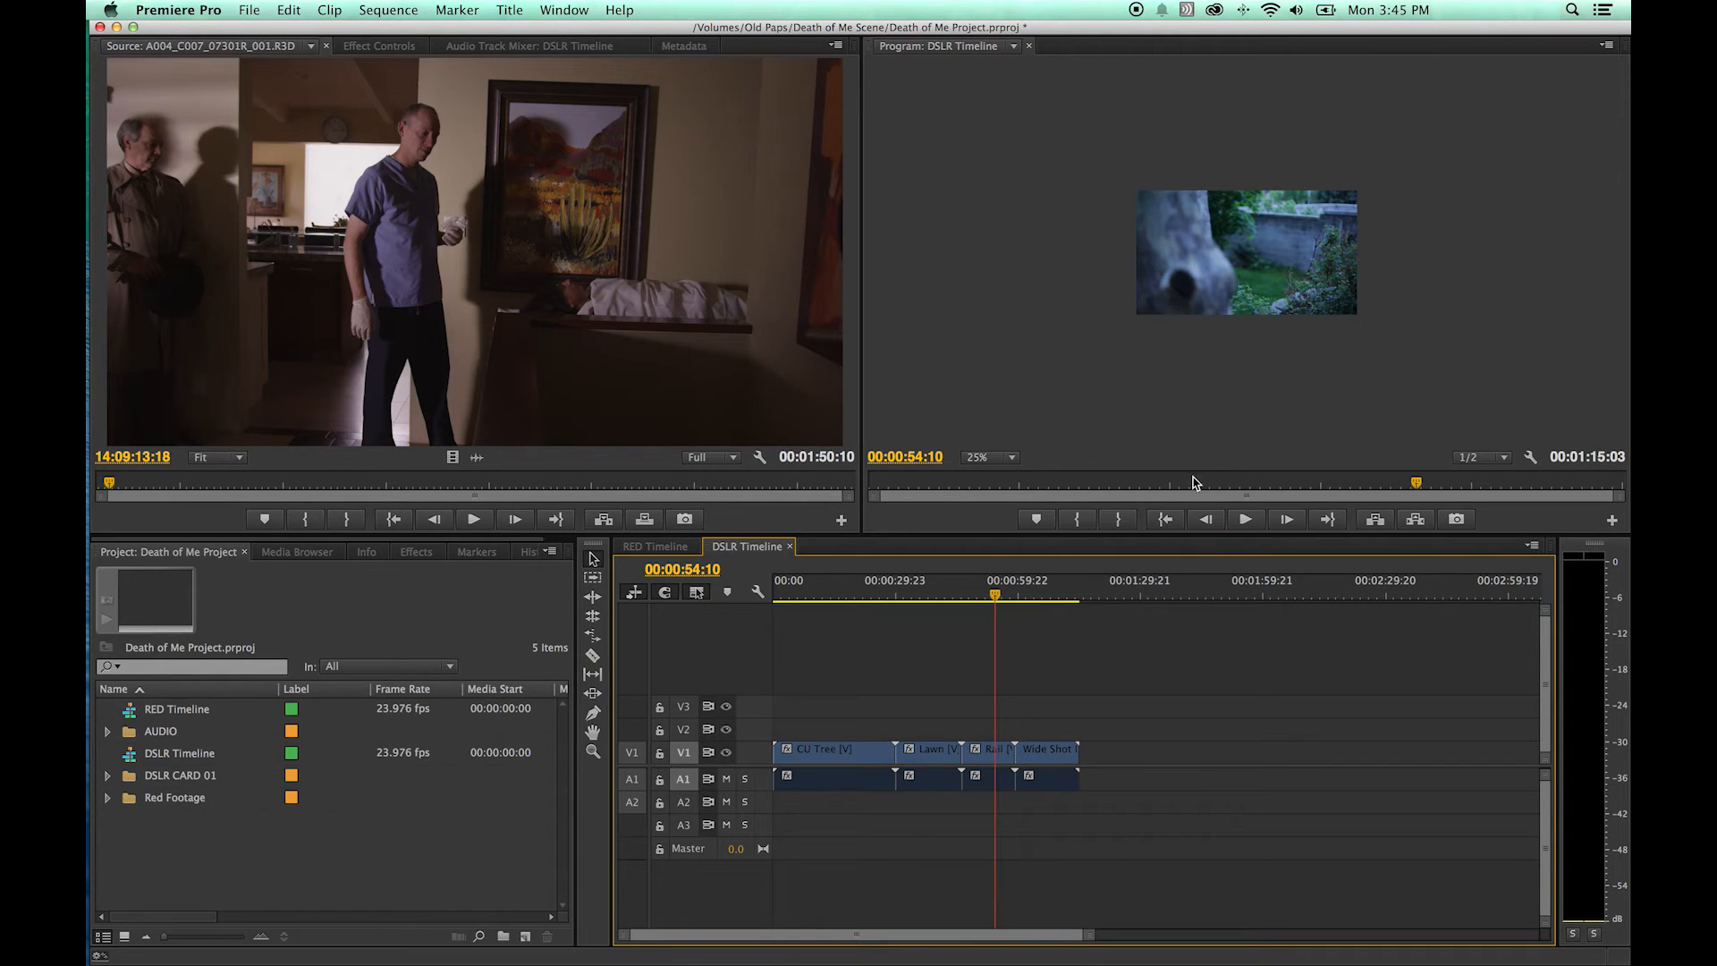
{"action": "mouse_move", "coordinate": [1301, 438]}
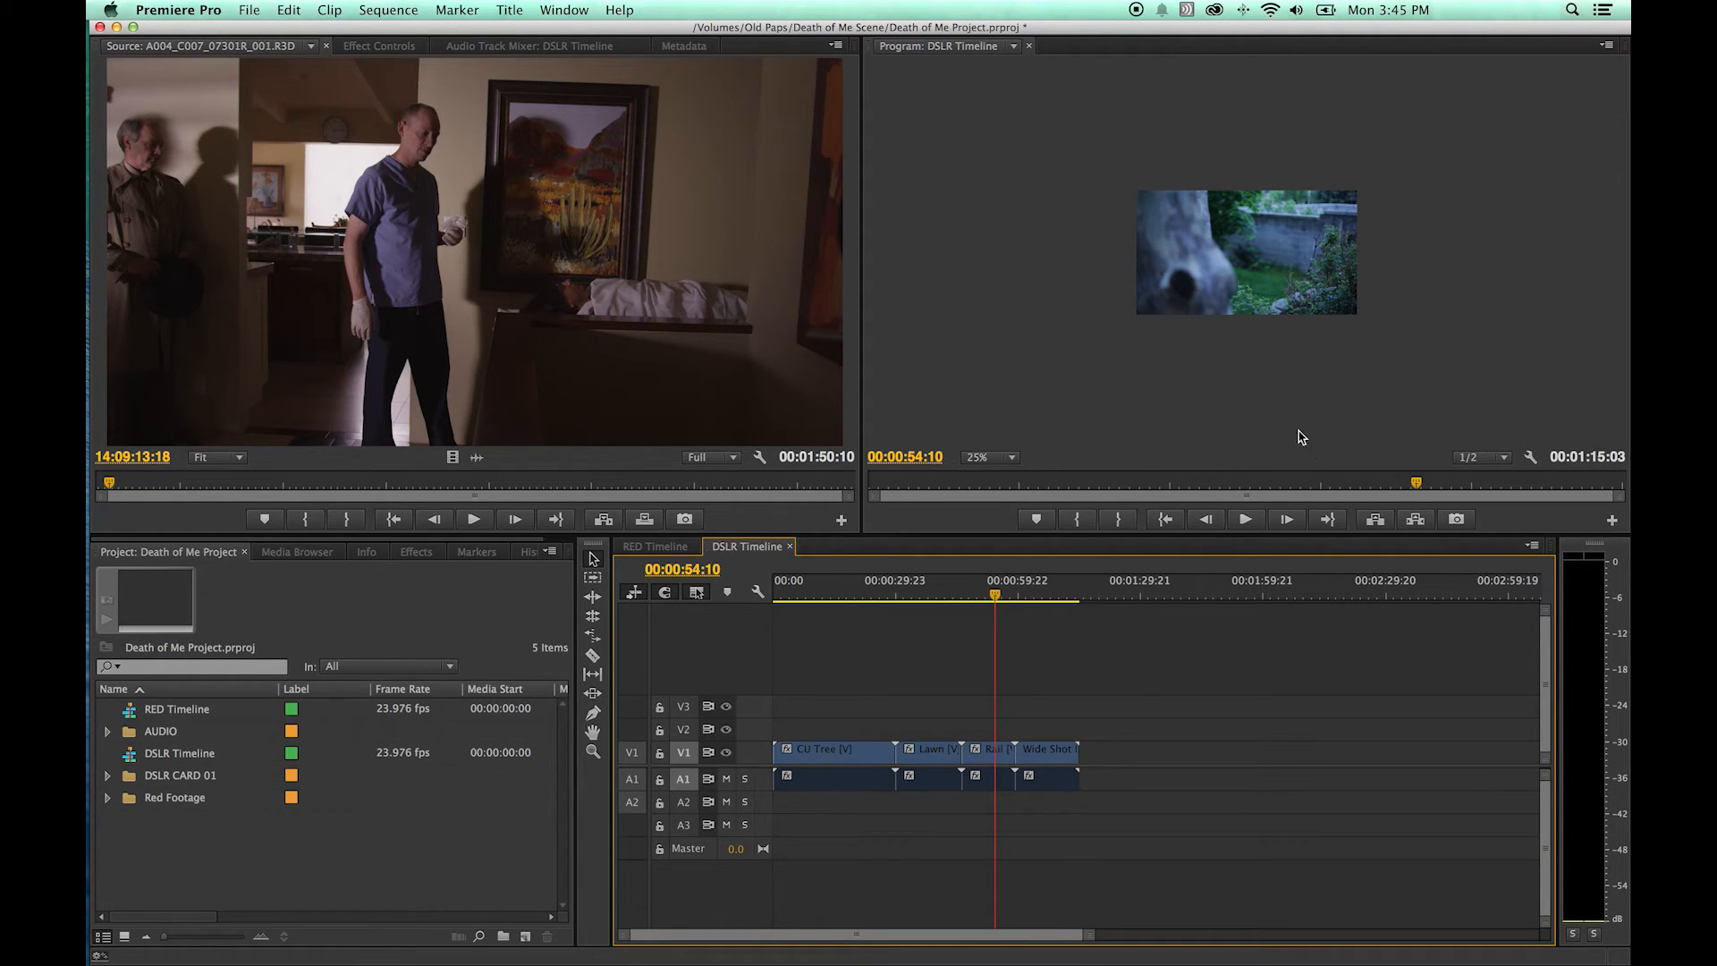
{"action": "left_click", "coordinate": [1009, 456]}
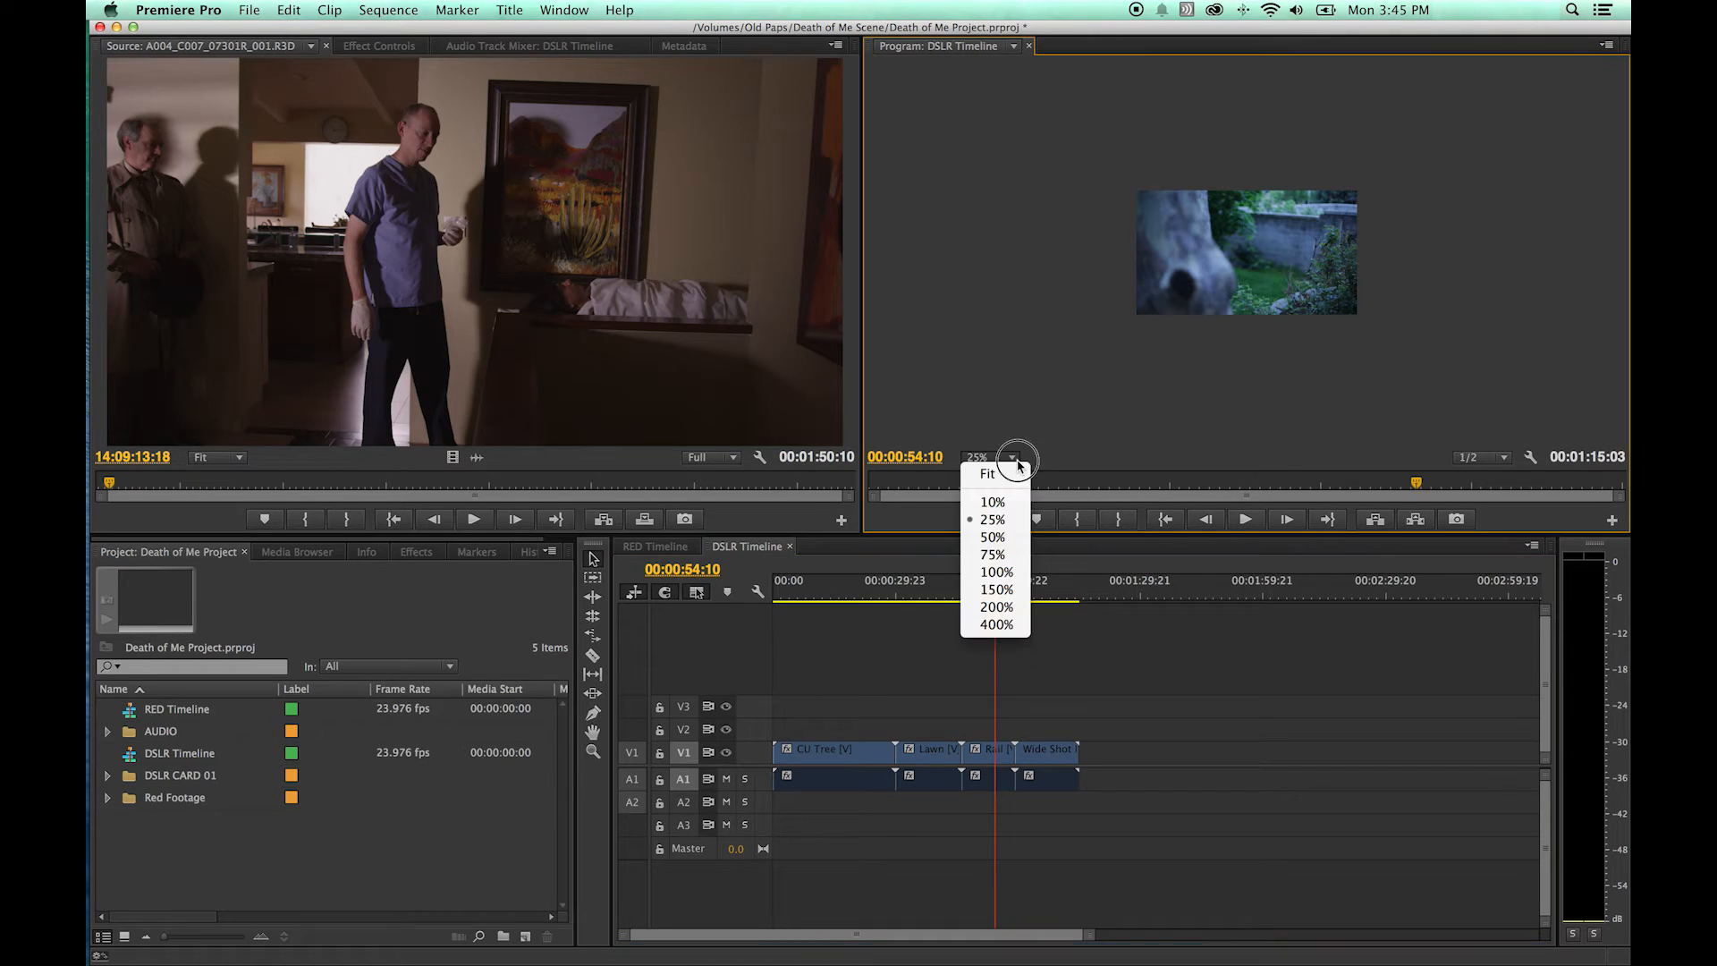
{"action": "left_click", "coordinate": [987, 472]}
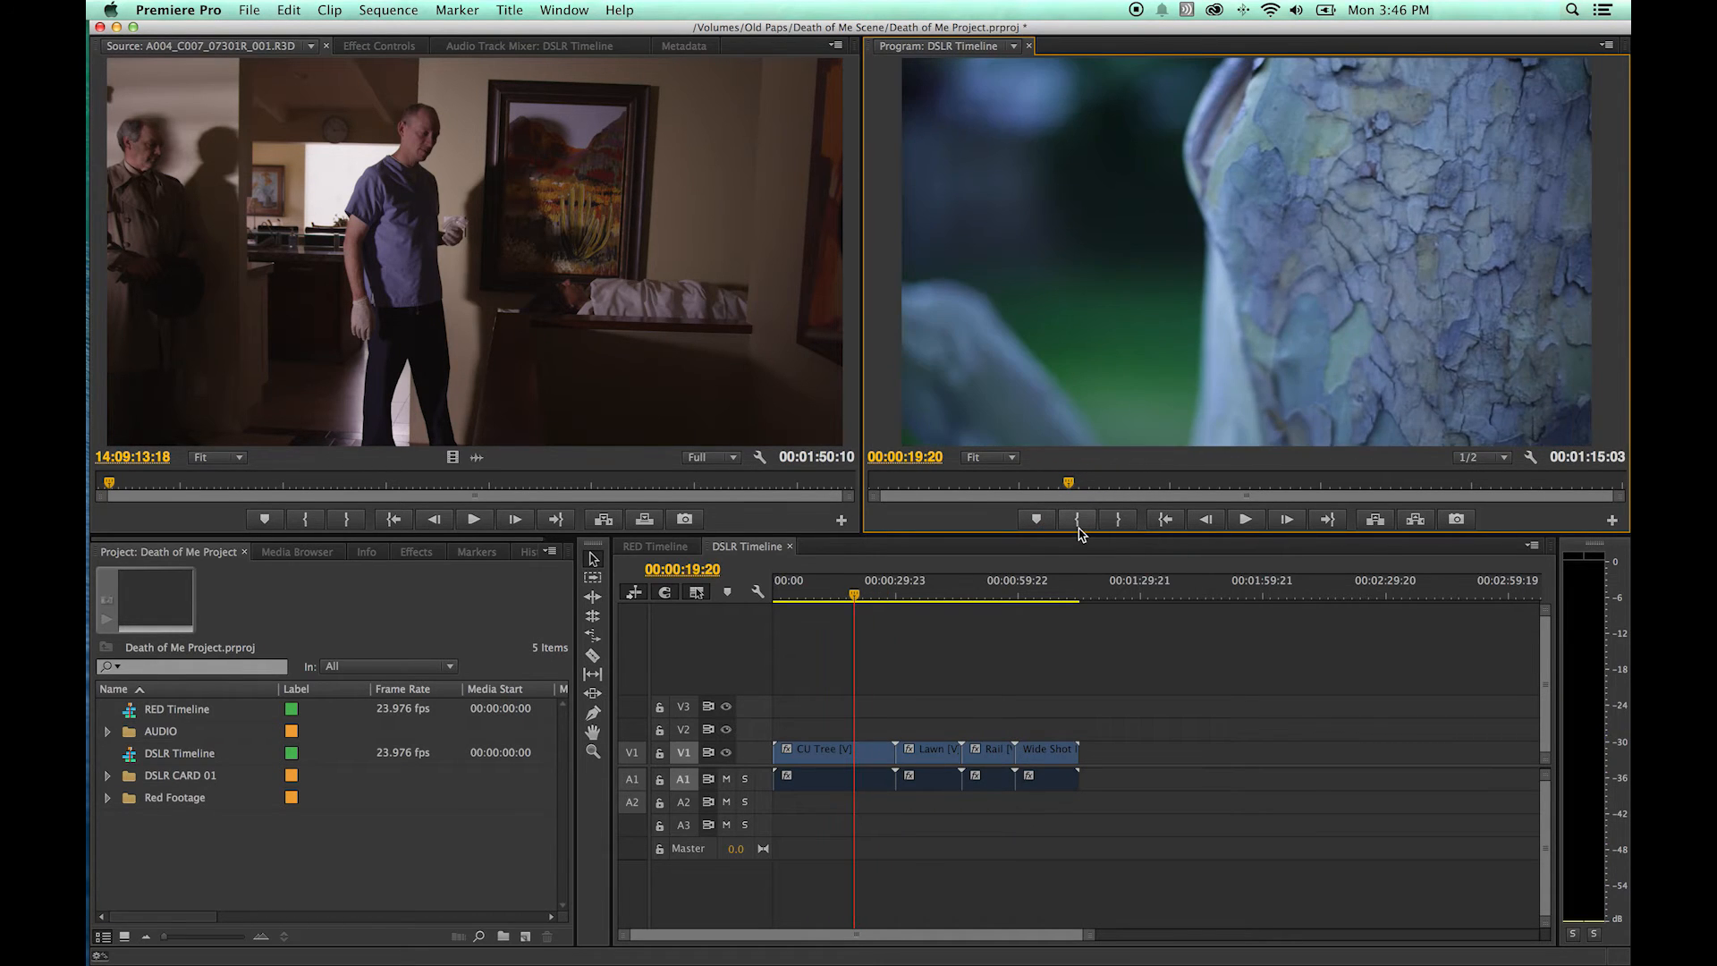
{"action": "mouse_move", "coordinate": [1118, 519]}
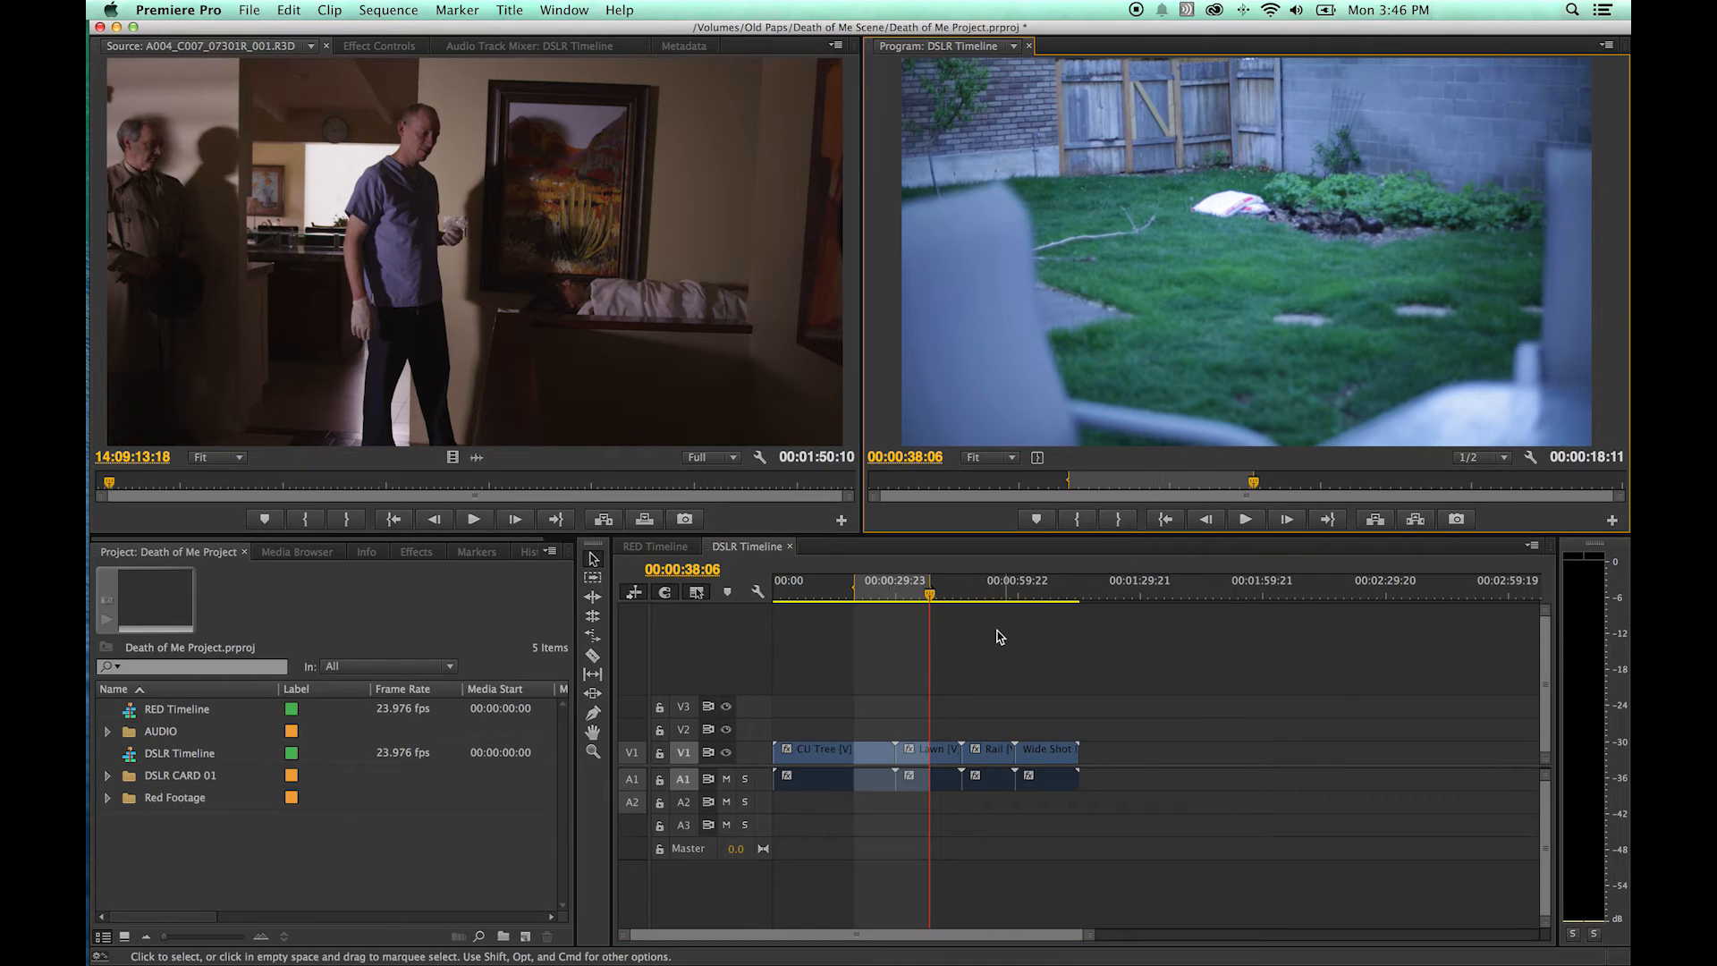
{"action": "mouse_move", "coordinate": [1005, 603]}
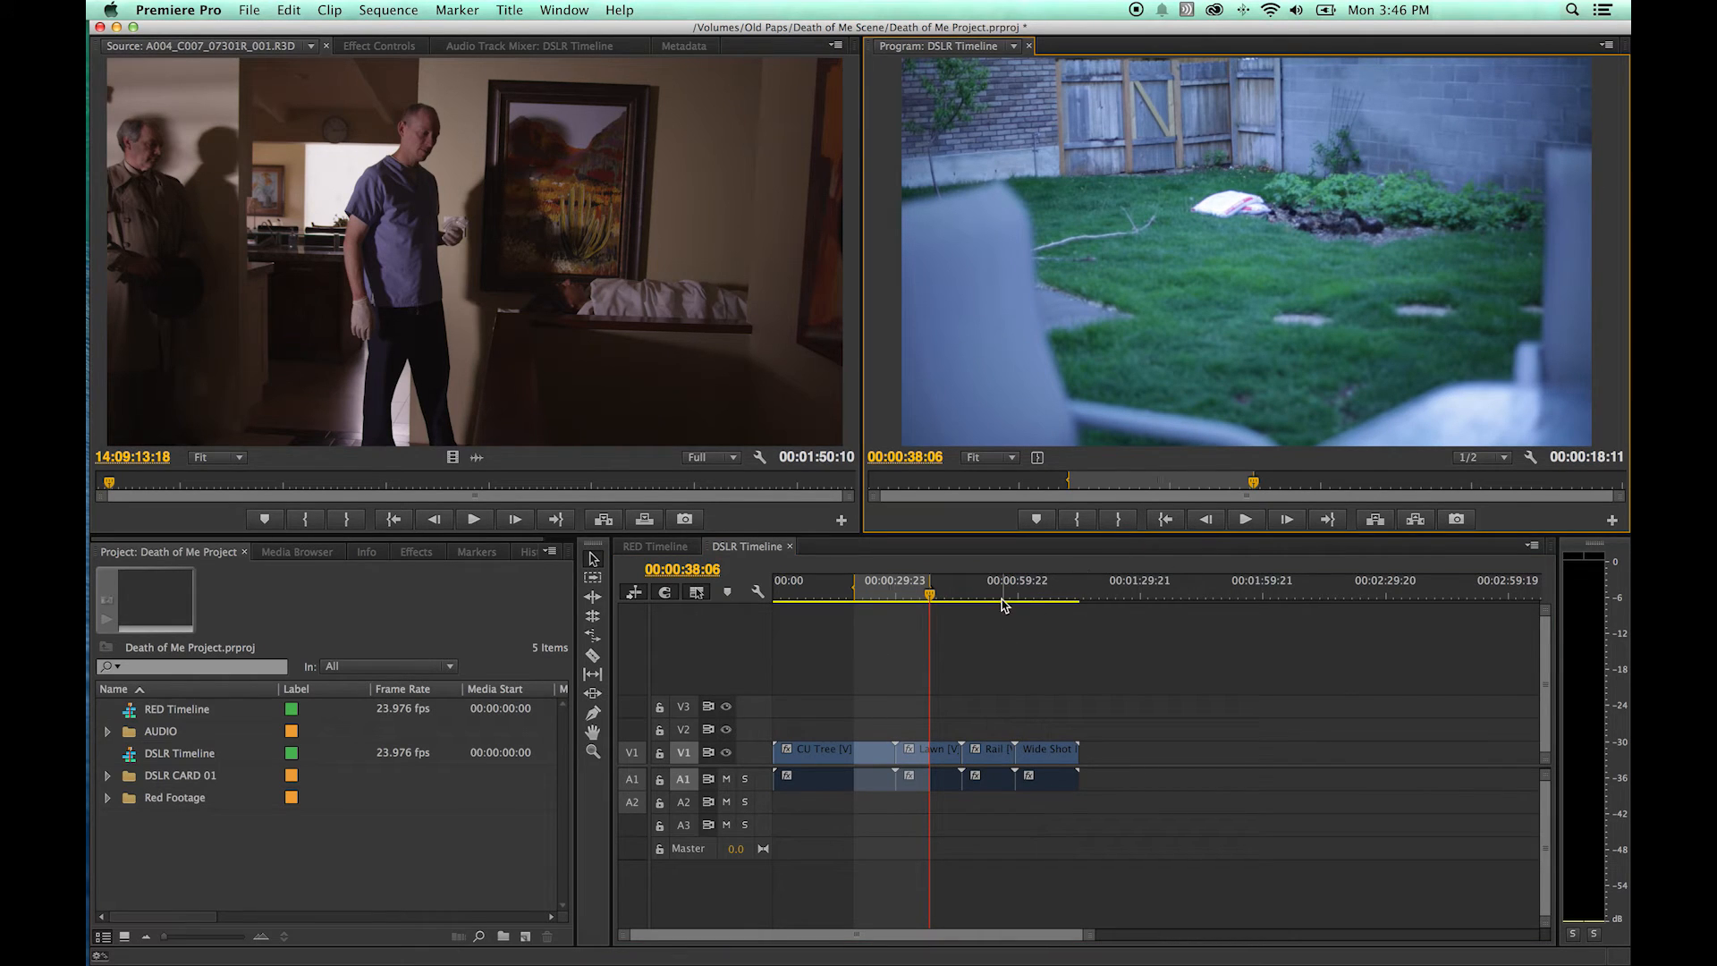
{"action": "mouse_move", "coordinate": [882, 621]}
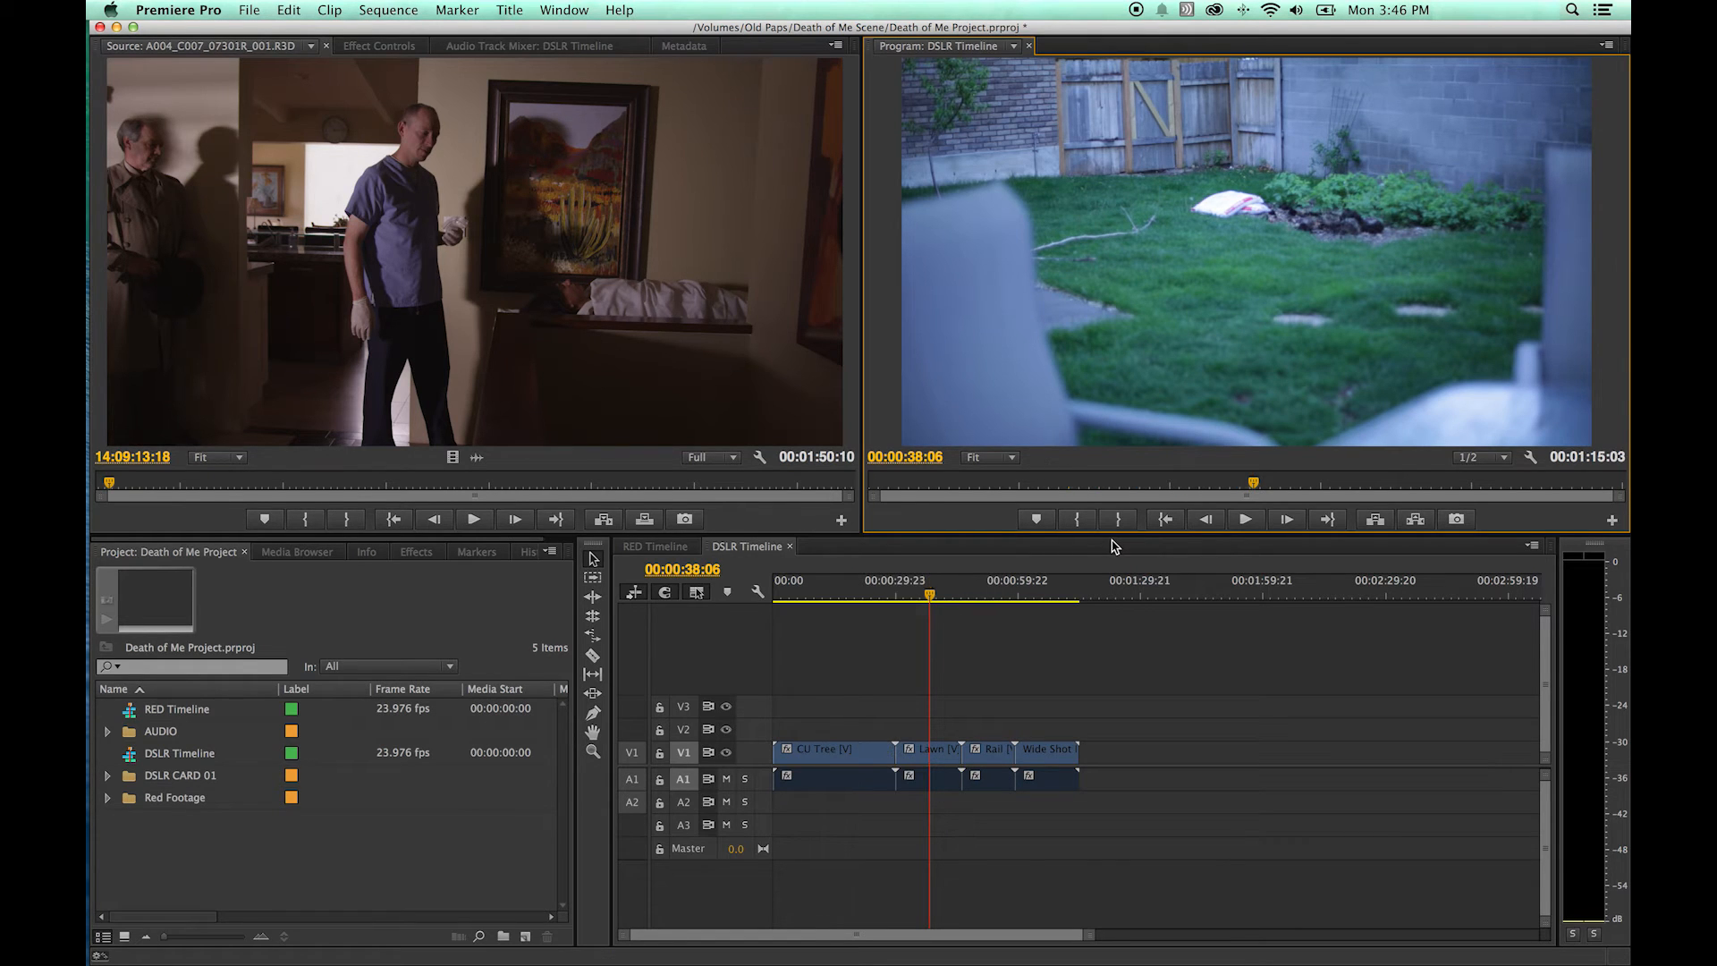
{"action": "mouse_move", "coordinate": [1165, 520]}
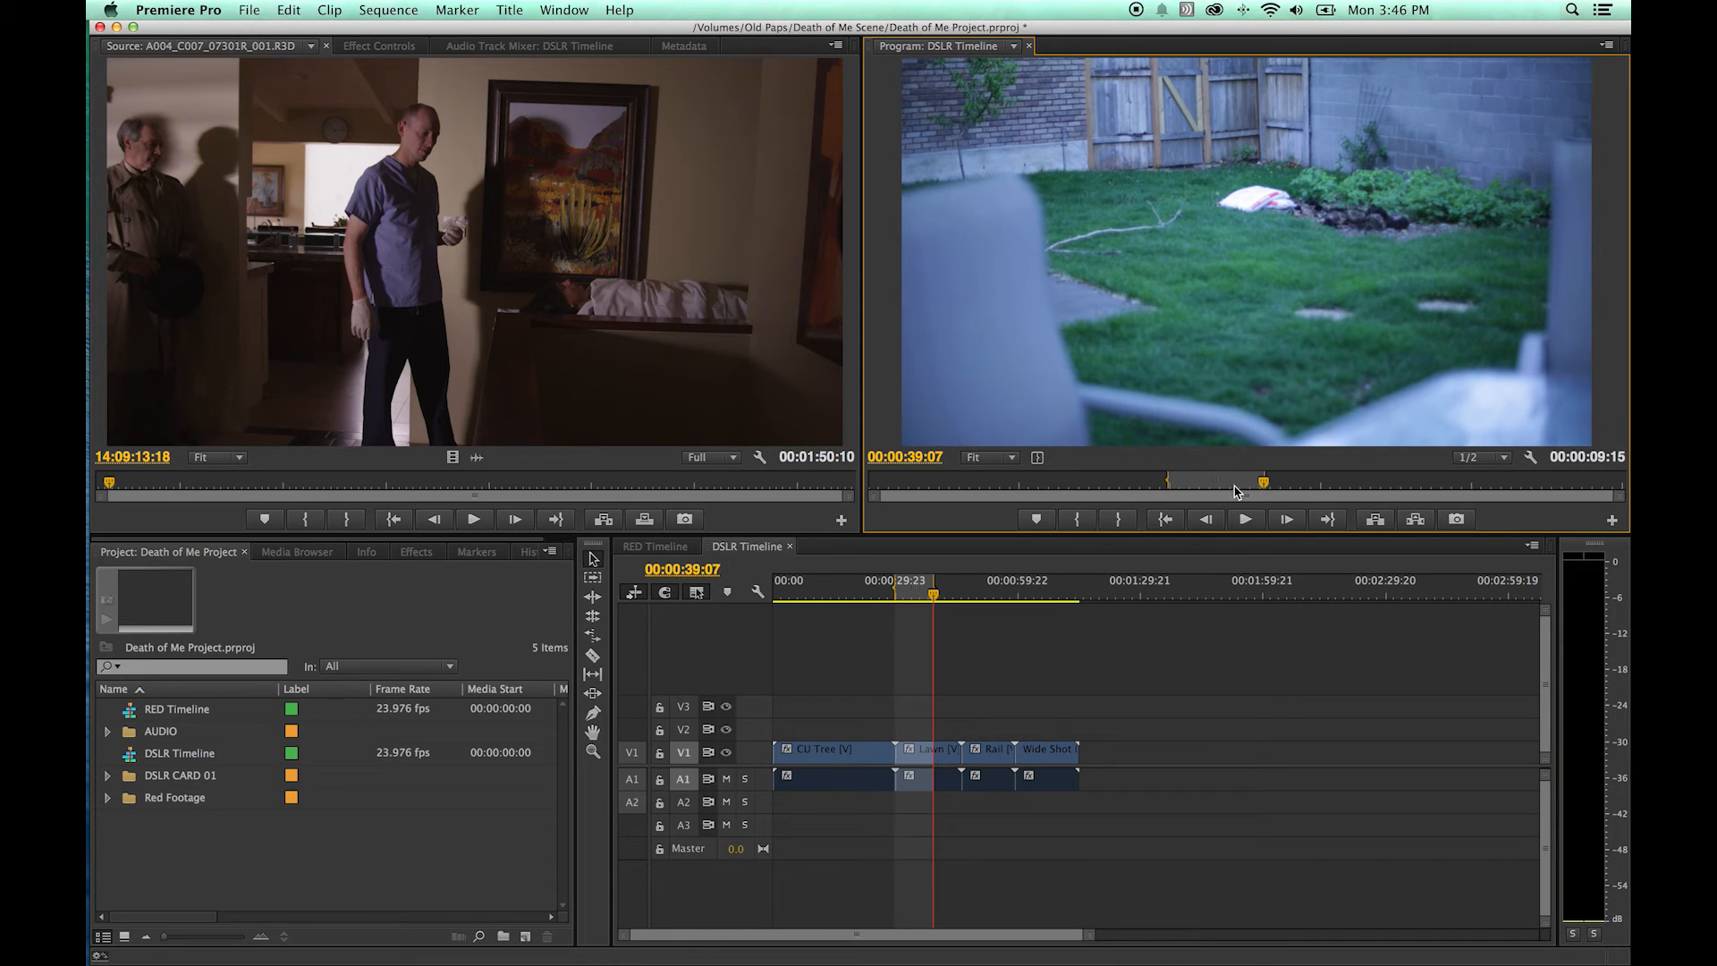
{"action": "mouse_move", "coordinate": [1170, 517]}
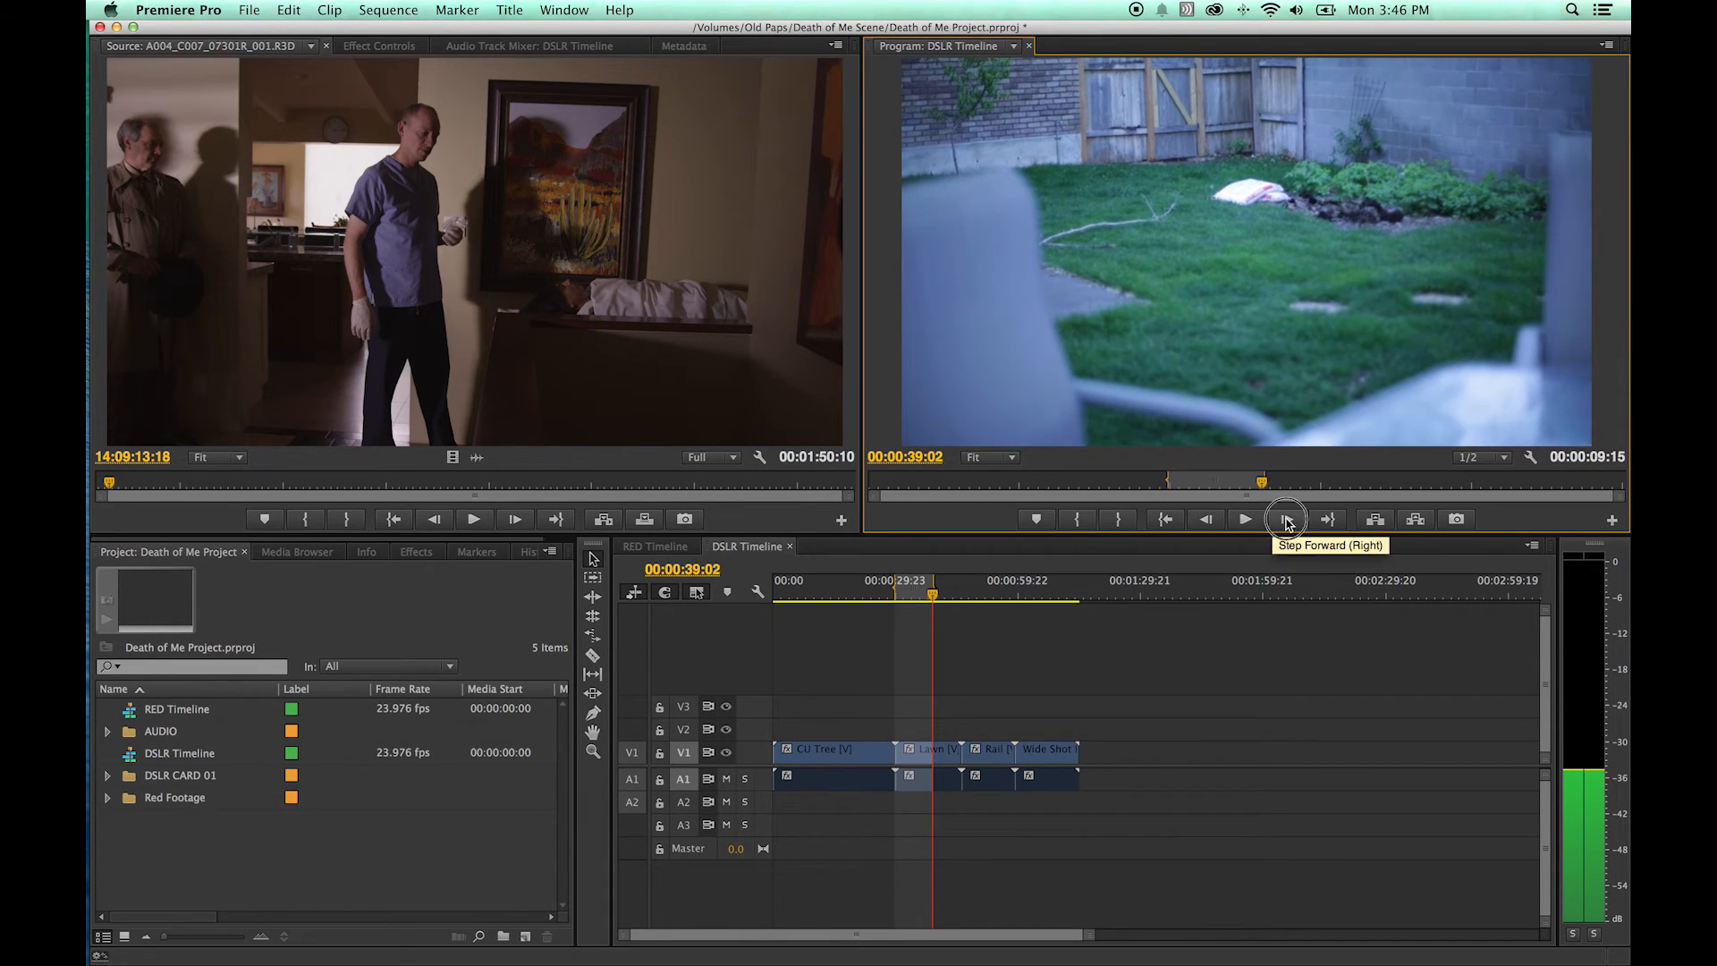
{"action": "left_click", "coordinate": [1288, 518]}
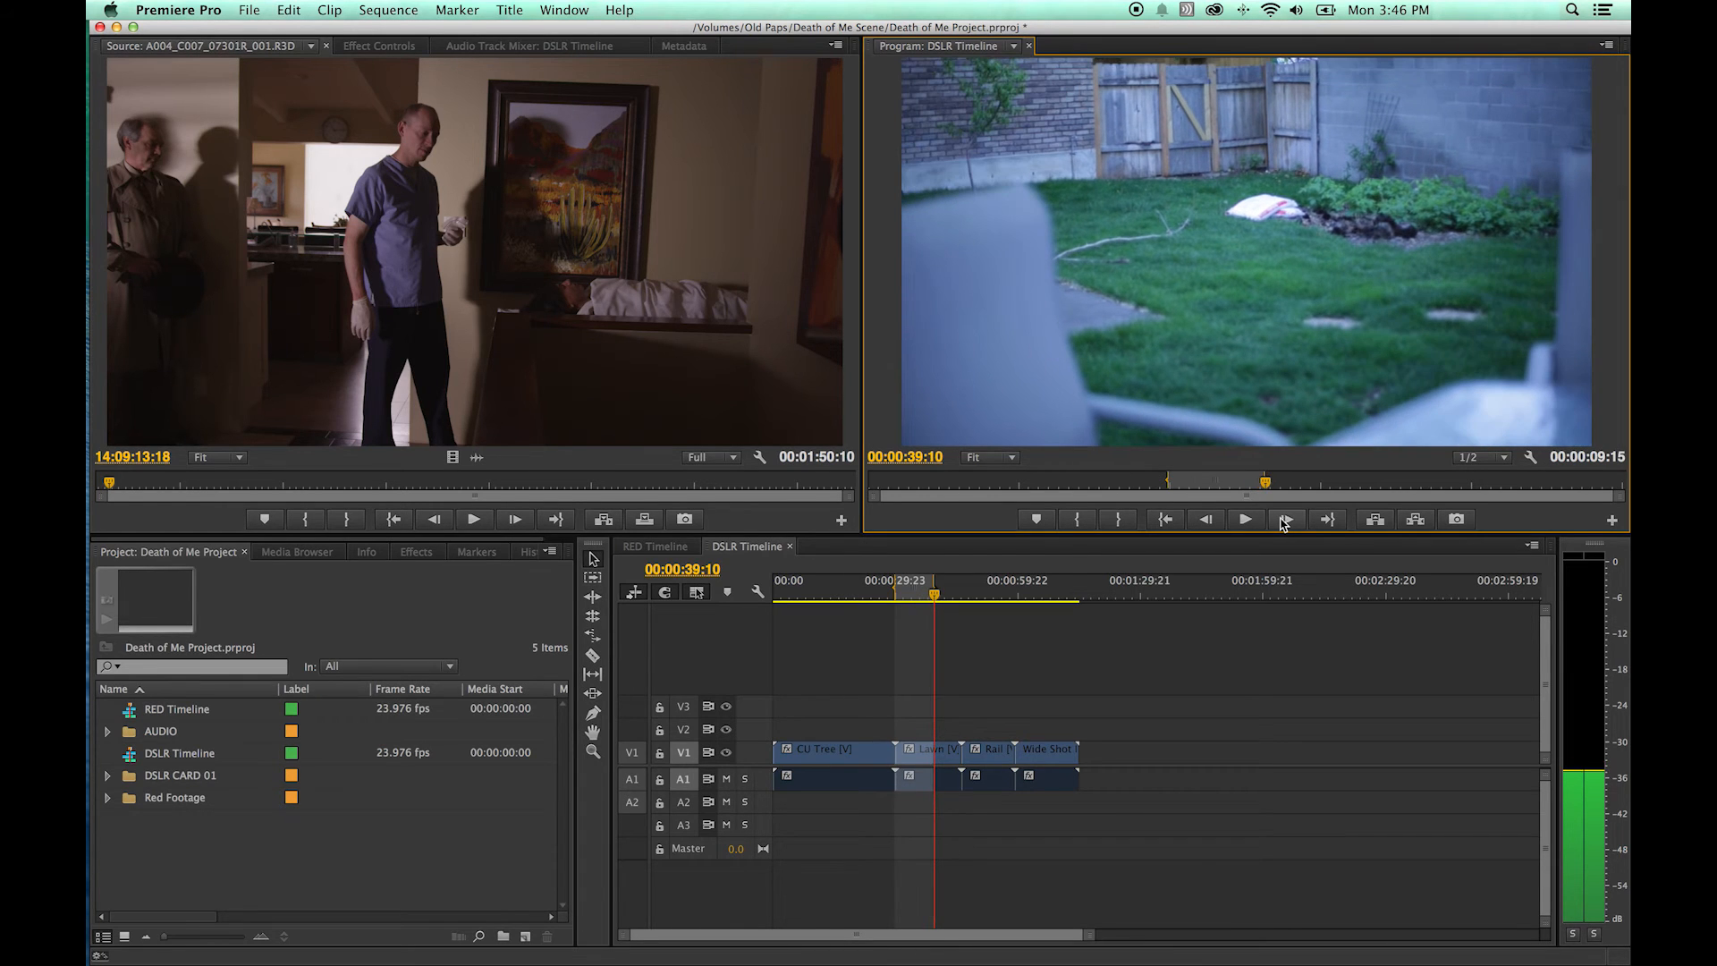
{"action": "left_click", "coordinate": [1246, 519]}
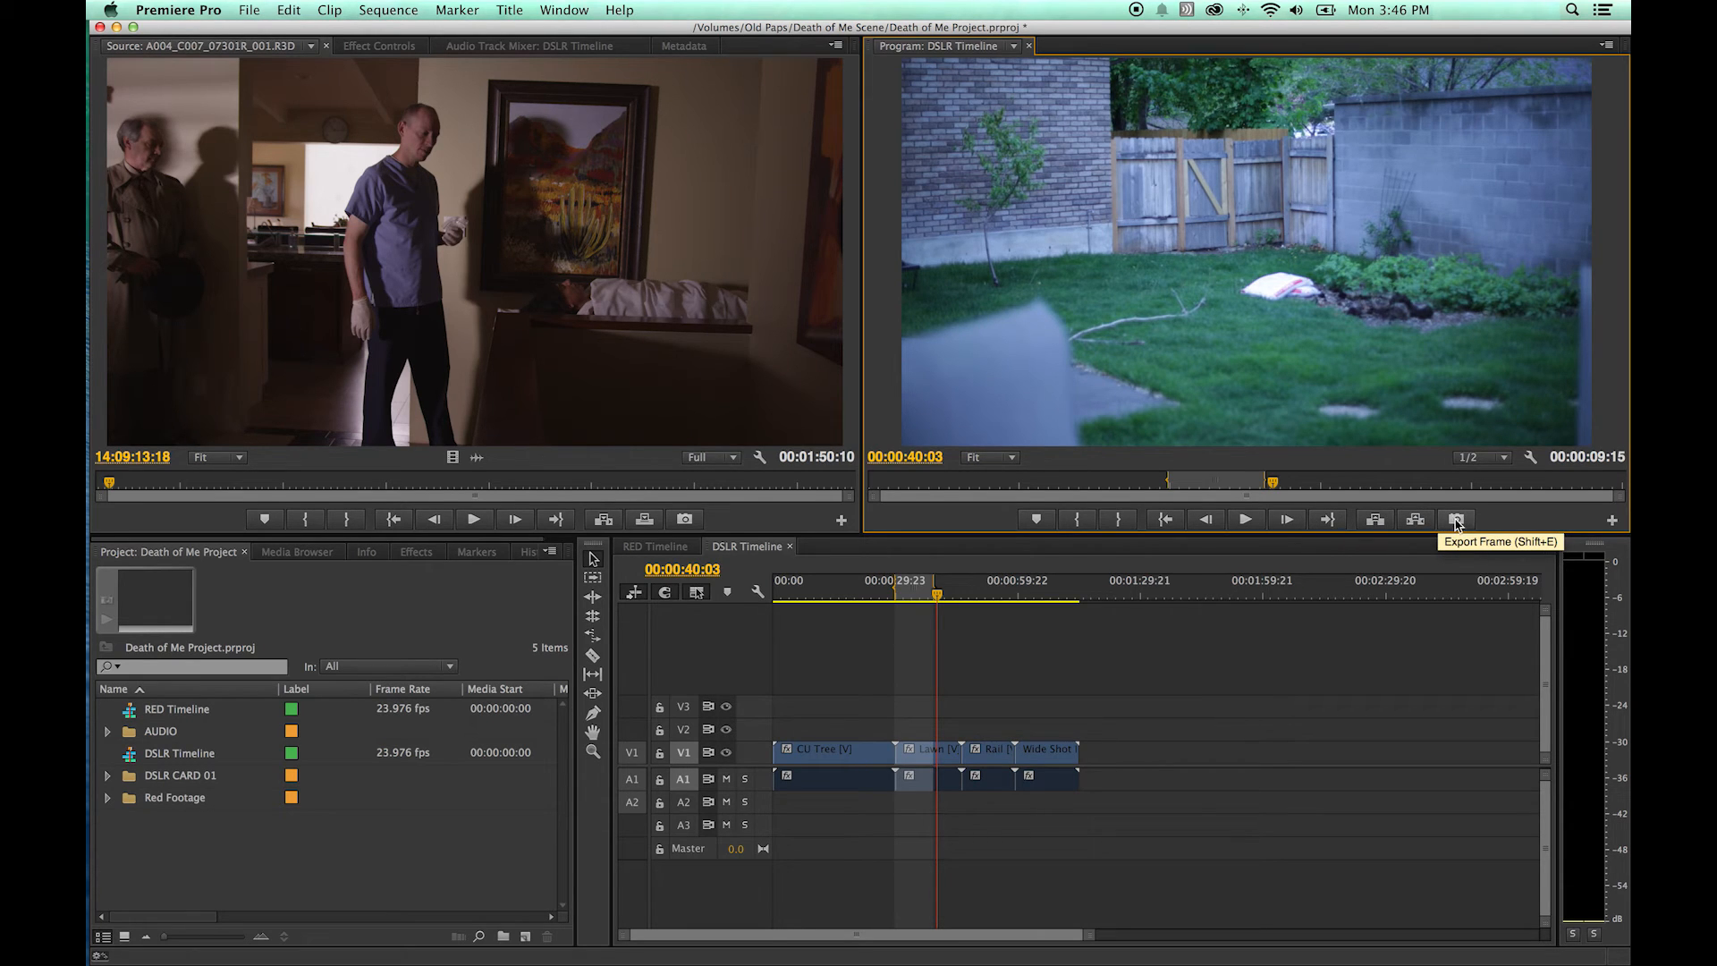
{"action": "left_click", "coordinate": [1456, 518]}
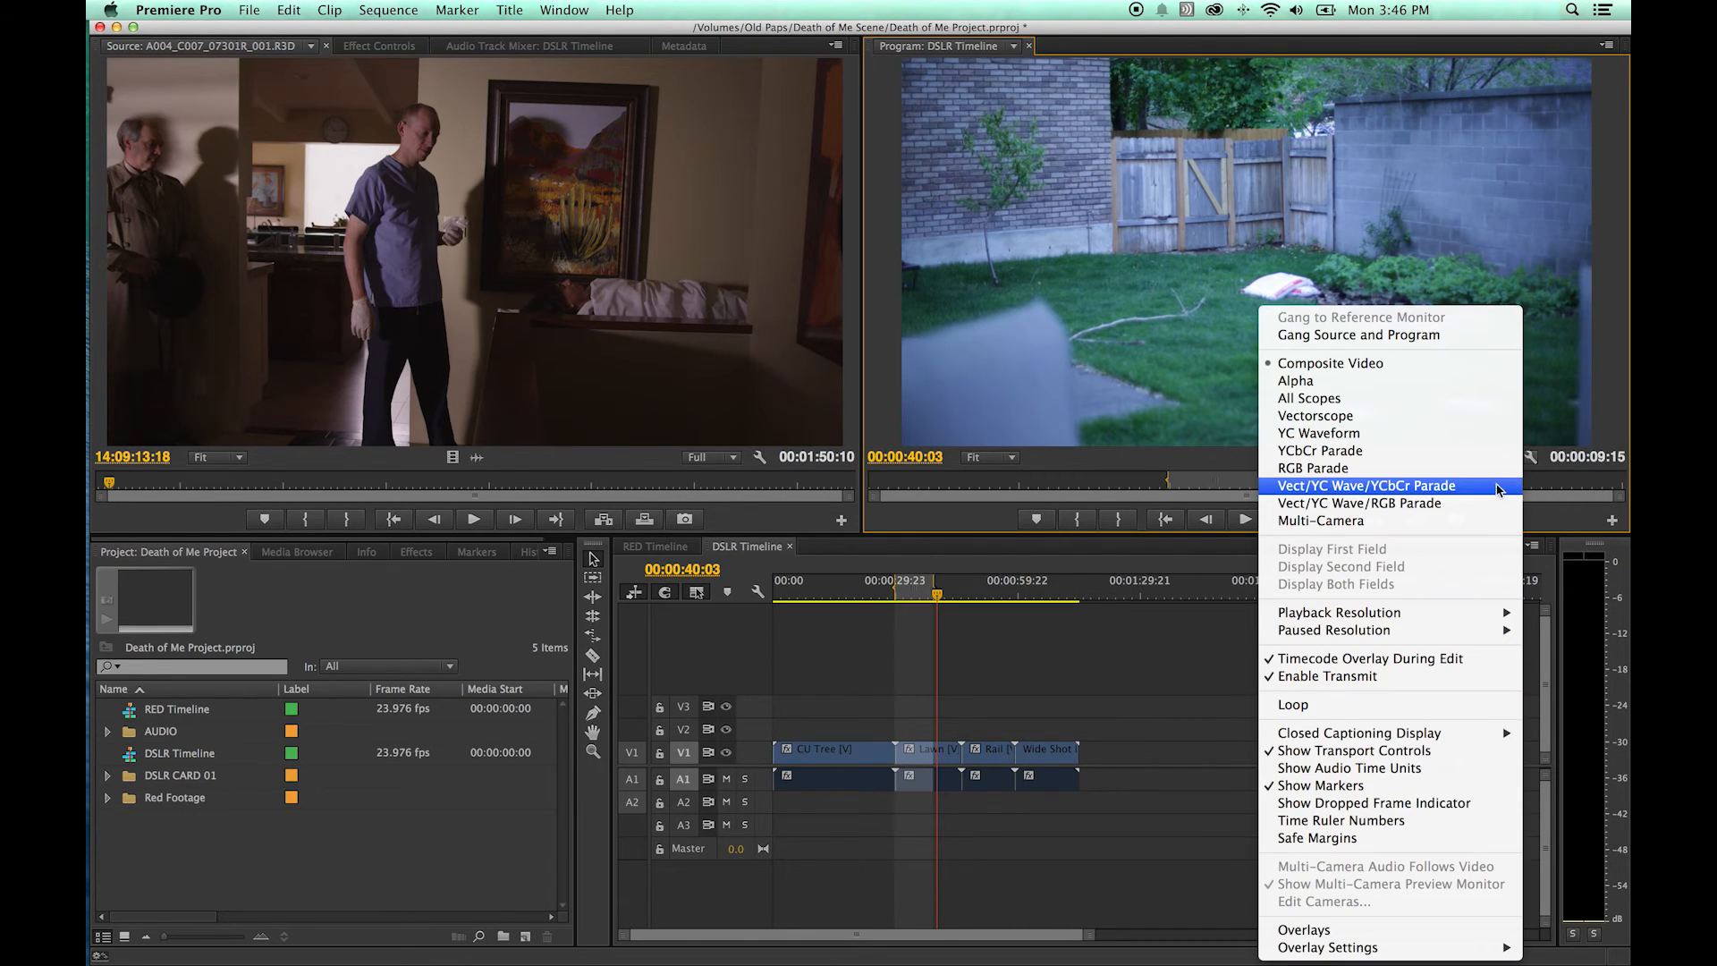
{"action": "mouse_move", "coordinate": [1366, 526]}
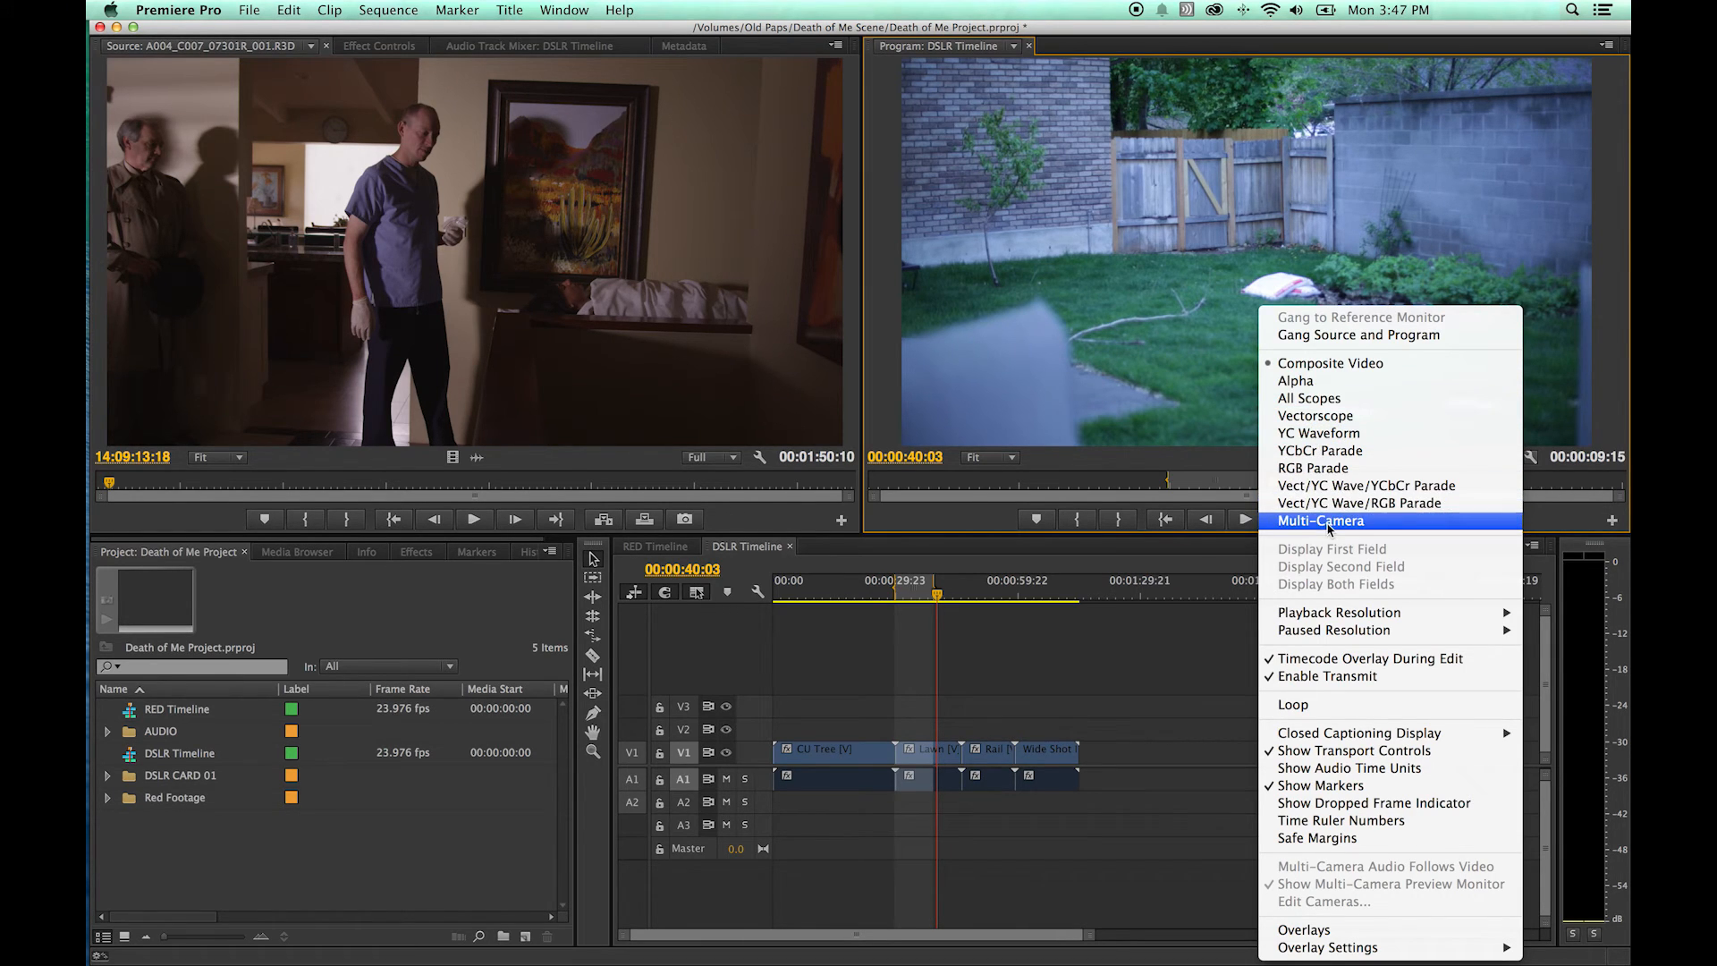
{"action": "mouse_move", "coordinate": [1338, 612]}
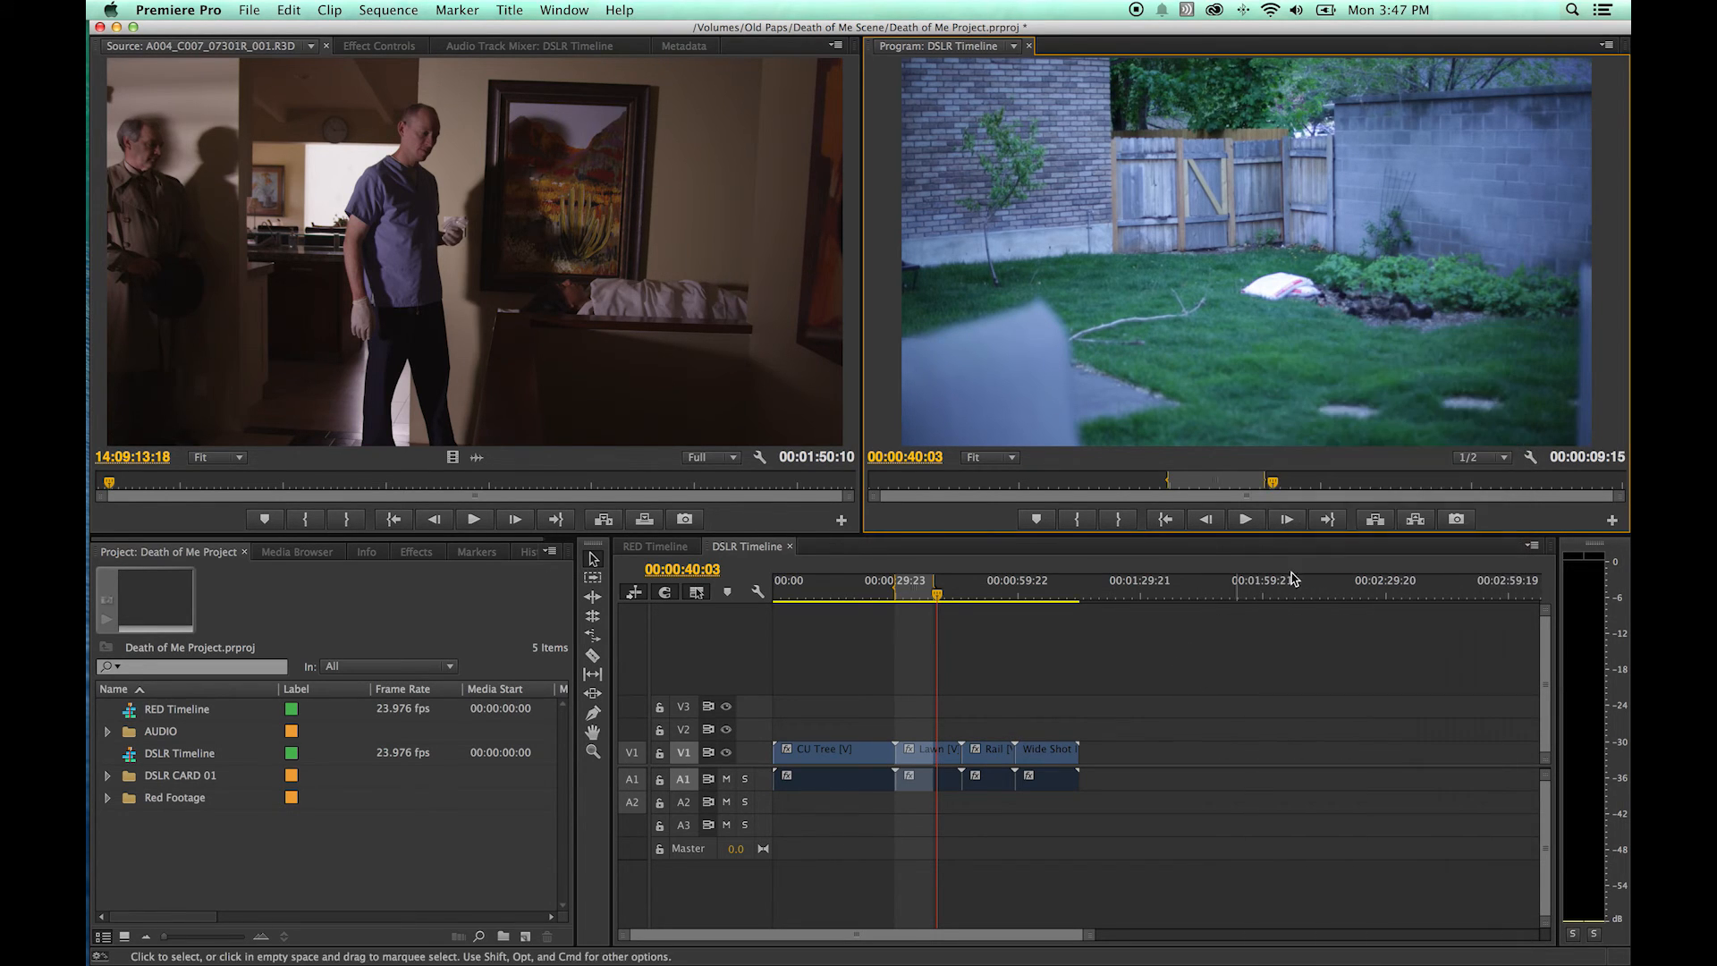
{"action": "mouse_move", "coordinate": [1532, 456]}
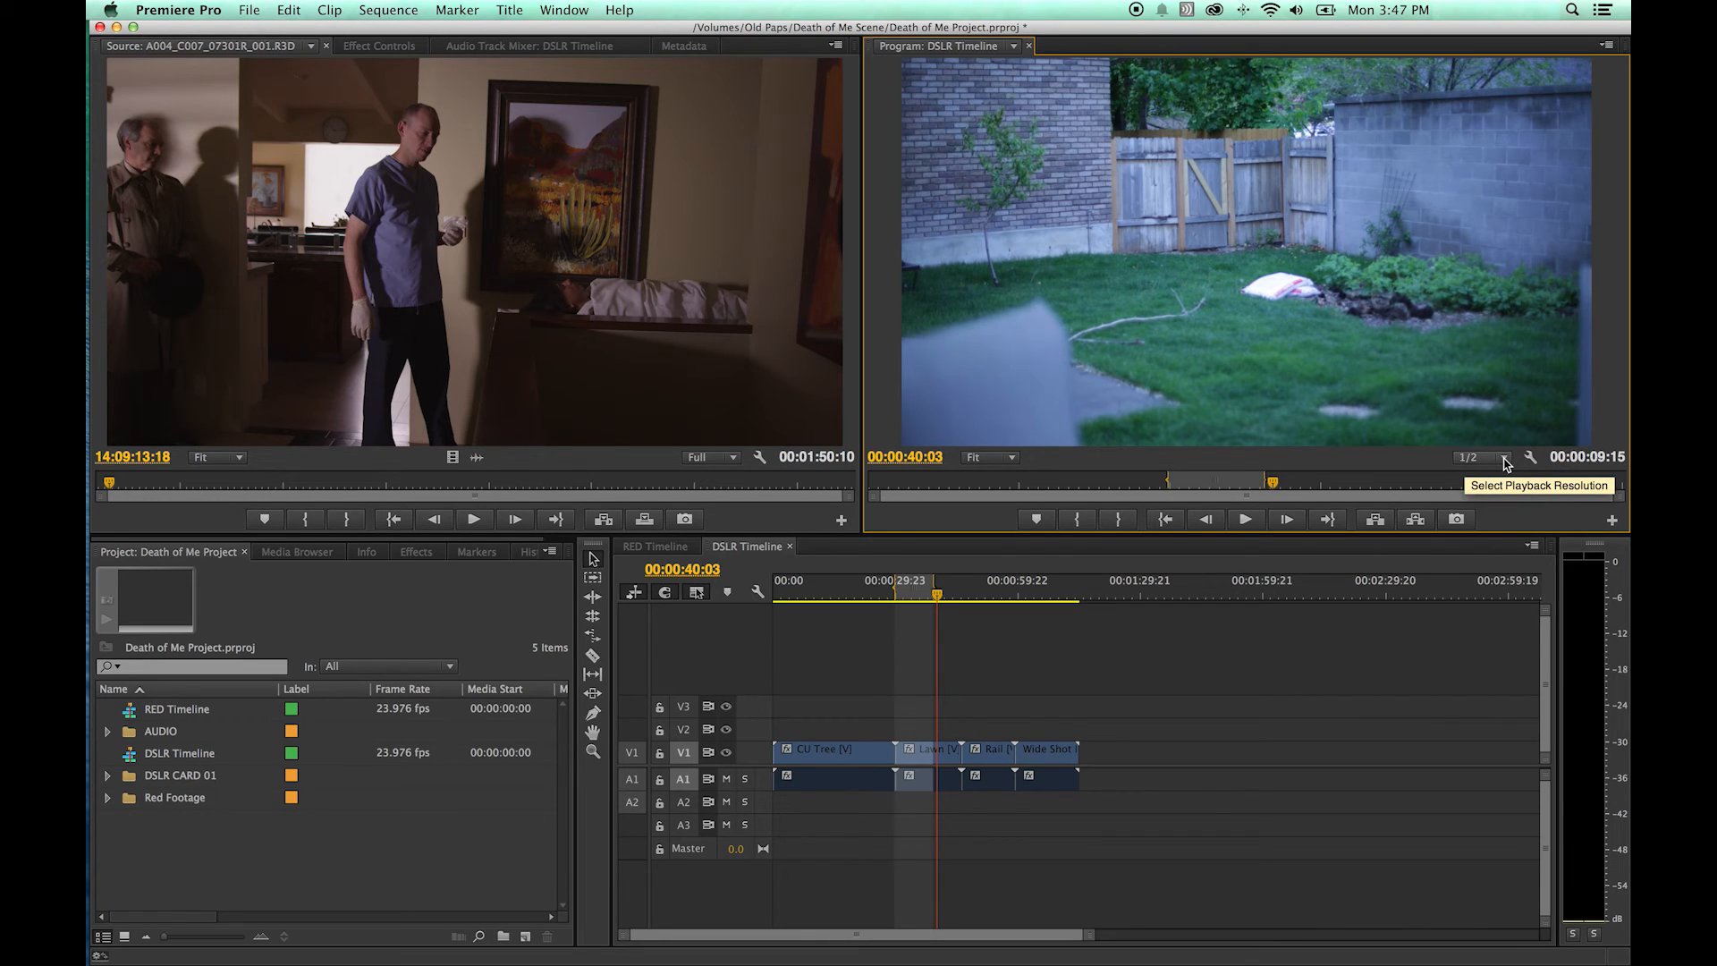
- Change the Program Monitor playback resolution from half to Full
{"action": "left_click", "coordinate": [1498, 457]}
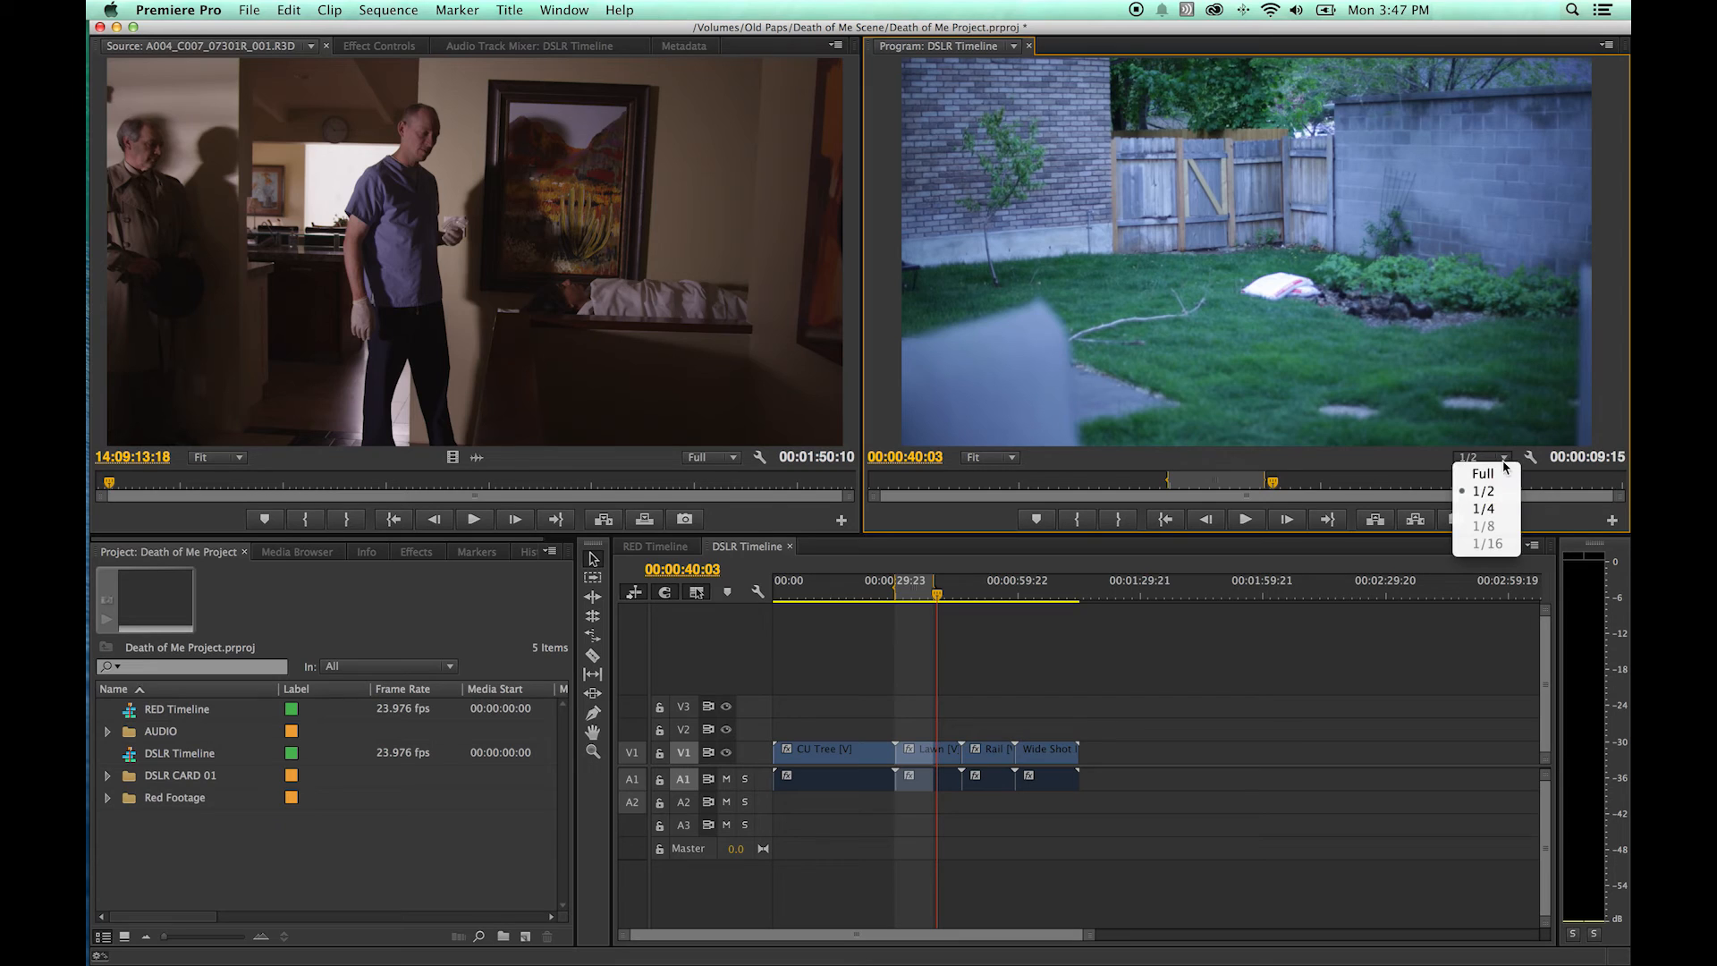
{"action": "mouse_move", "coordinate": [1484, 473]}
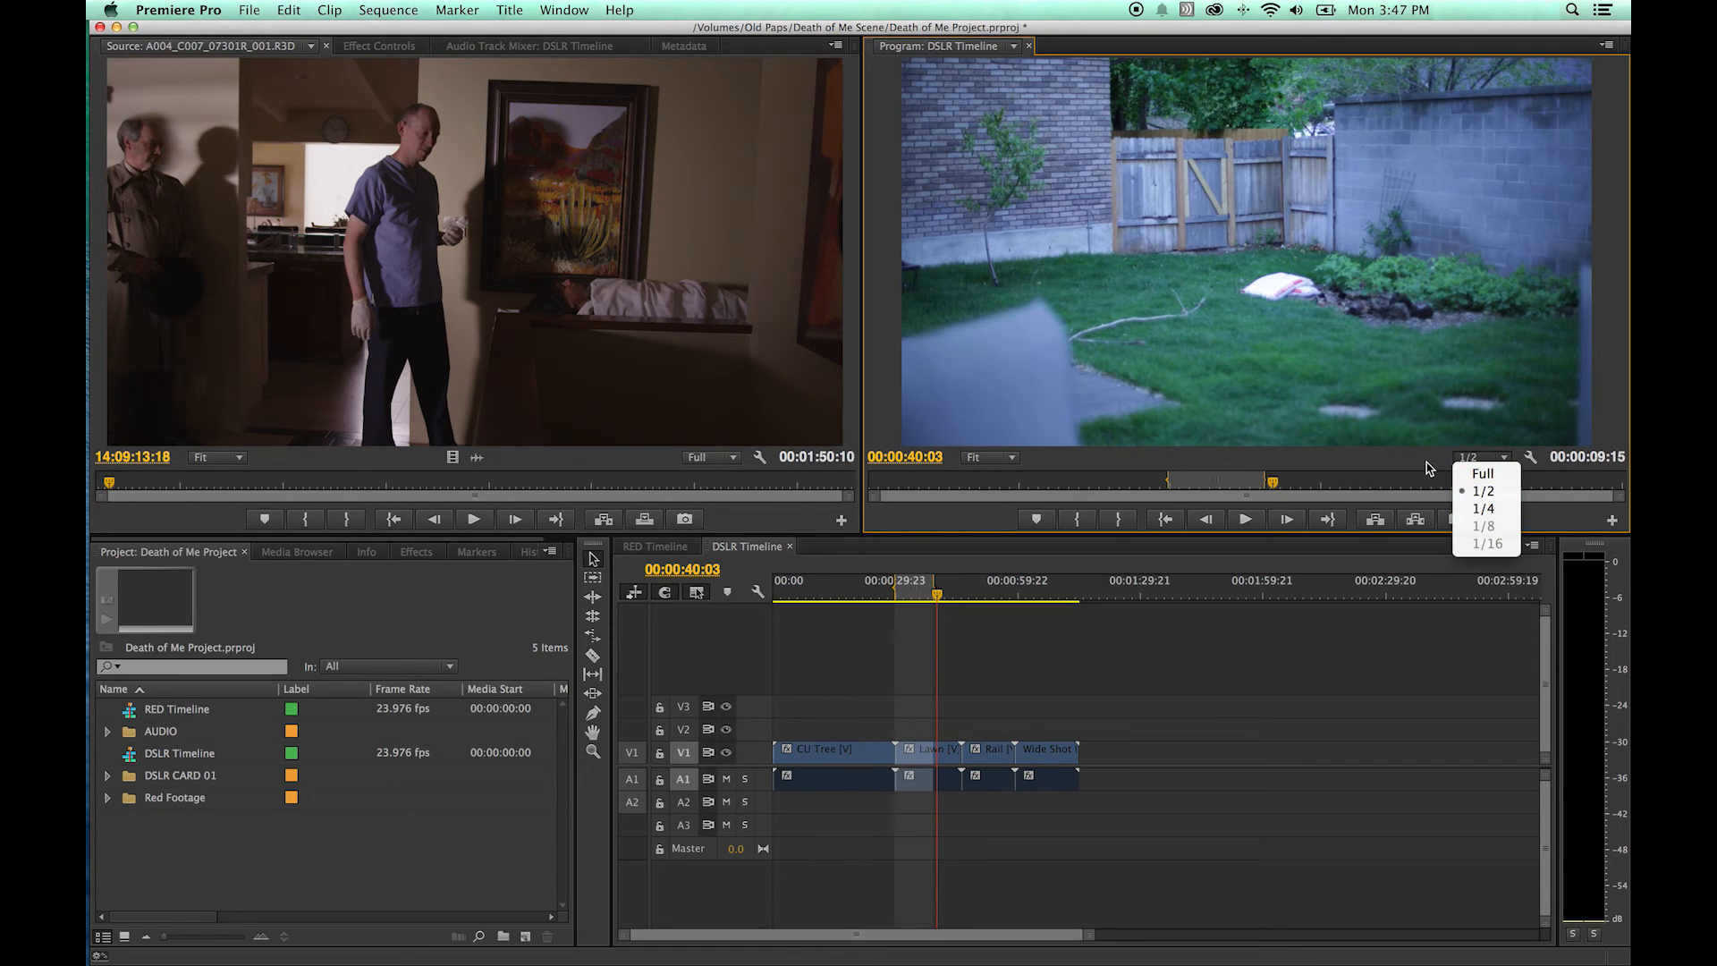
{"action": "mouse_move", "coordinate": [1418, 465]}
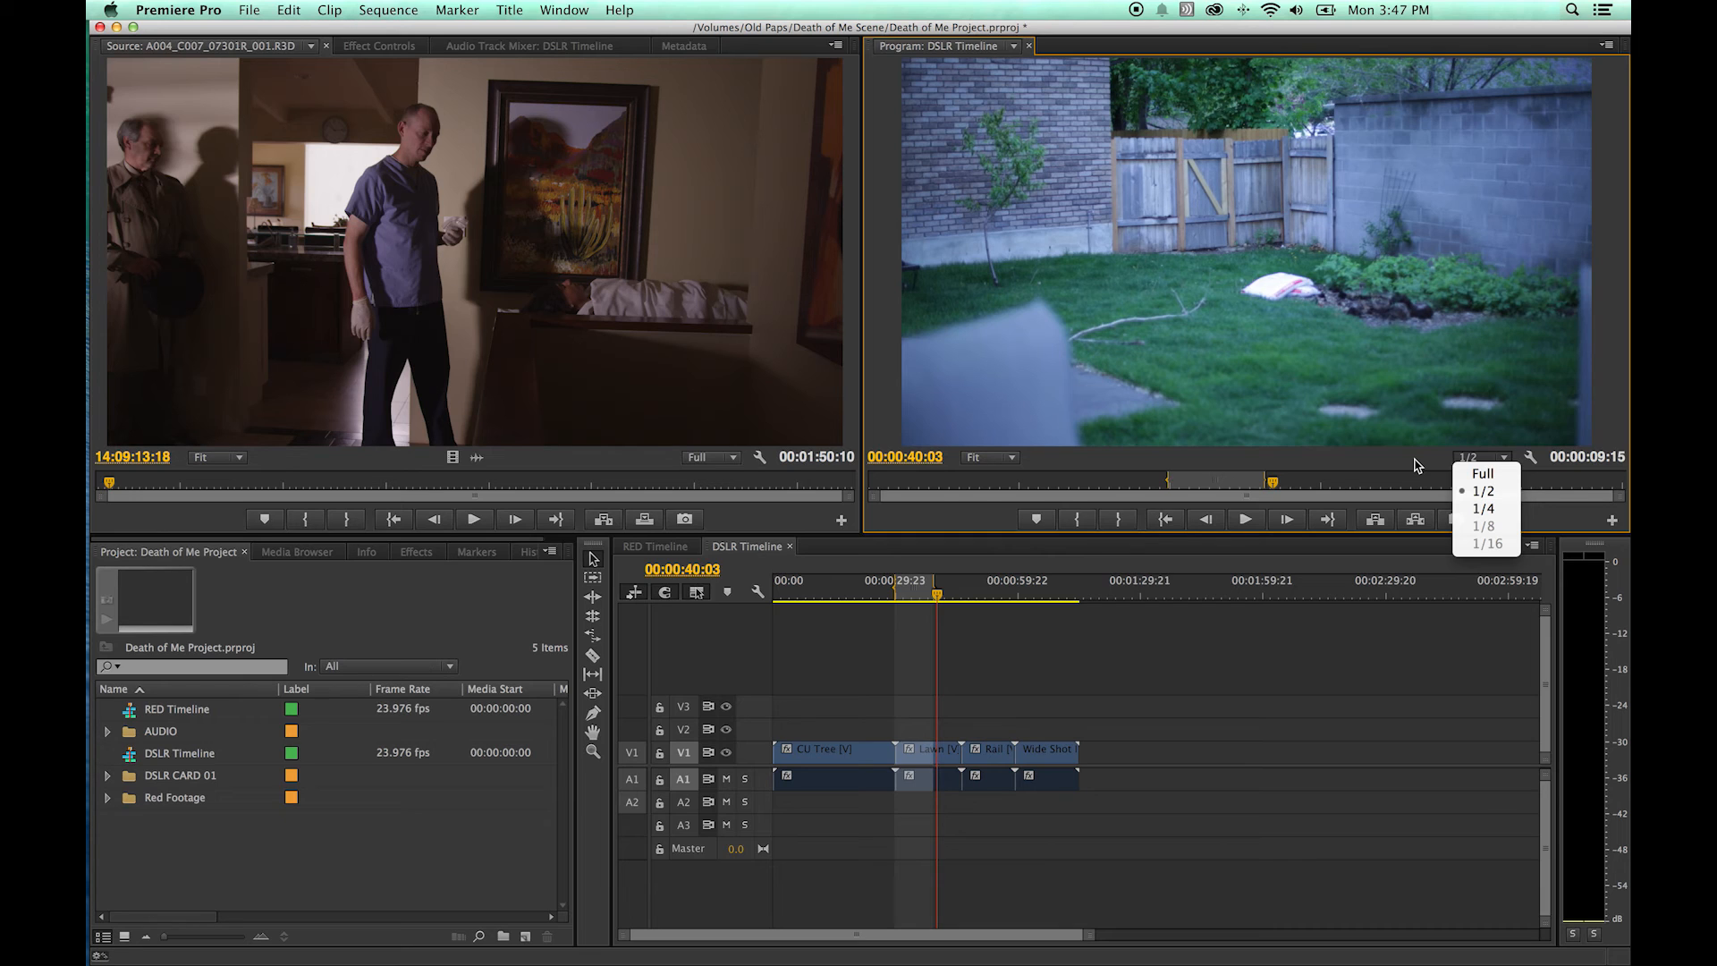
{"action": "left_click", "coordinate": [1479, 456]}
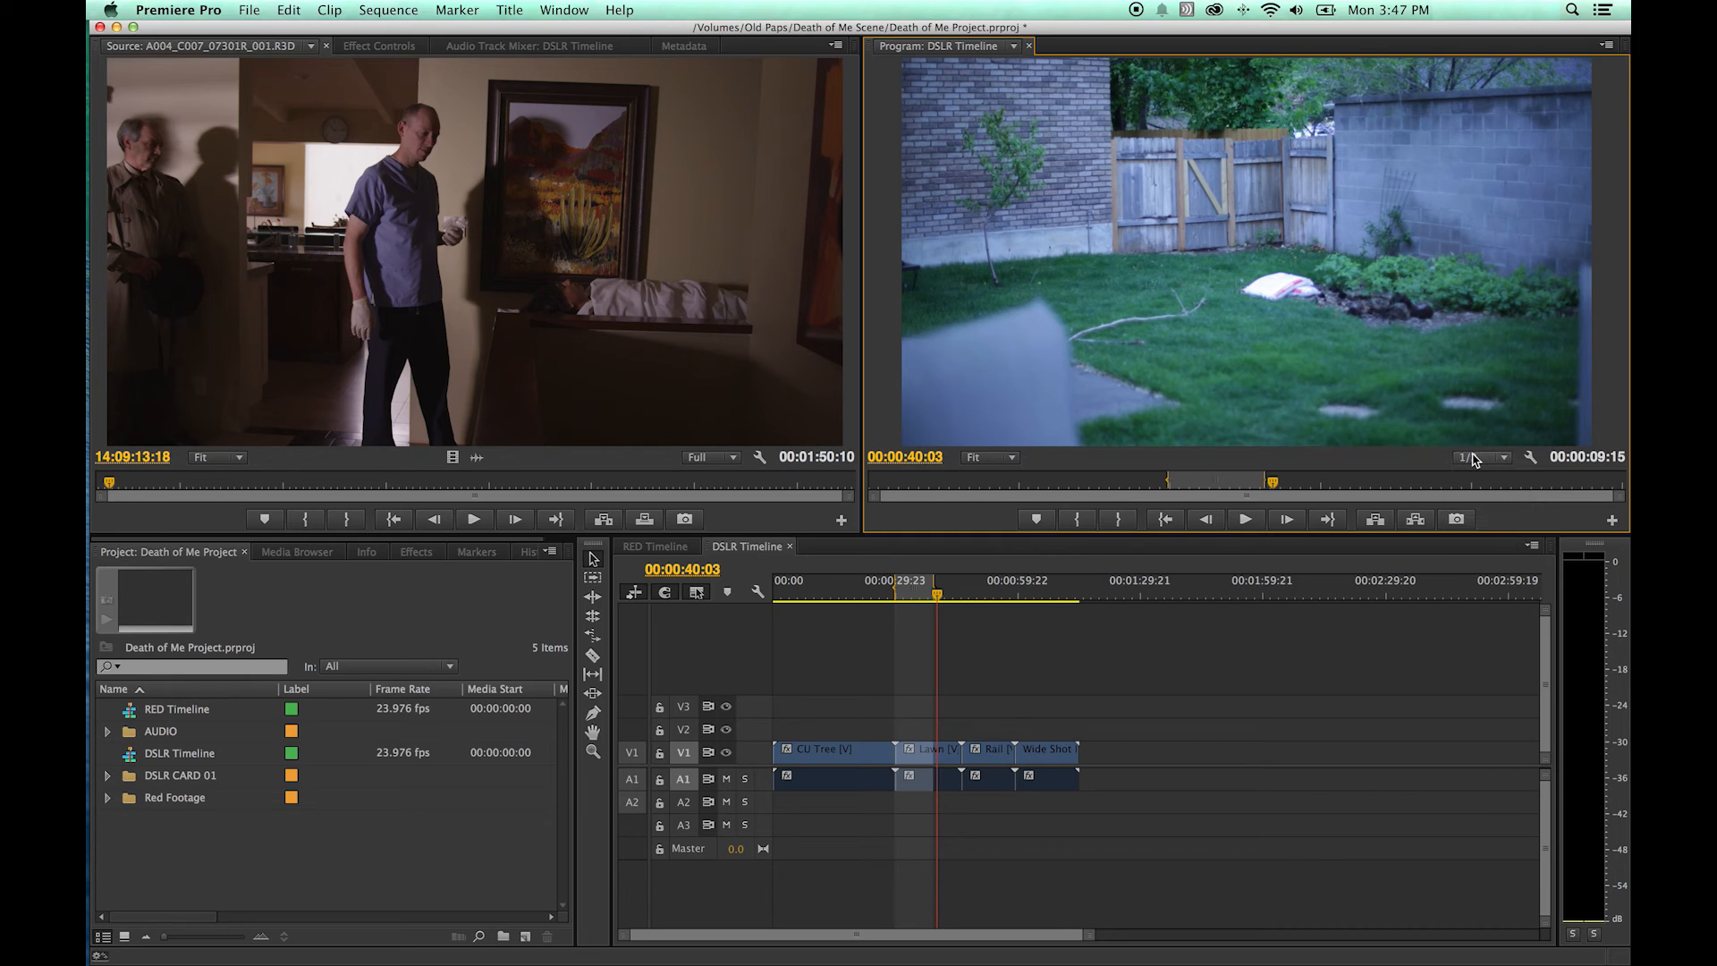
{"action": "left_click", "coordinate": [1481, 456]}
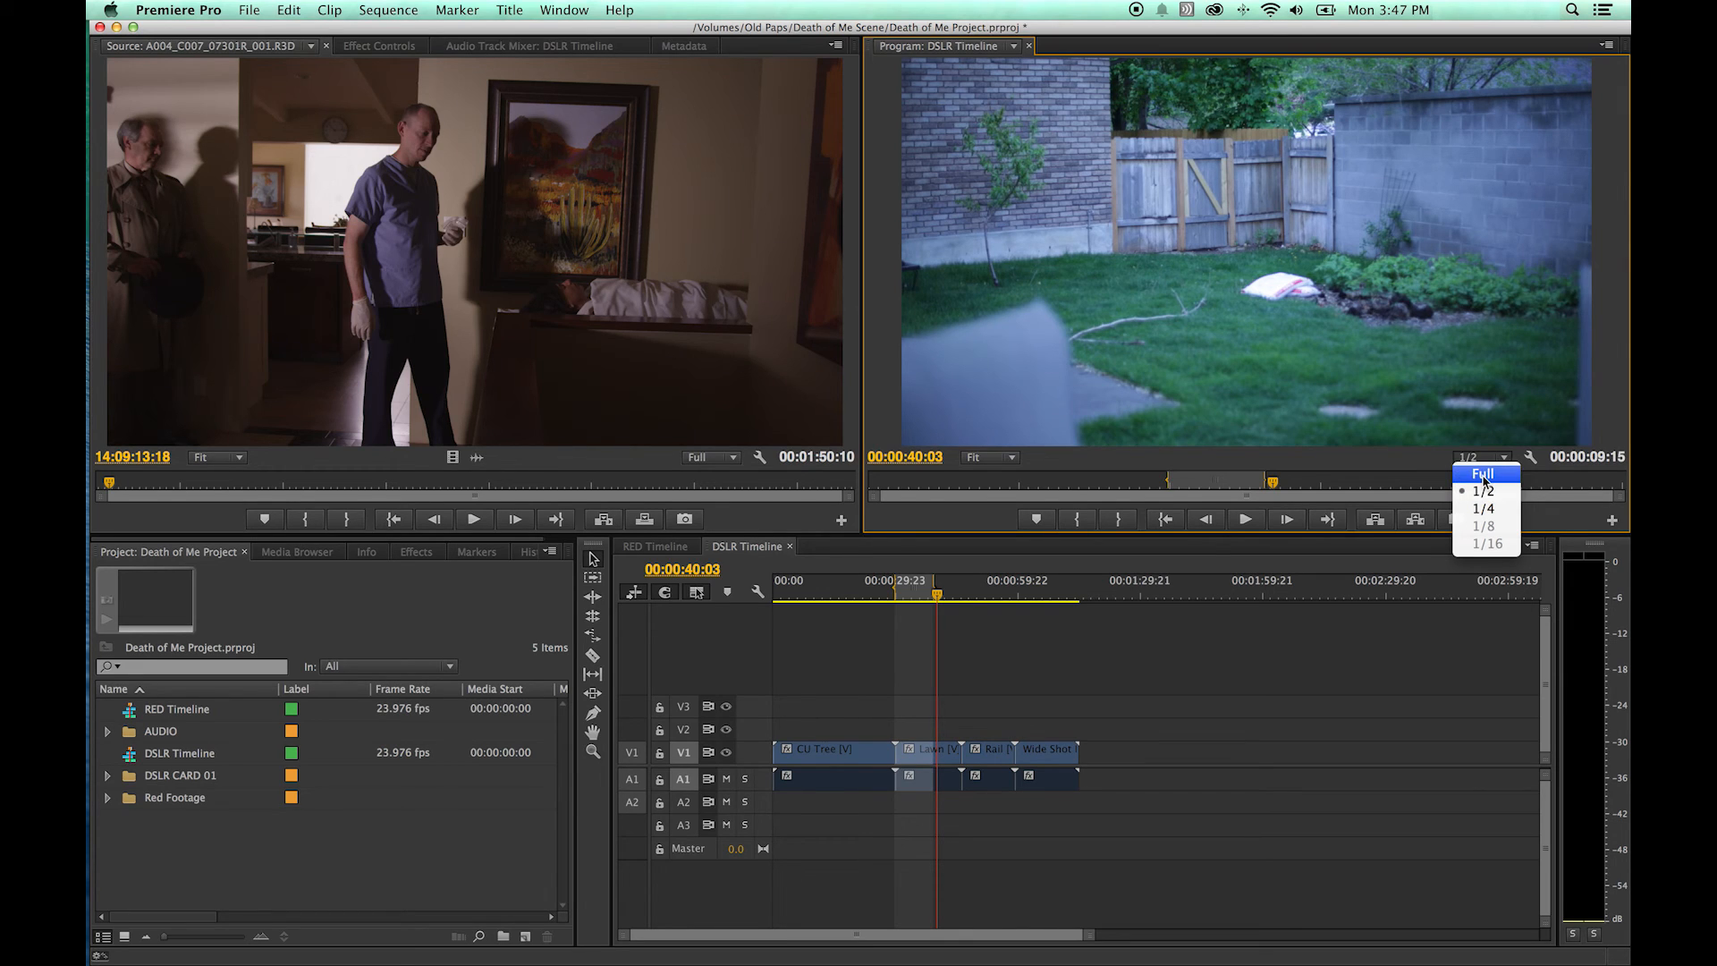
{"action": "mouse_move", "coordinate": [1472, 490]}
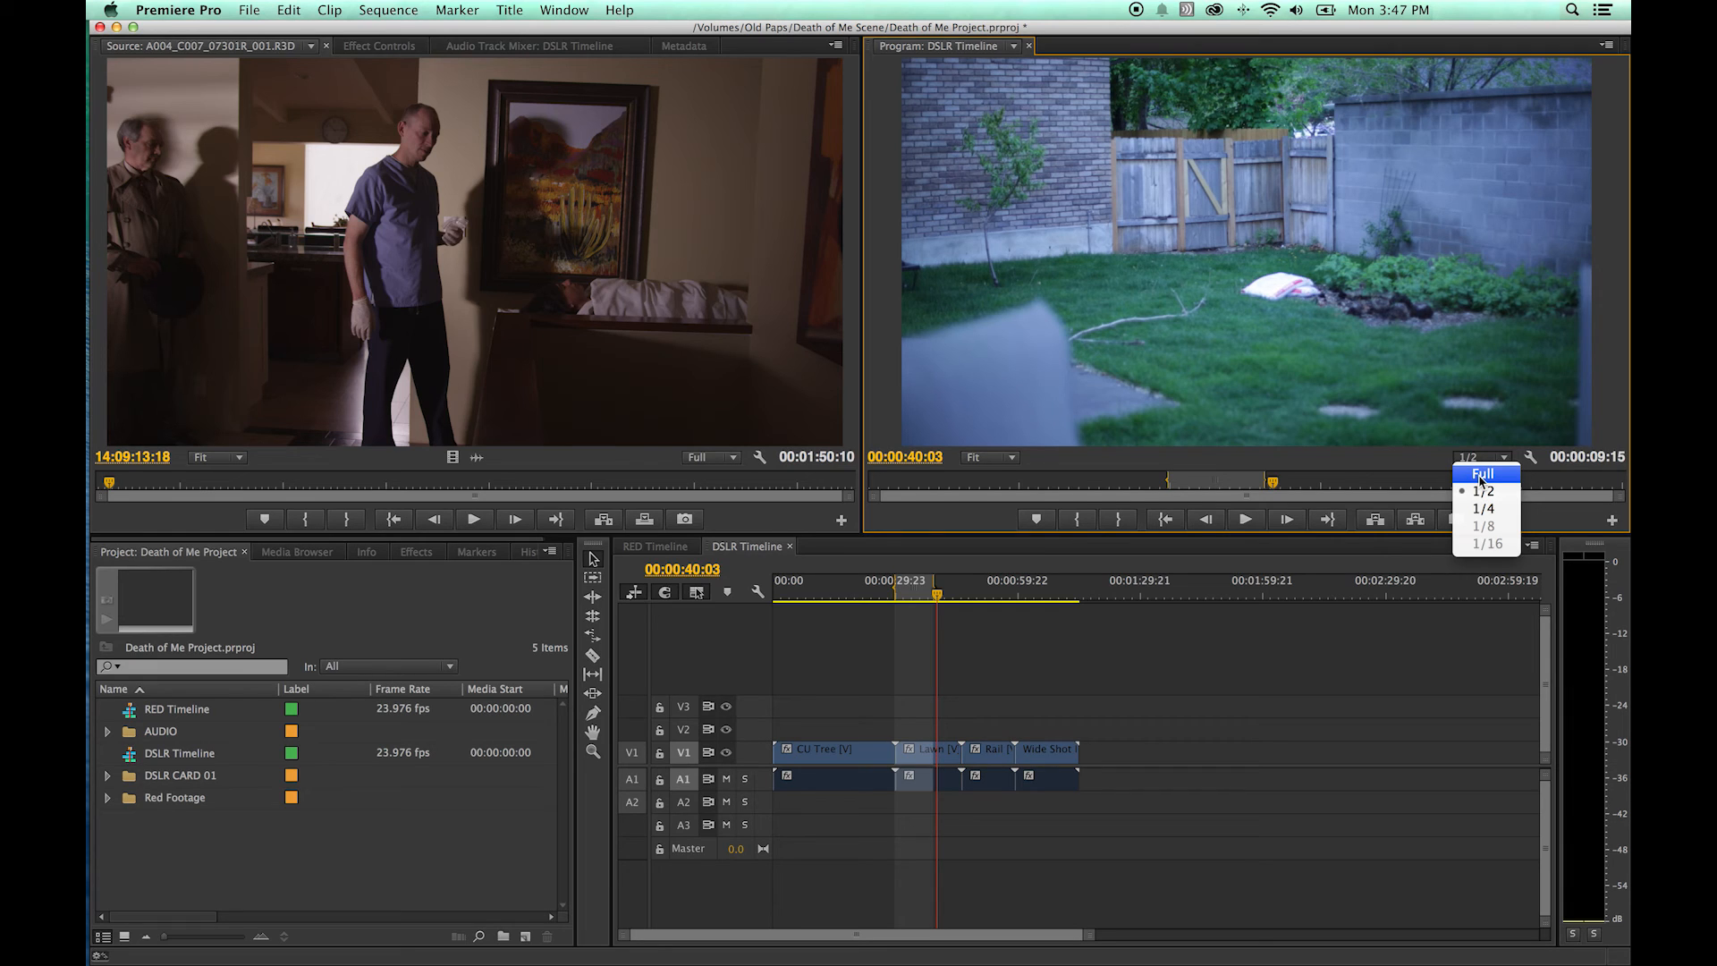
{"action": "mouse_move", "coordinate": [1472, 479]}
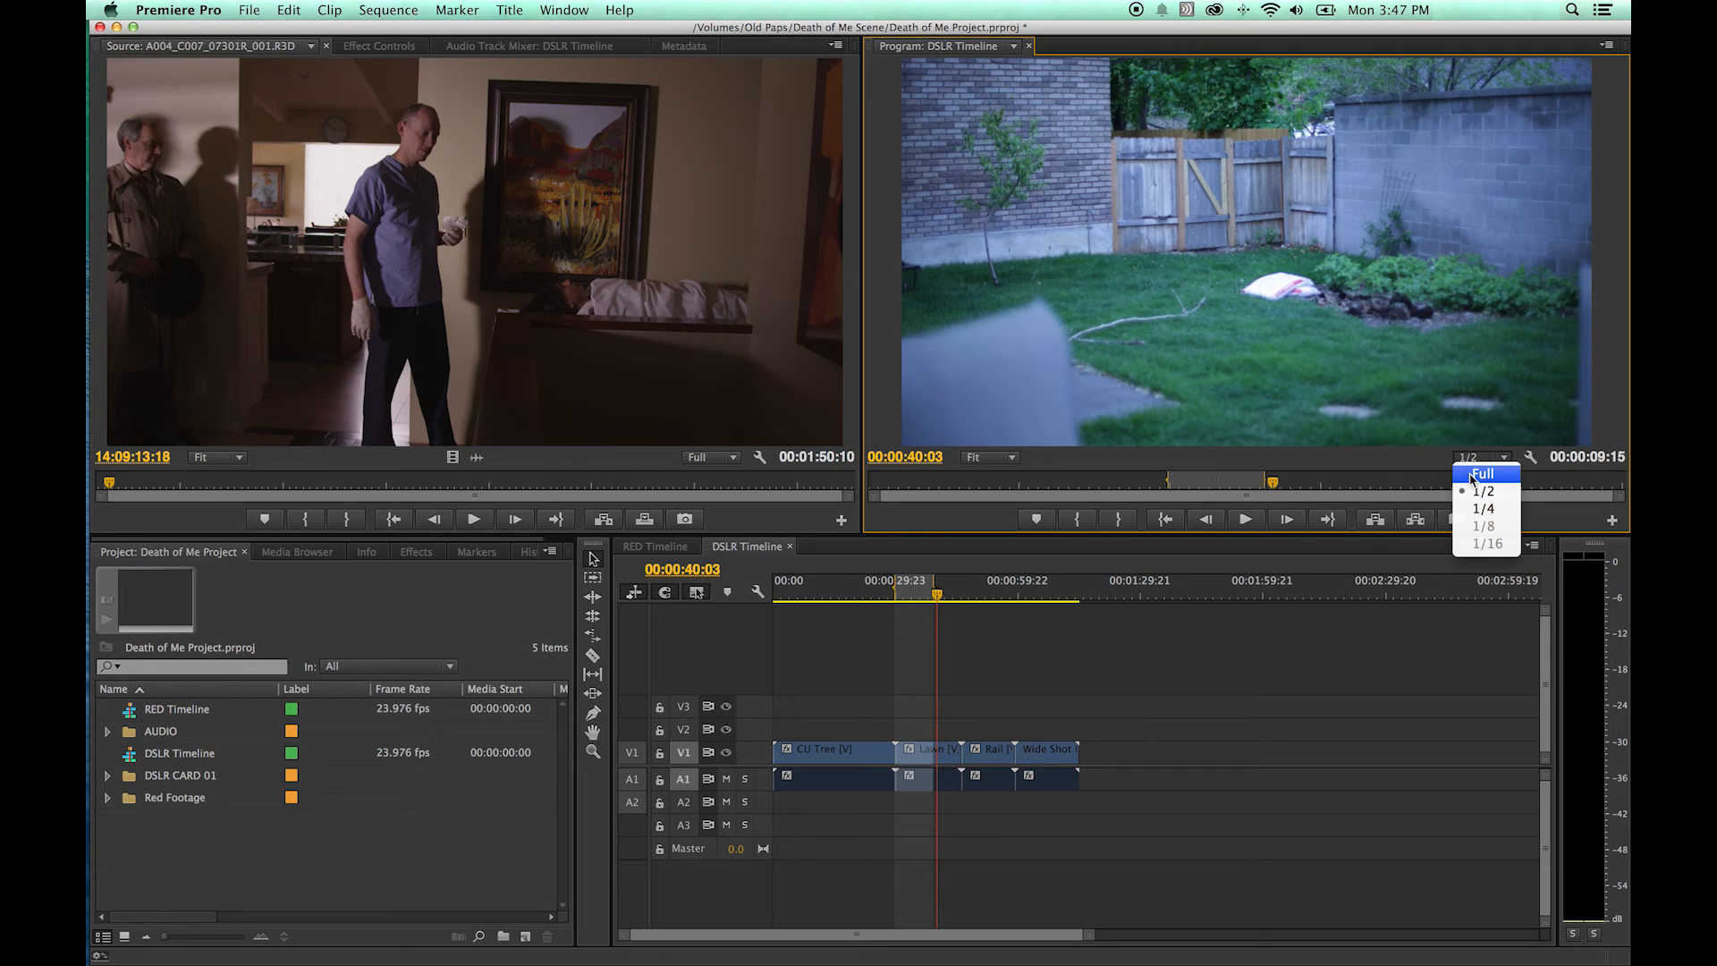
{"action": "left_click", "coordinate": [1484, 474]}
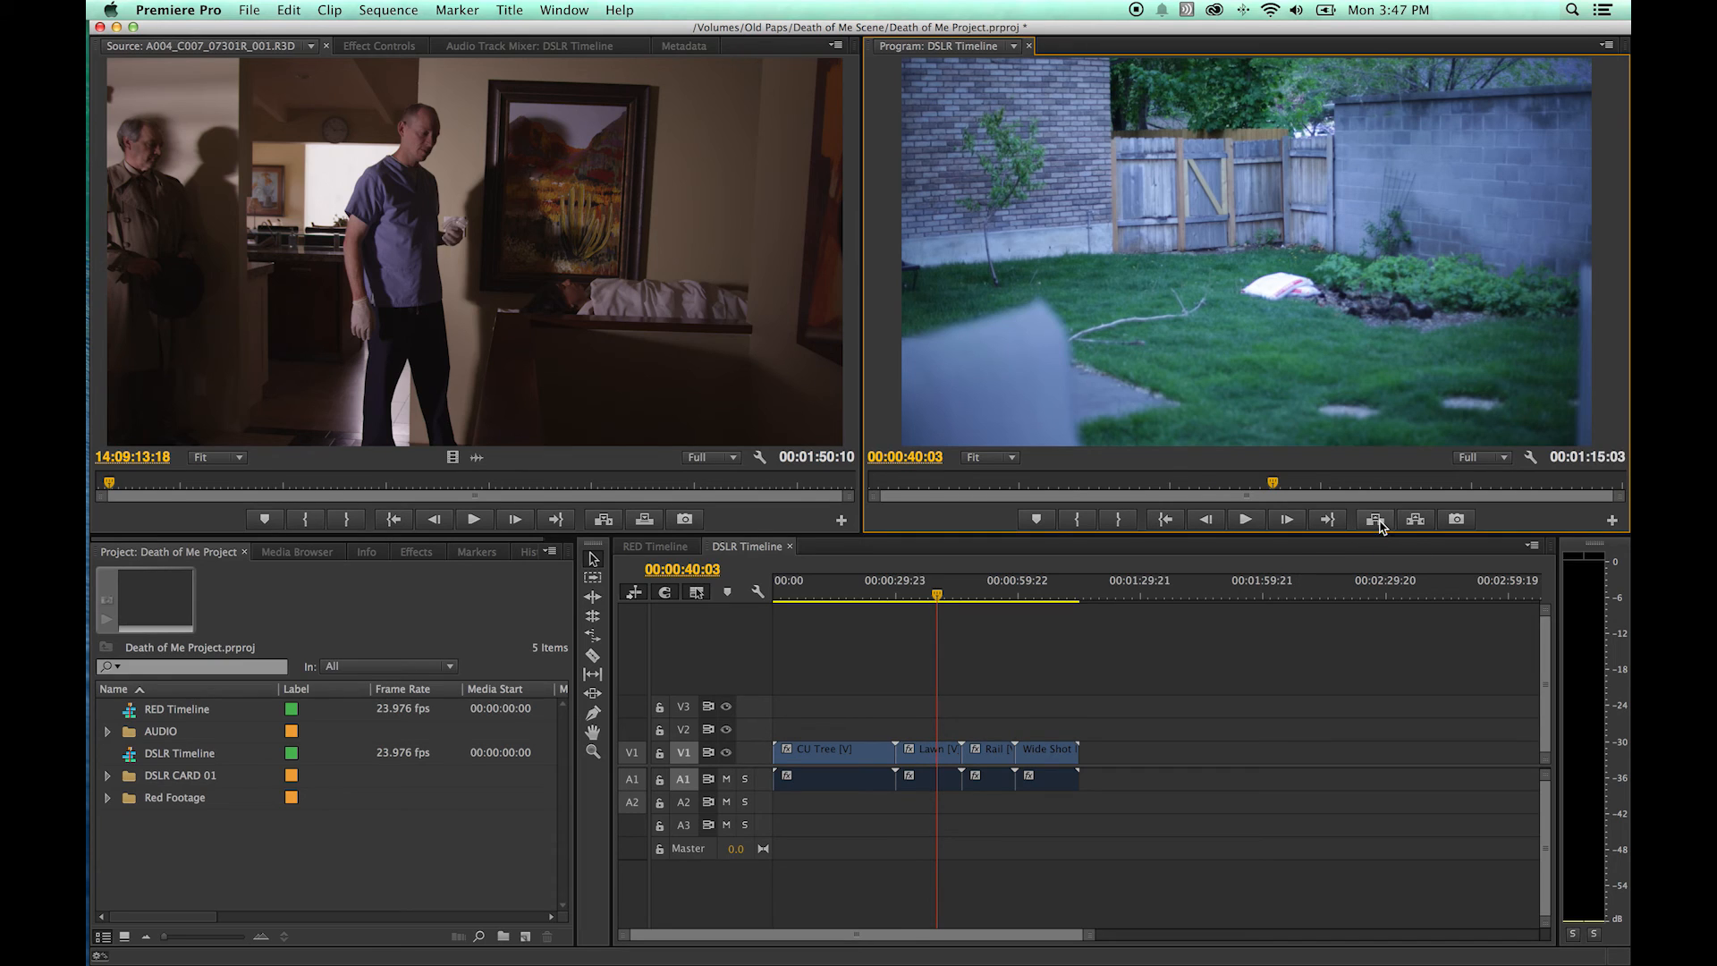
{"action": "mouse_move", "coordinate": [1375, 521]}
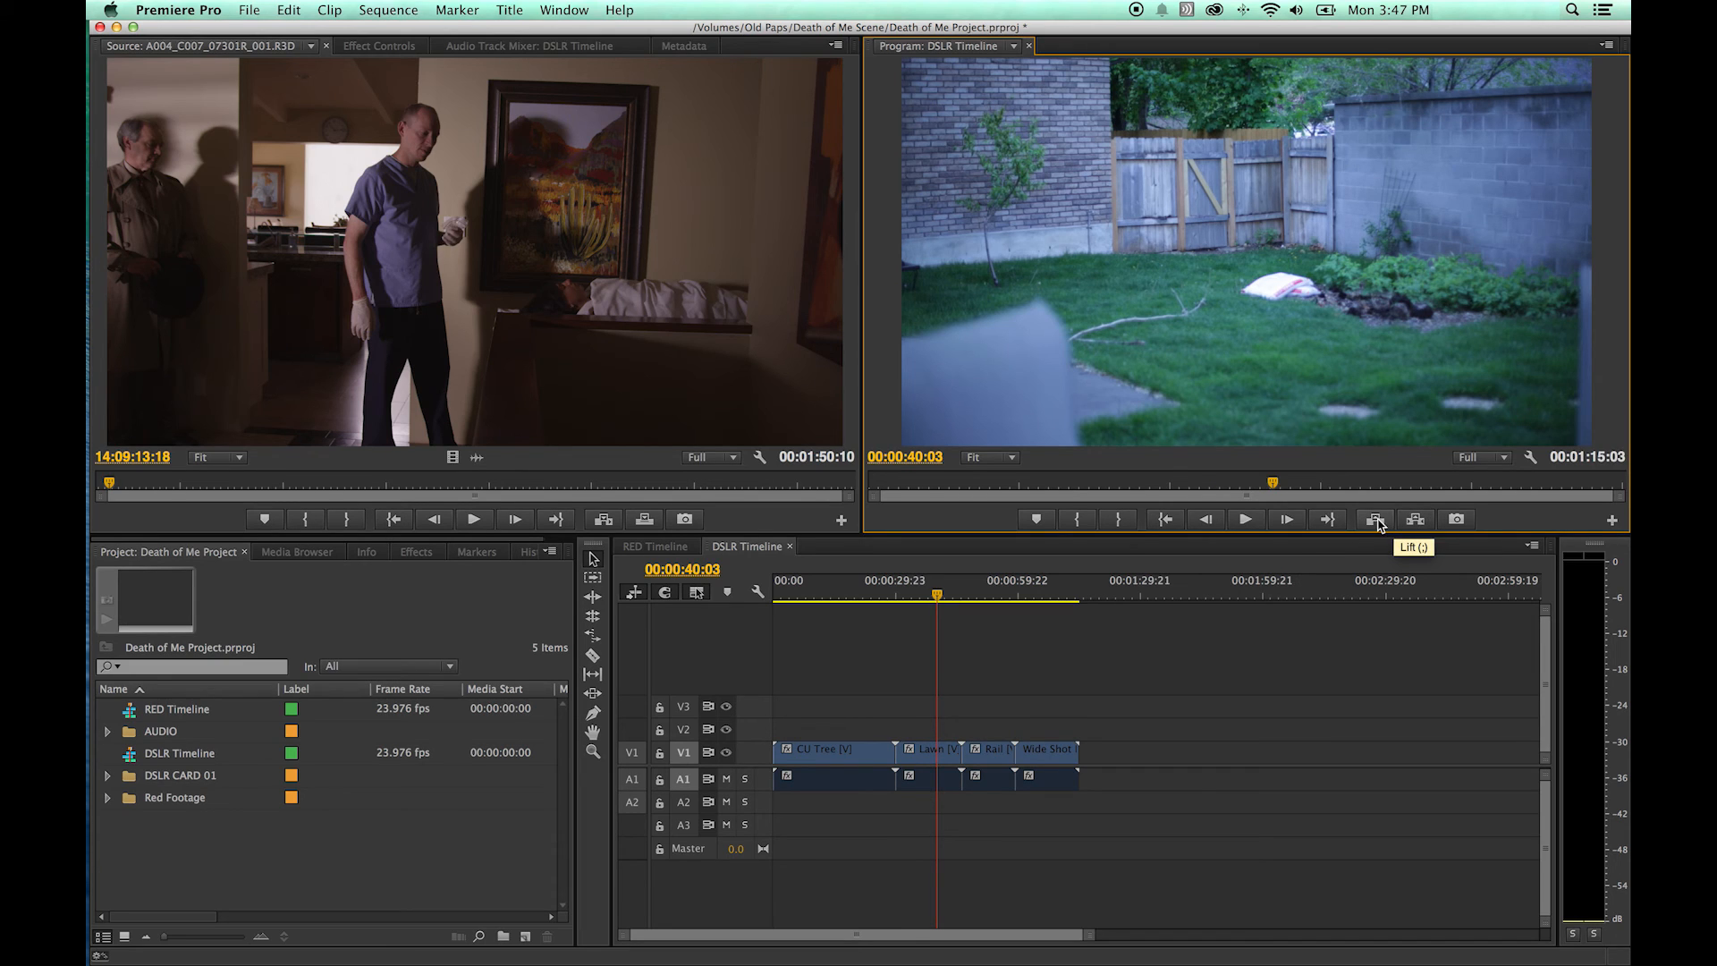
{"action": "mouse_move", "coordinate": [1413, 519]}
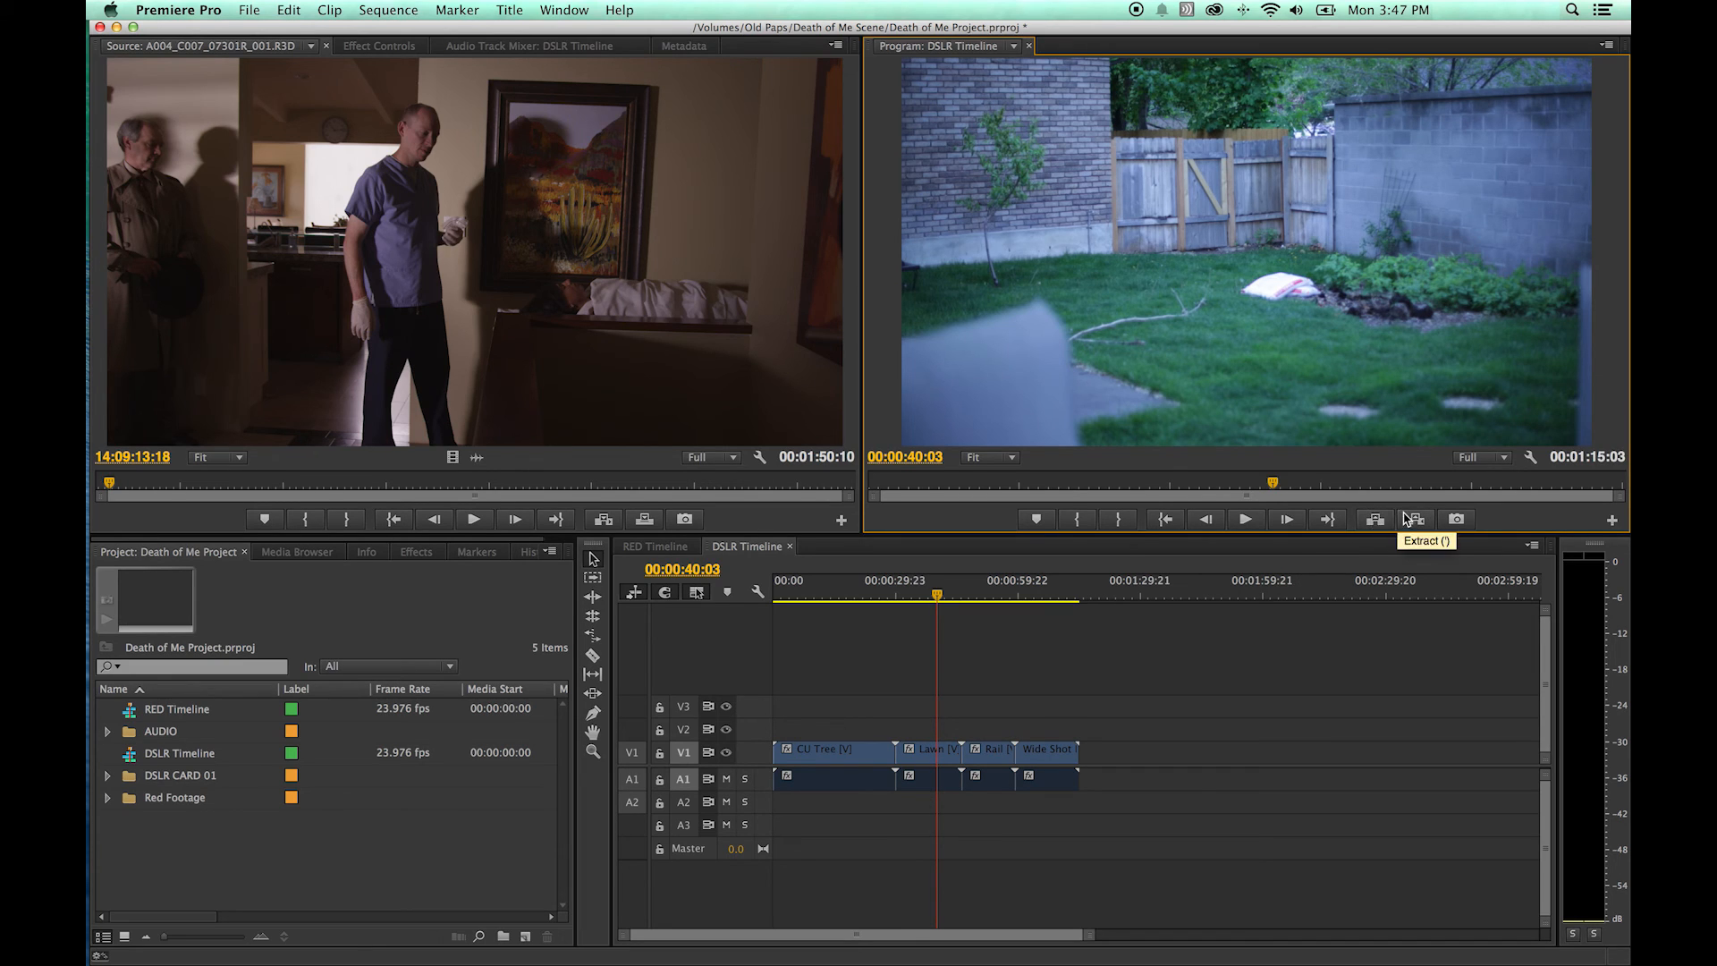
{"action": "mouse_move", "coordinate": [991, 592]}
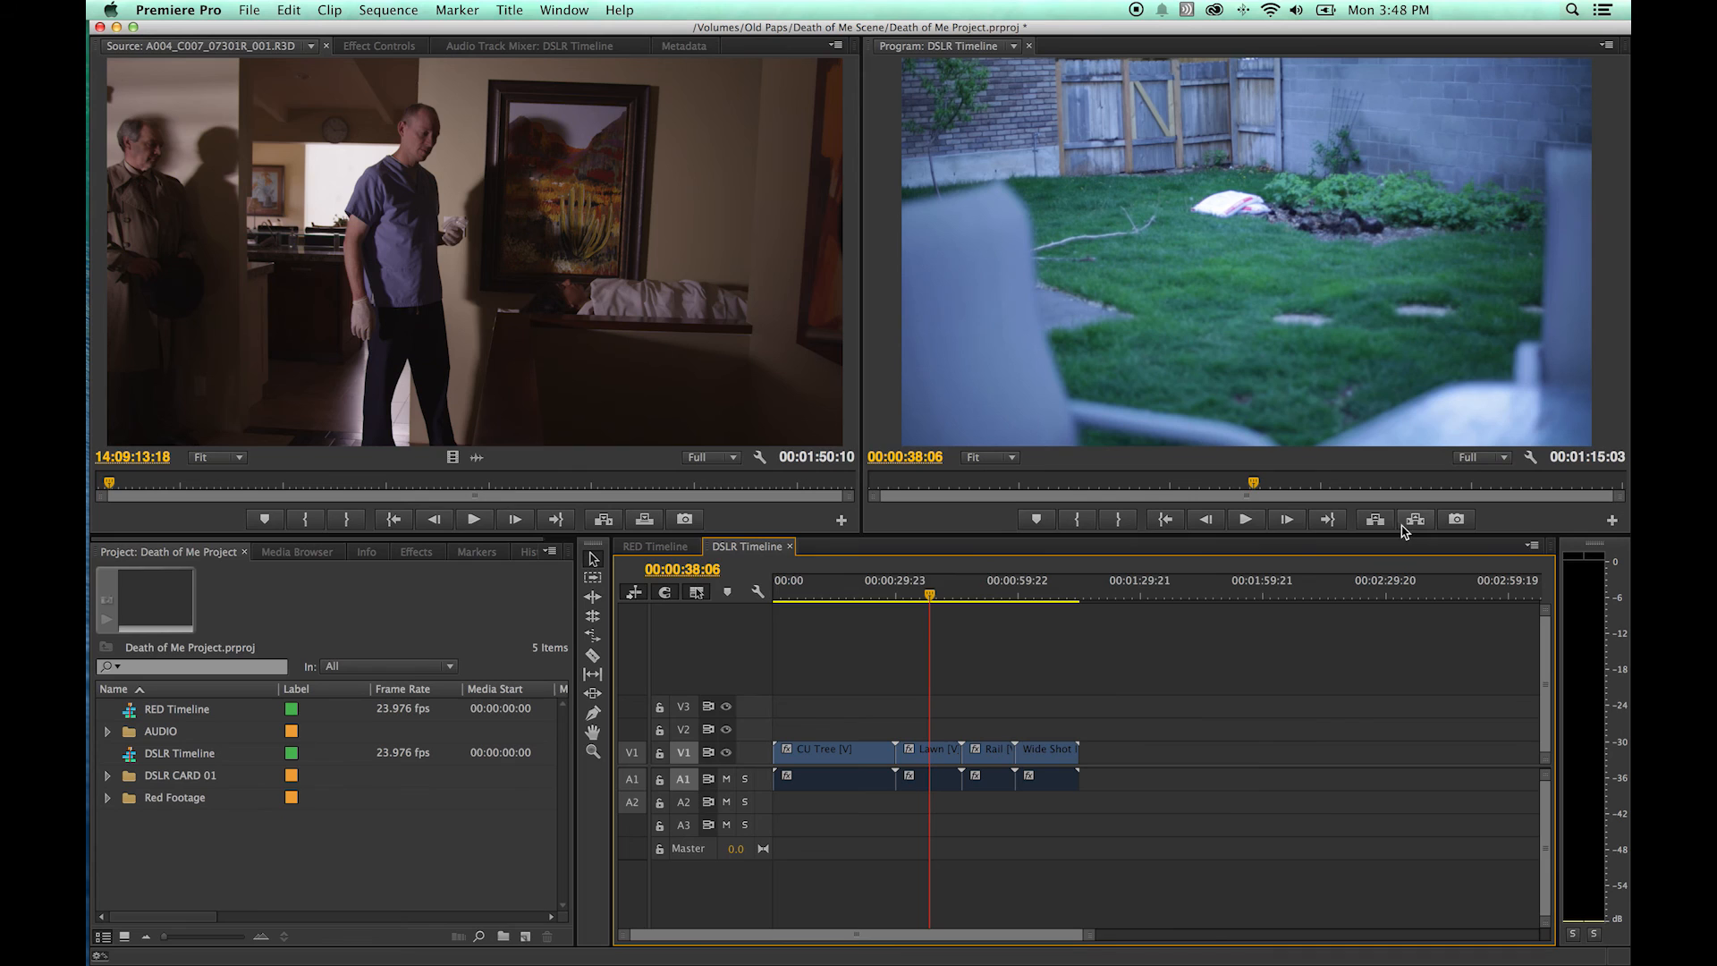
{"action": "mouse_move", "coordinate": [1415, 519]}
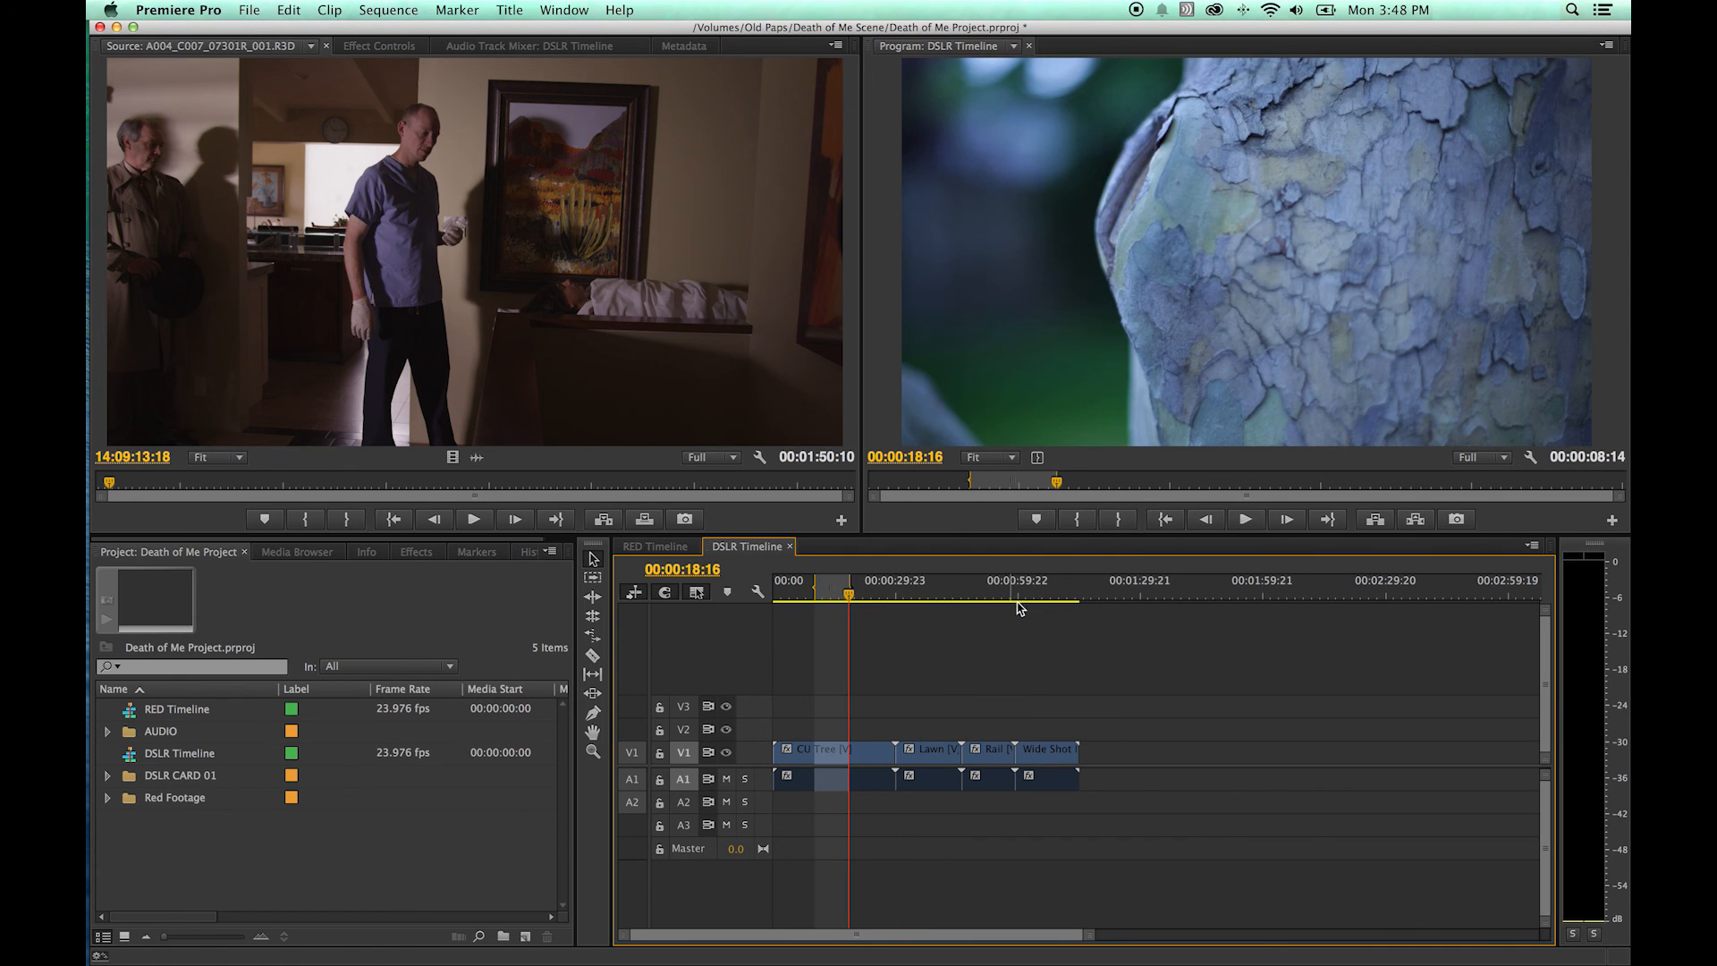
{"action": "mouse_move", "coordinate": [1376, 518]}
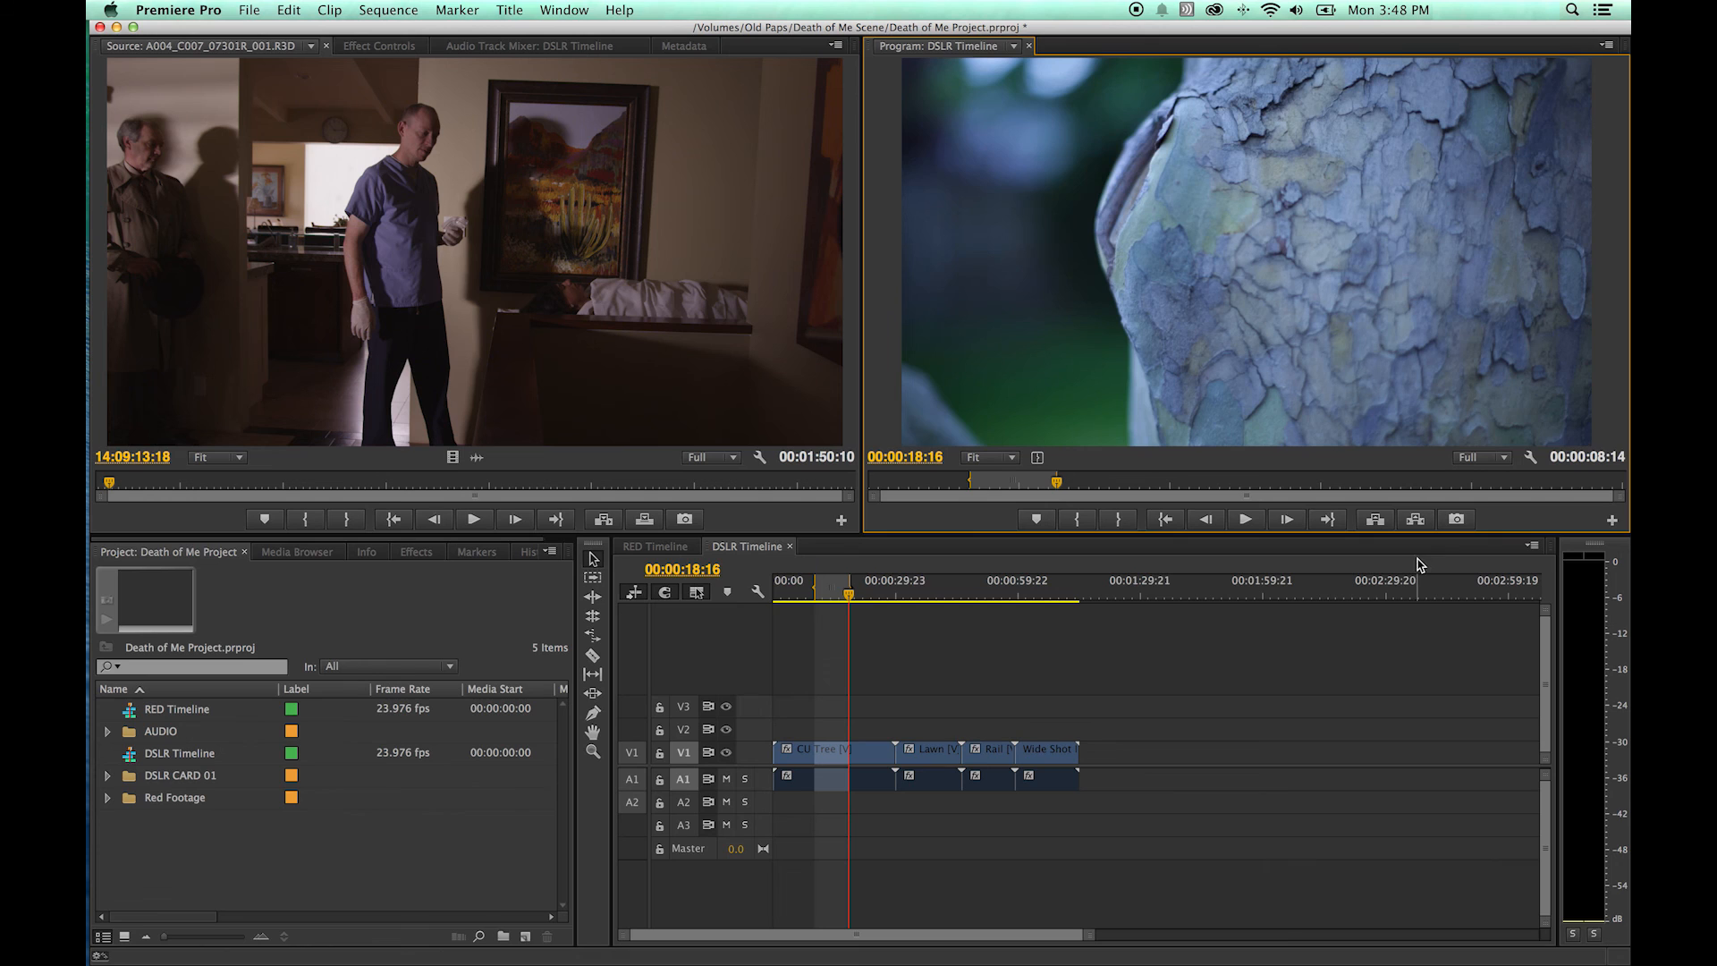
{"action": "mouse_move", "coordinate": [1416, 519]}
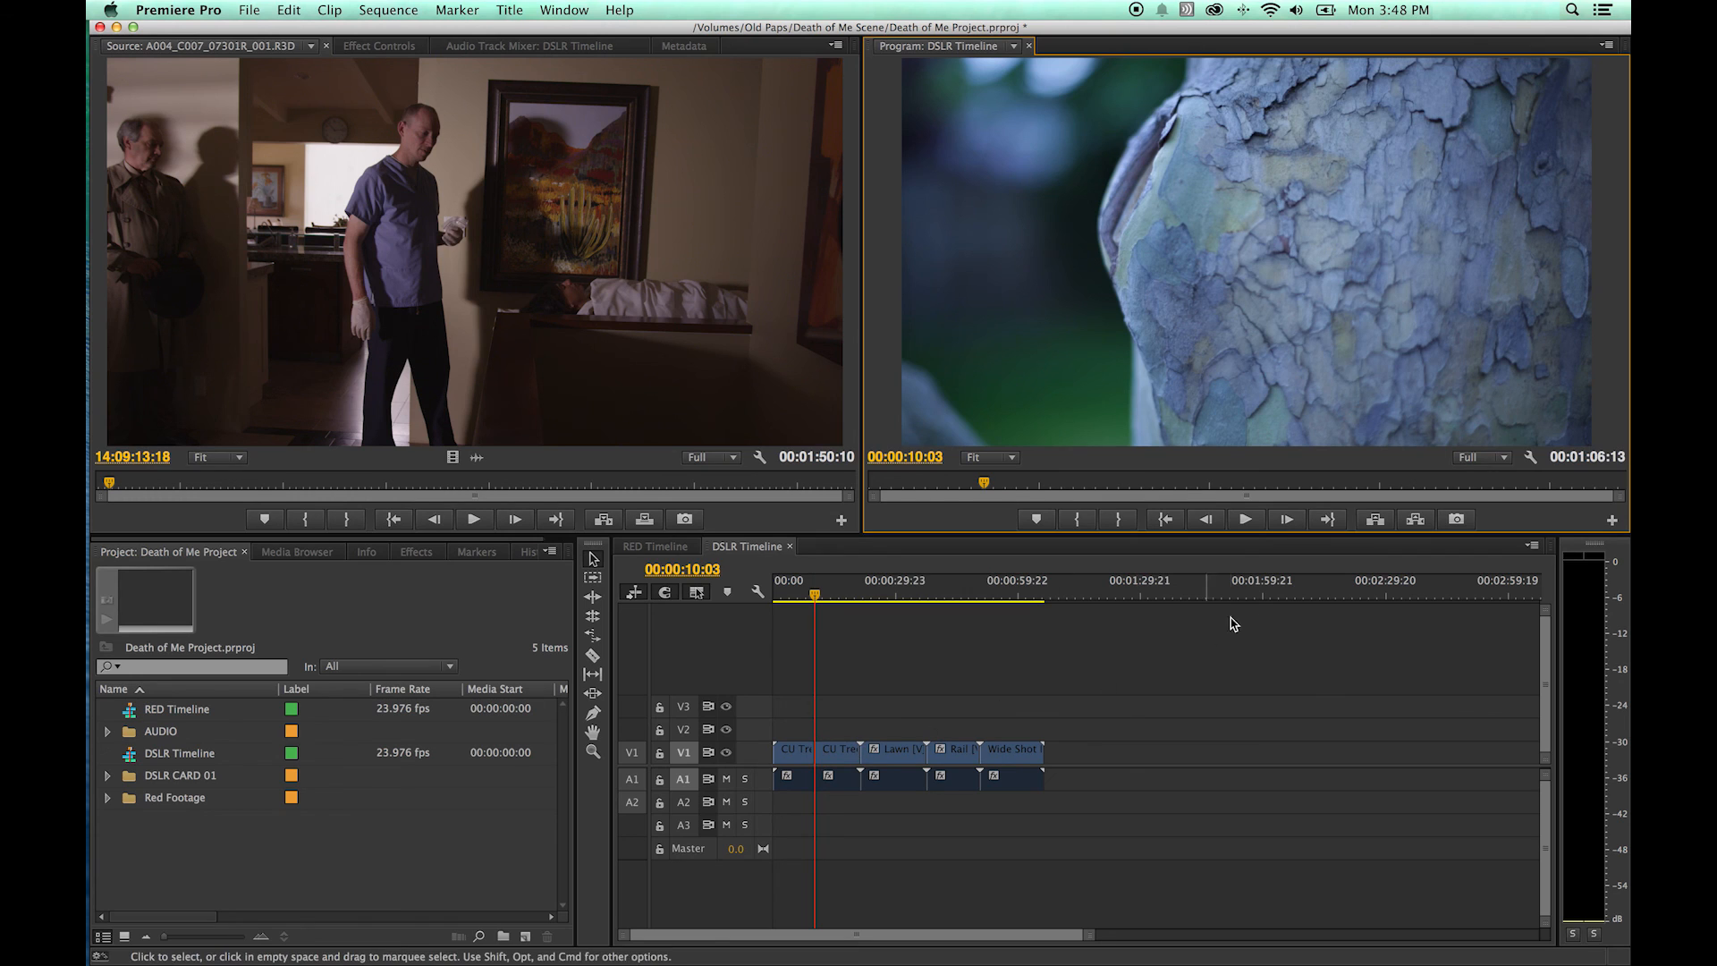
{"action": "mouse_move", "coordinate": [1343, 578]}
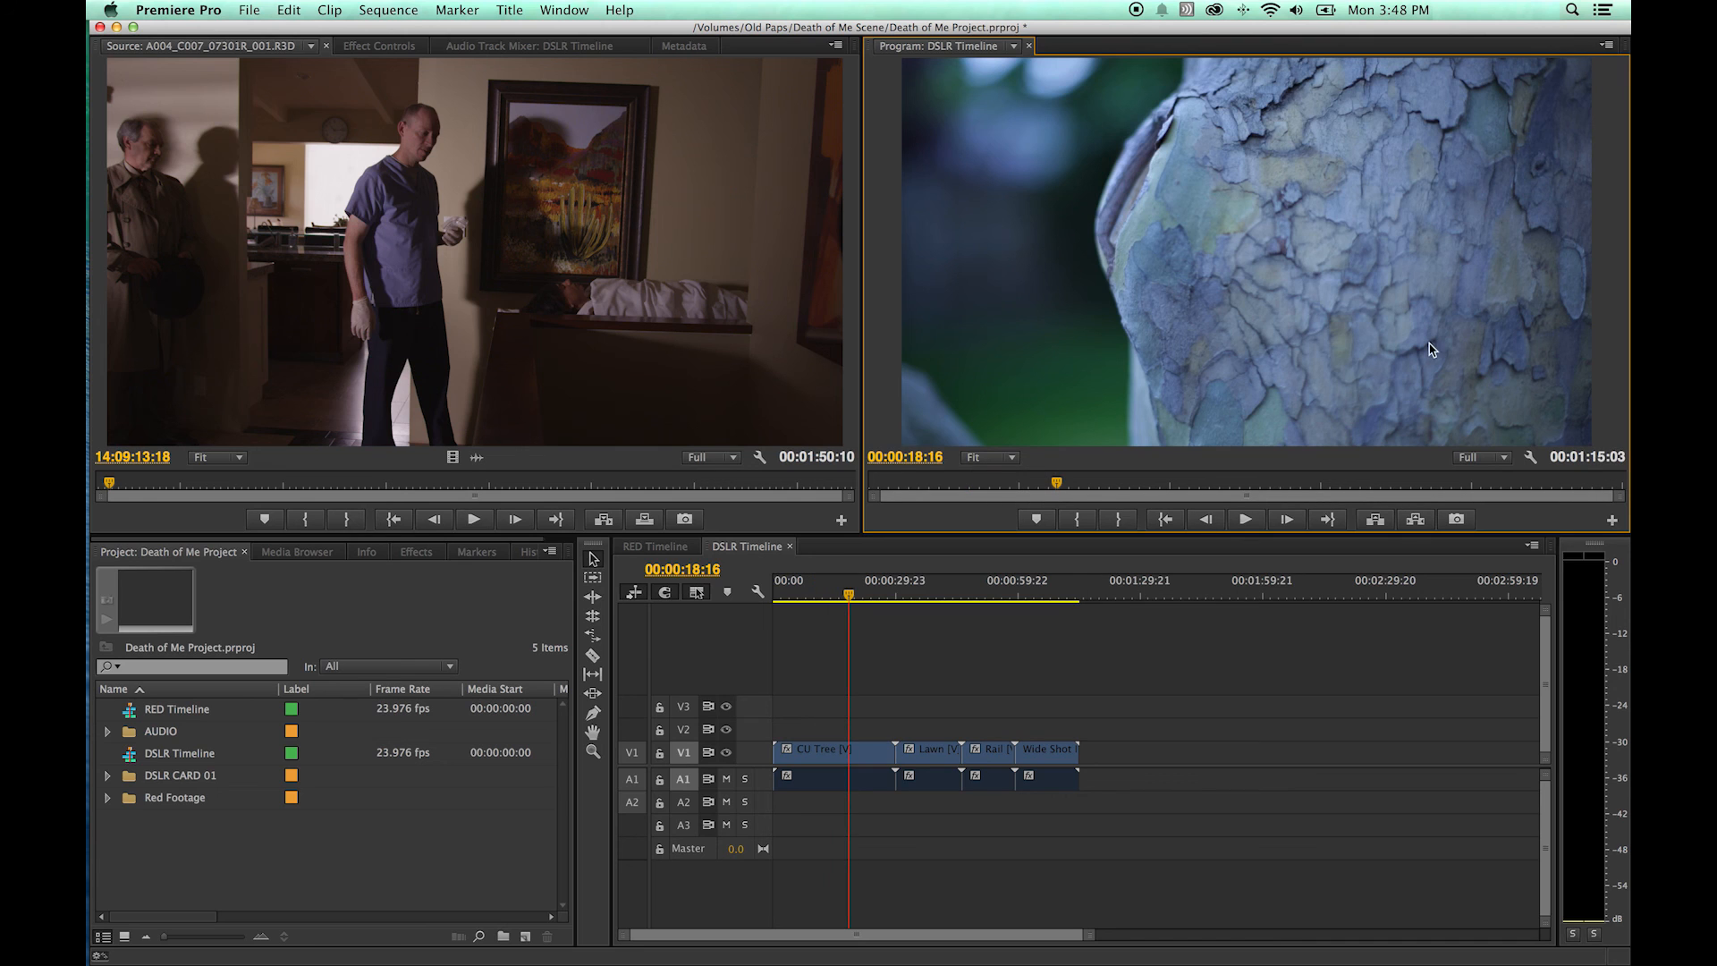
{"action": "mouse_move", "coordinate": [1180, 374]}
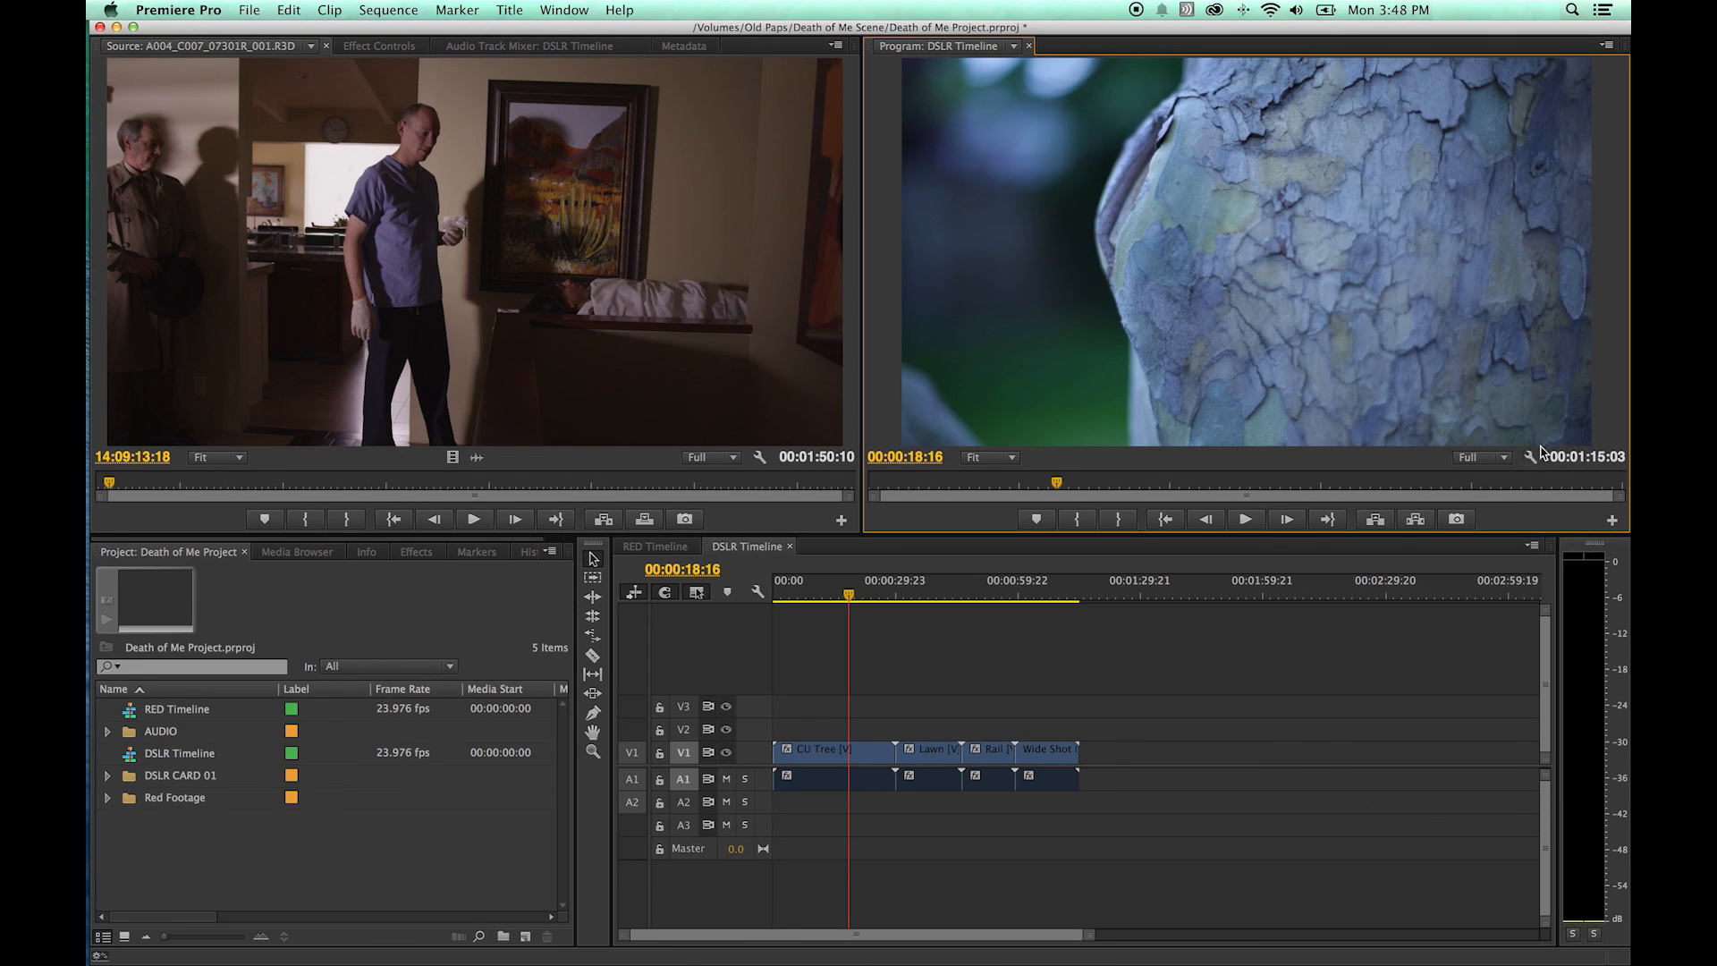
- Show the Program Monitor Settings menu and dismiss it without choosing anything
{"action": "left_click", "coordinate": [1529, 460]}
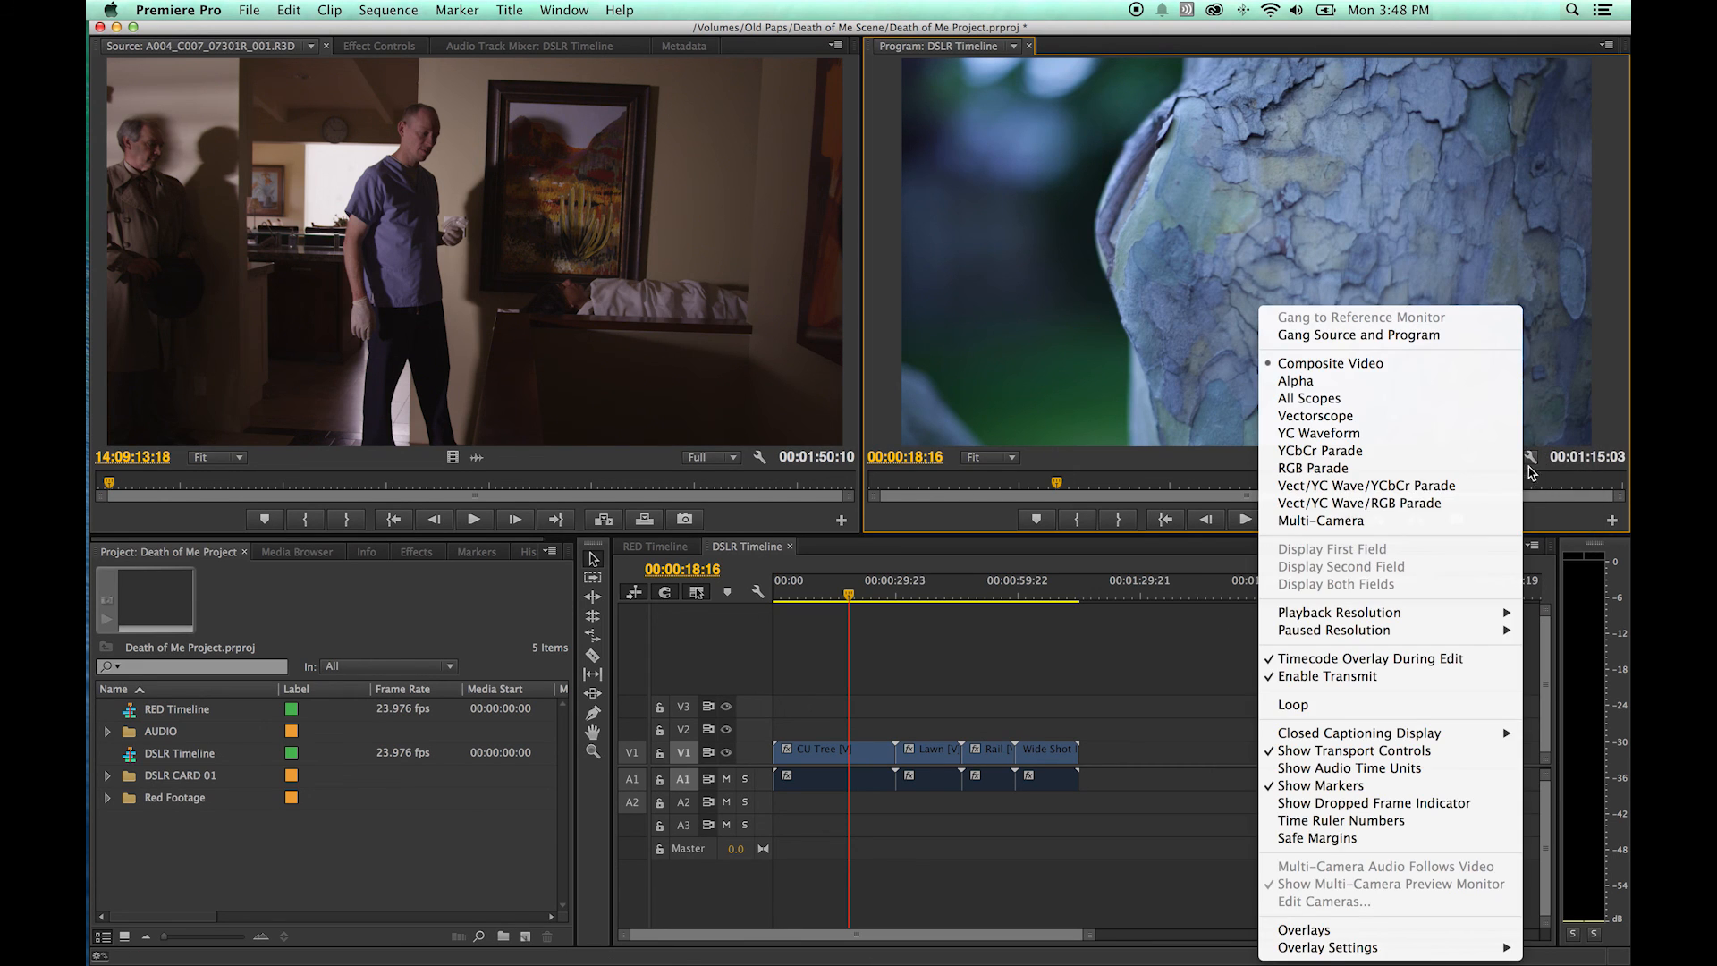
{"action": "left_click", "coordinate": [1079, 617]}
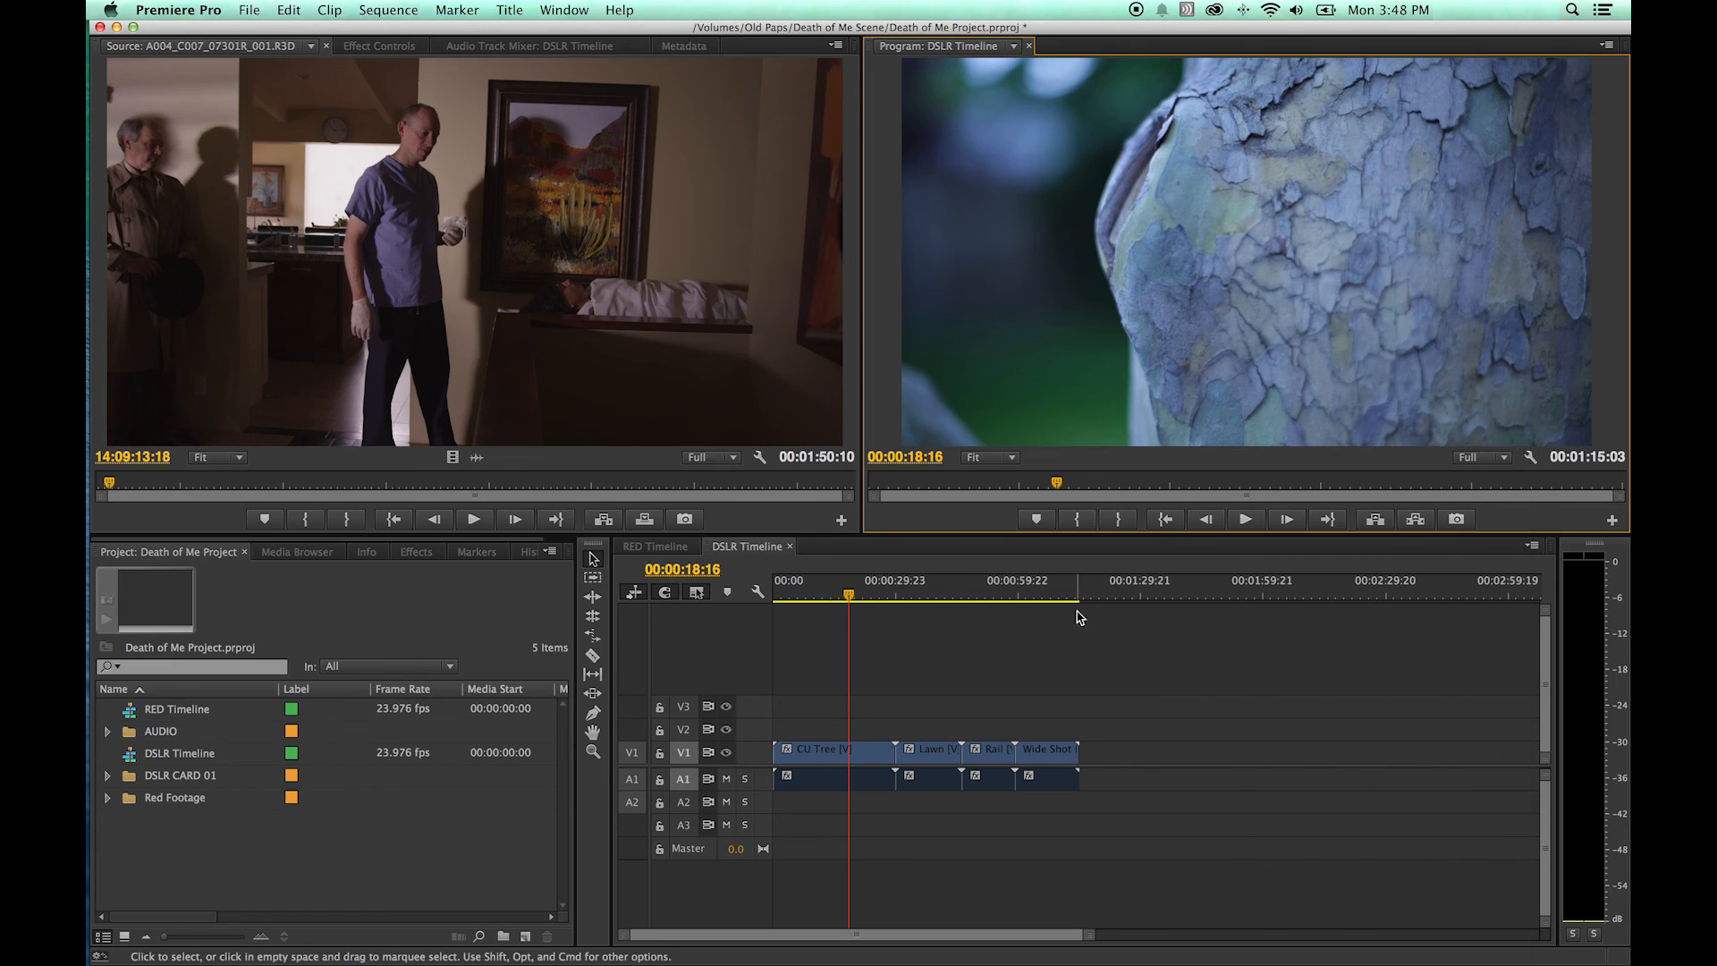